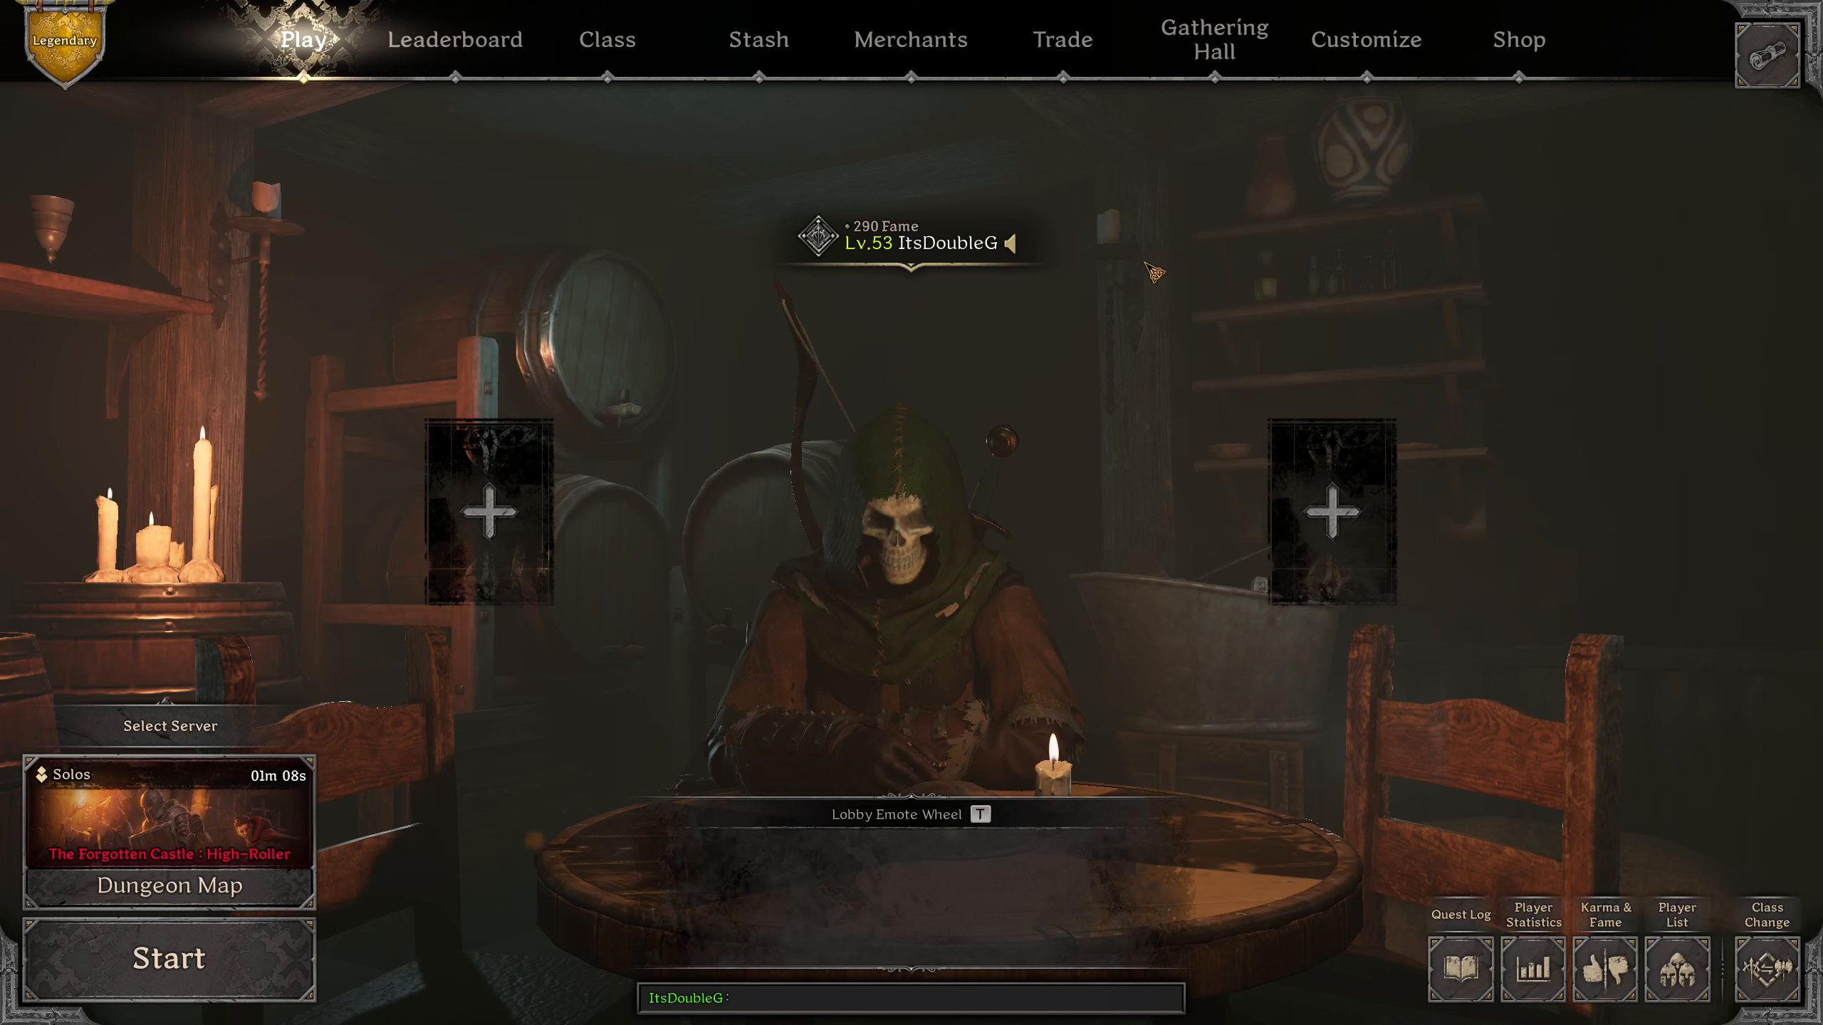
mouse_move(929, 146)
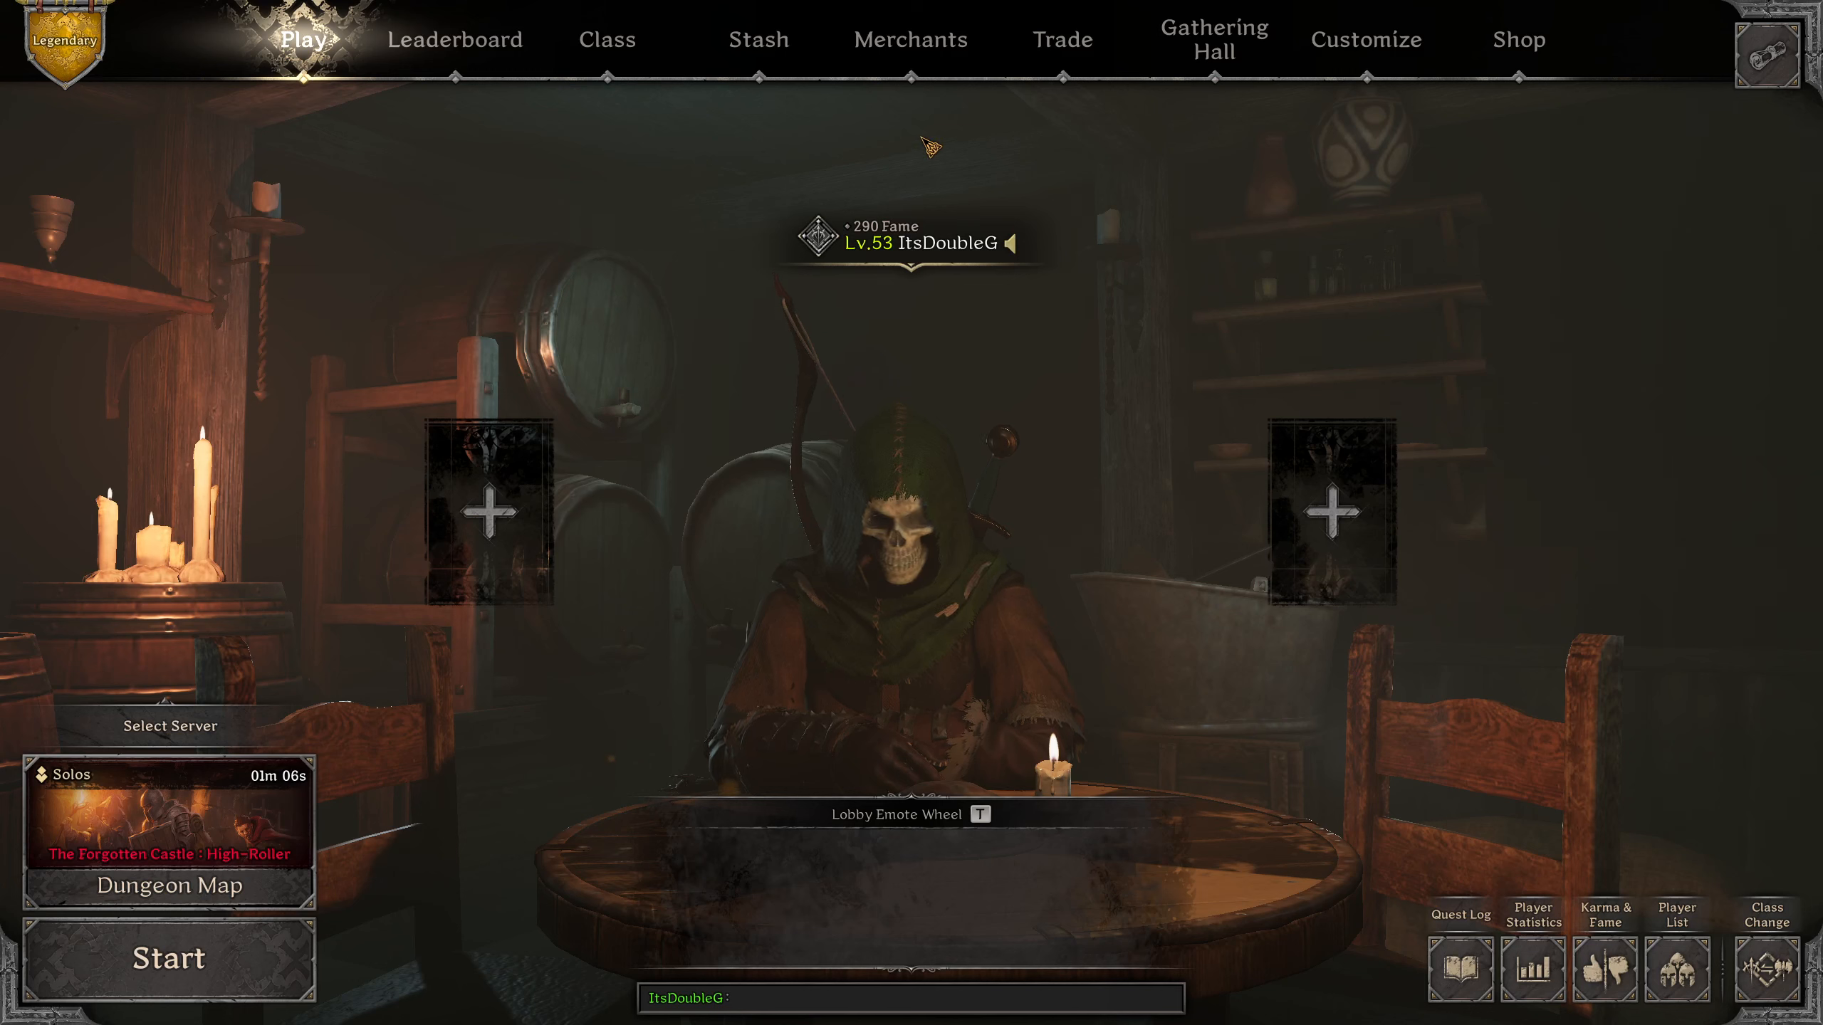
Enter the Marketplace via Trade and briefly check My Listings before returning to browsing.
click(1063, 40)
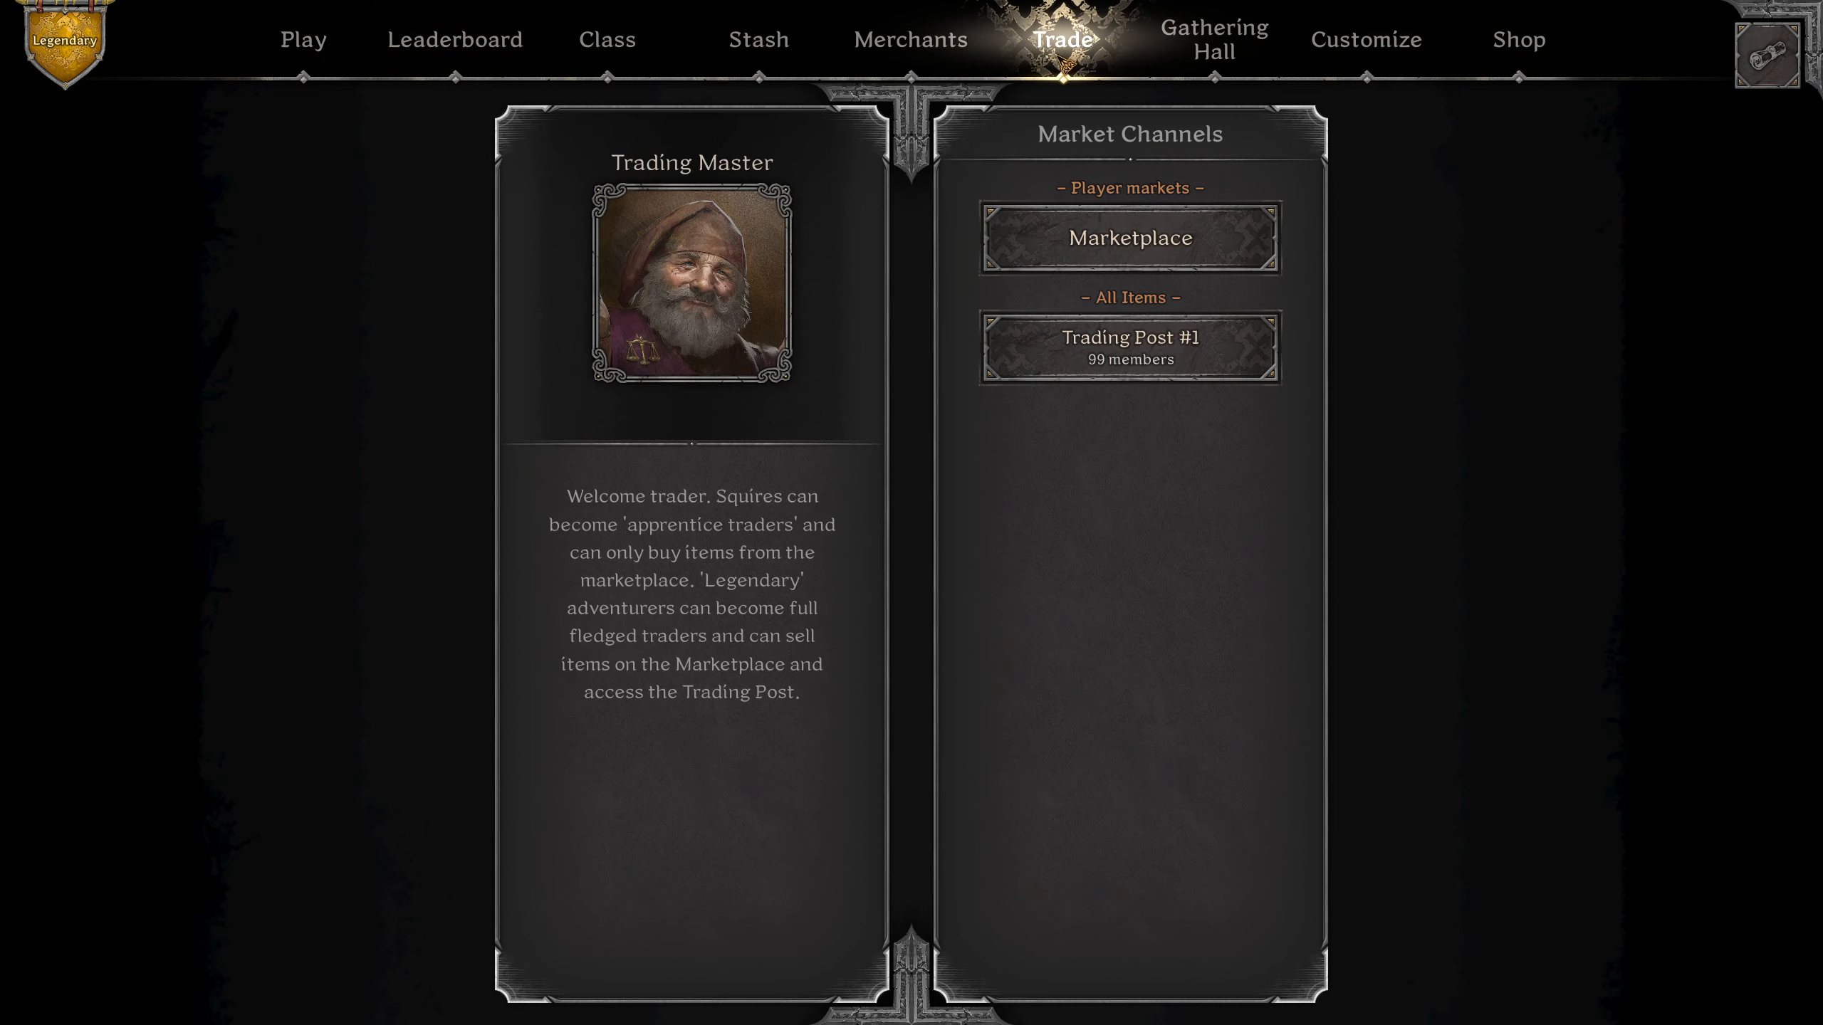
click(1130, 238)
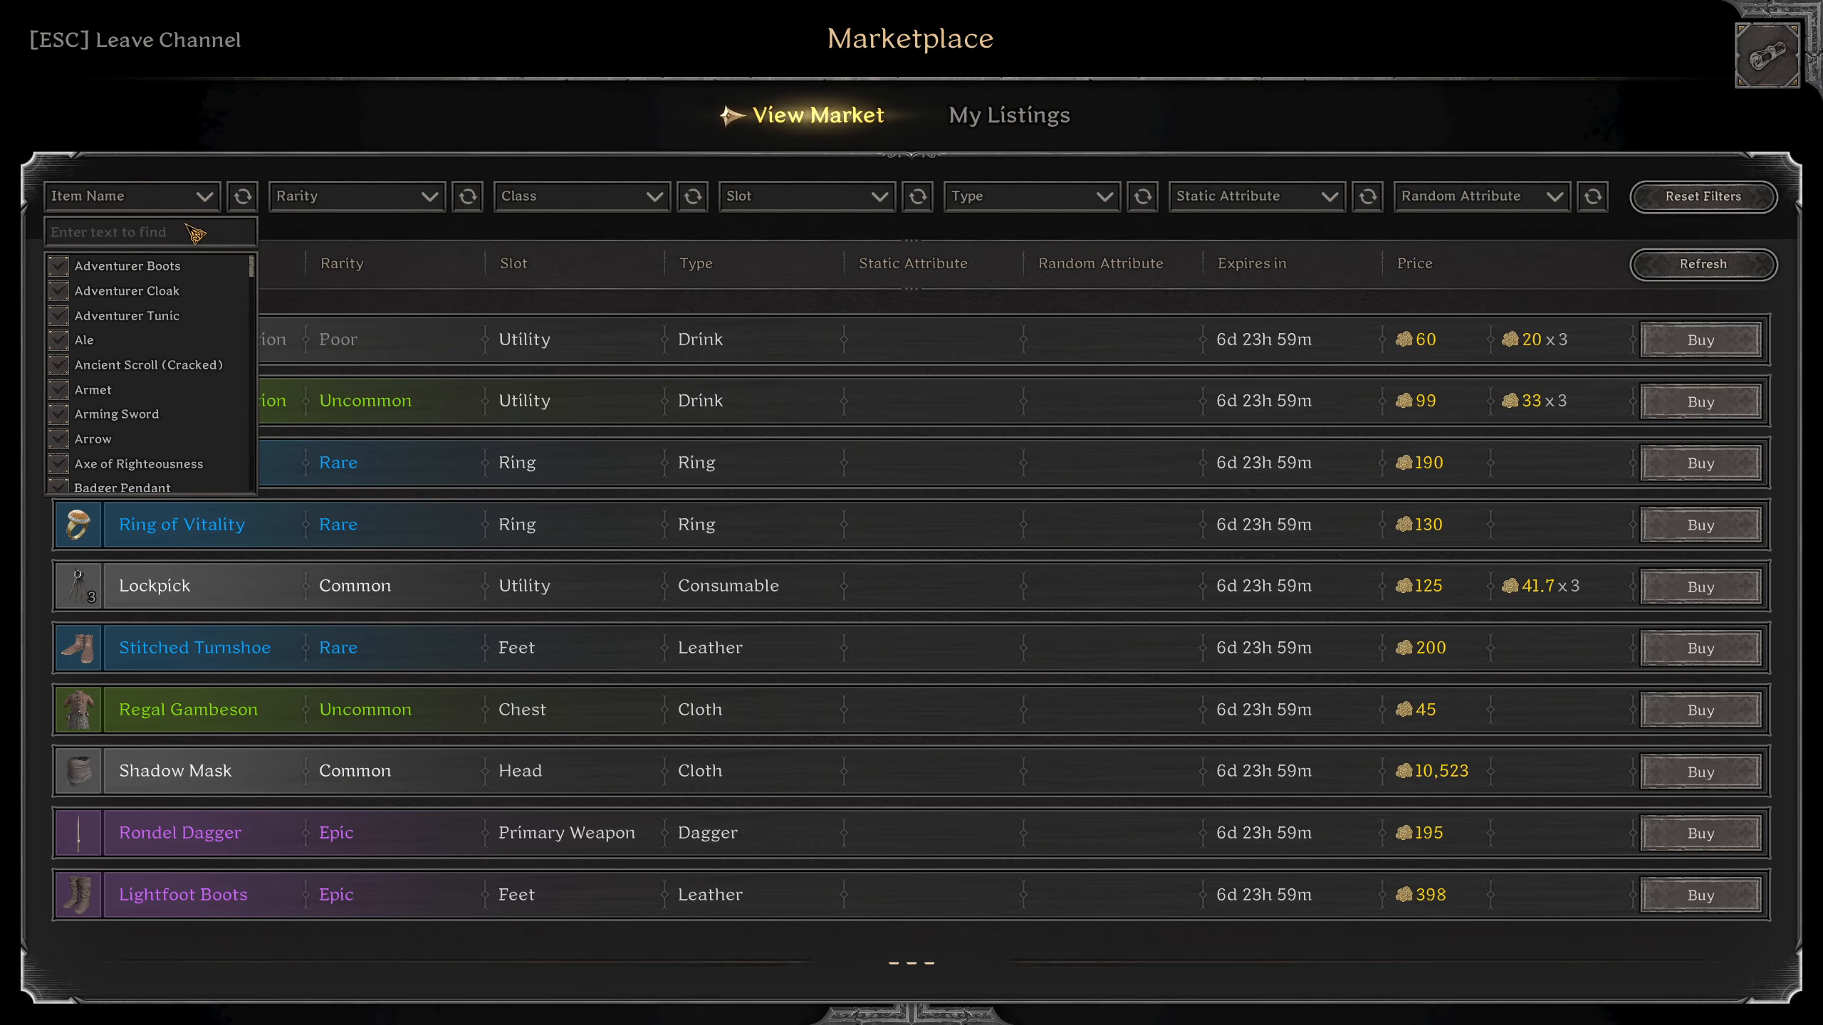
mouse_move(196, 256)
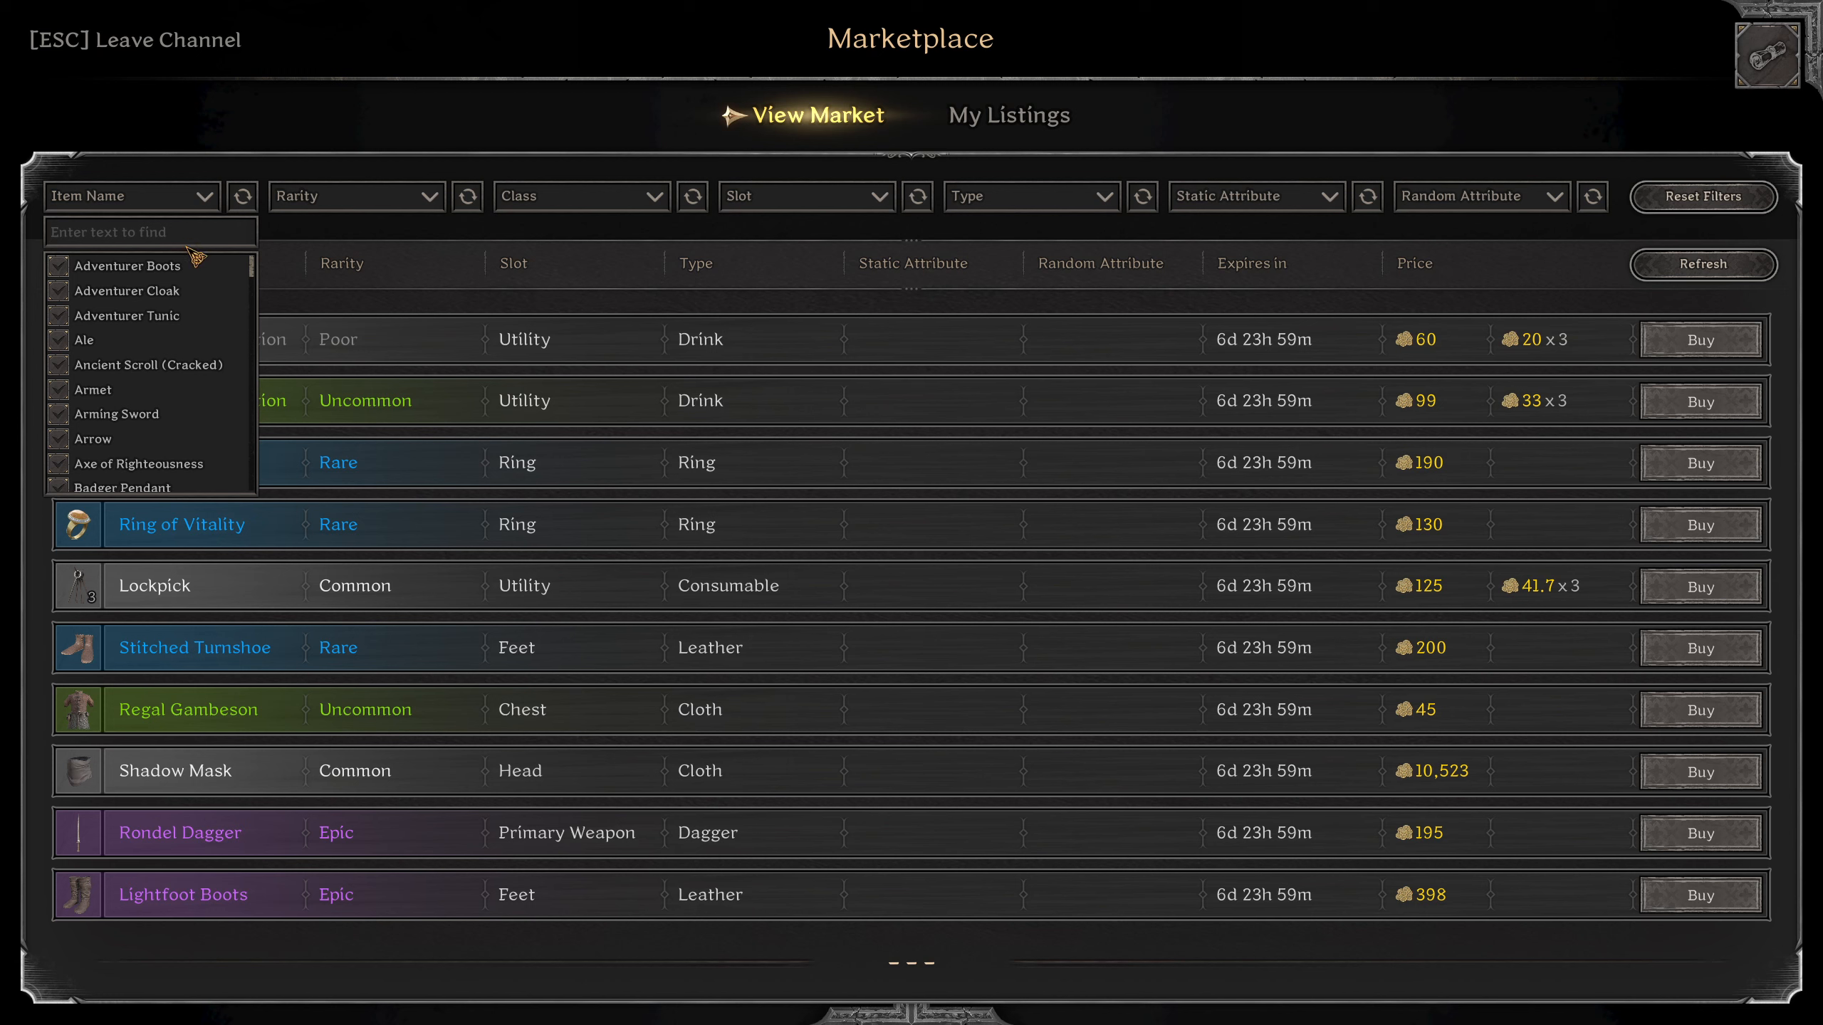
mouse_move(504, 258)
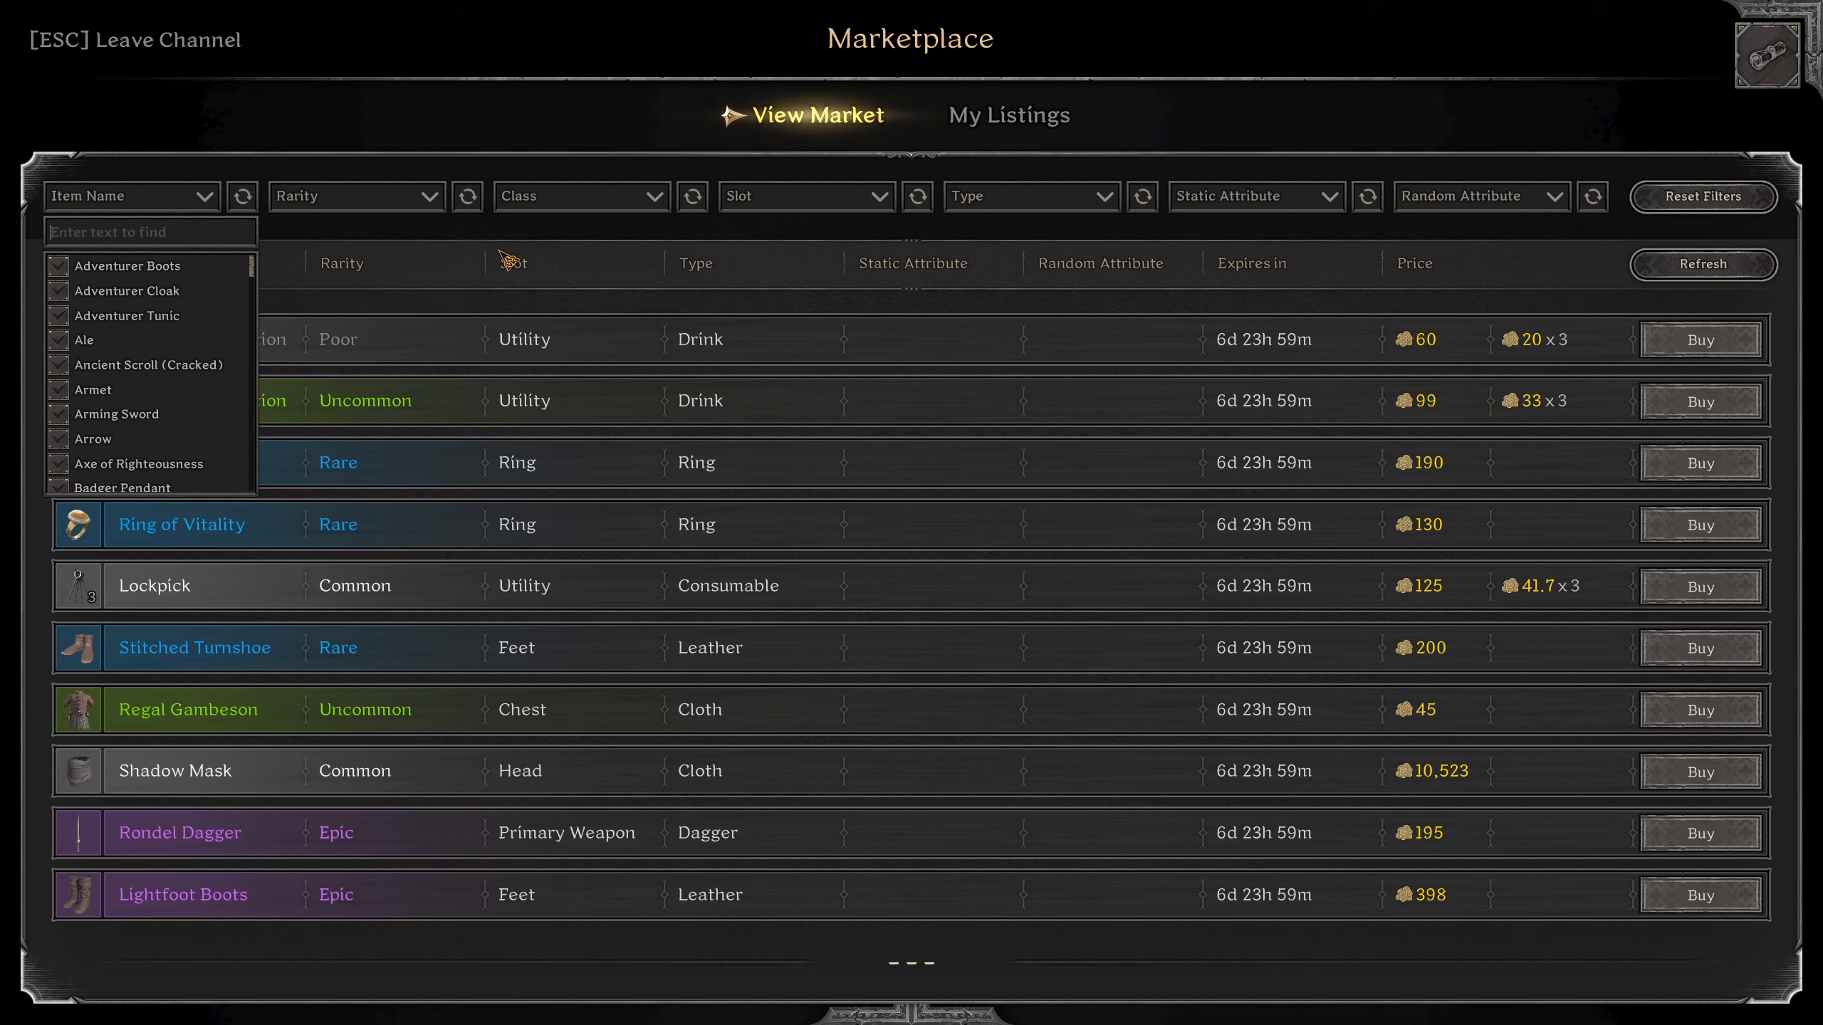
click(1010, 114)
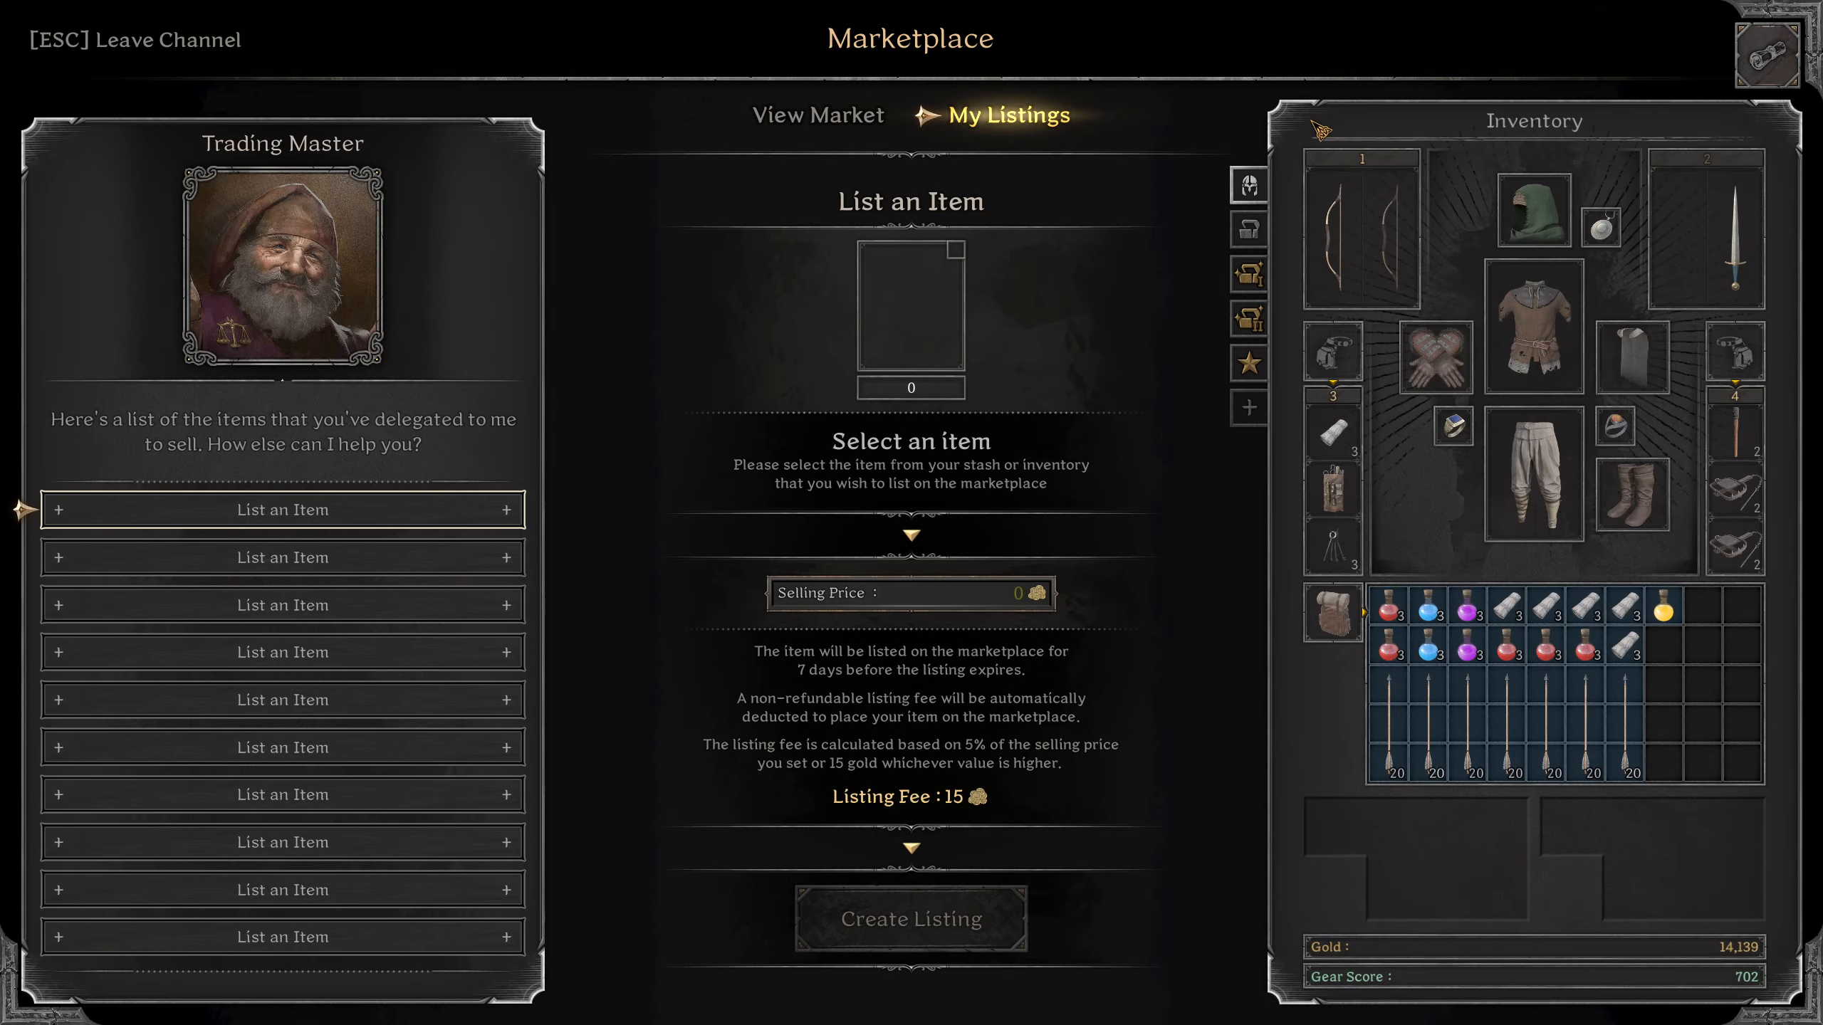
click(817, 115)
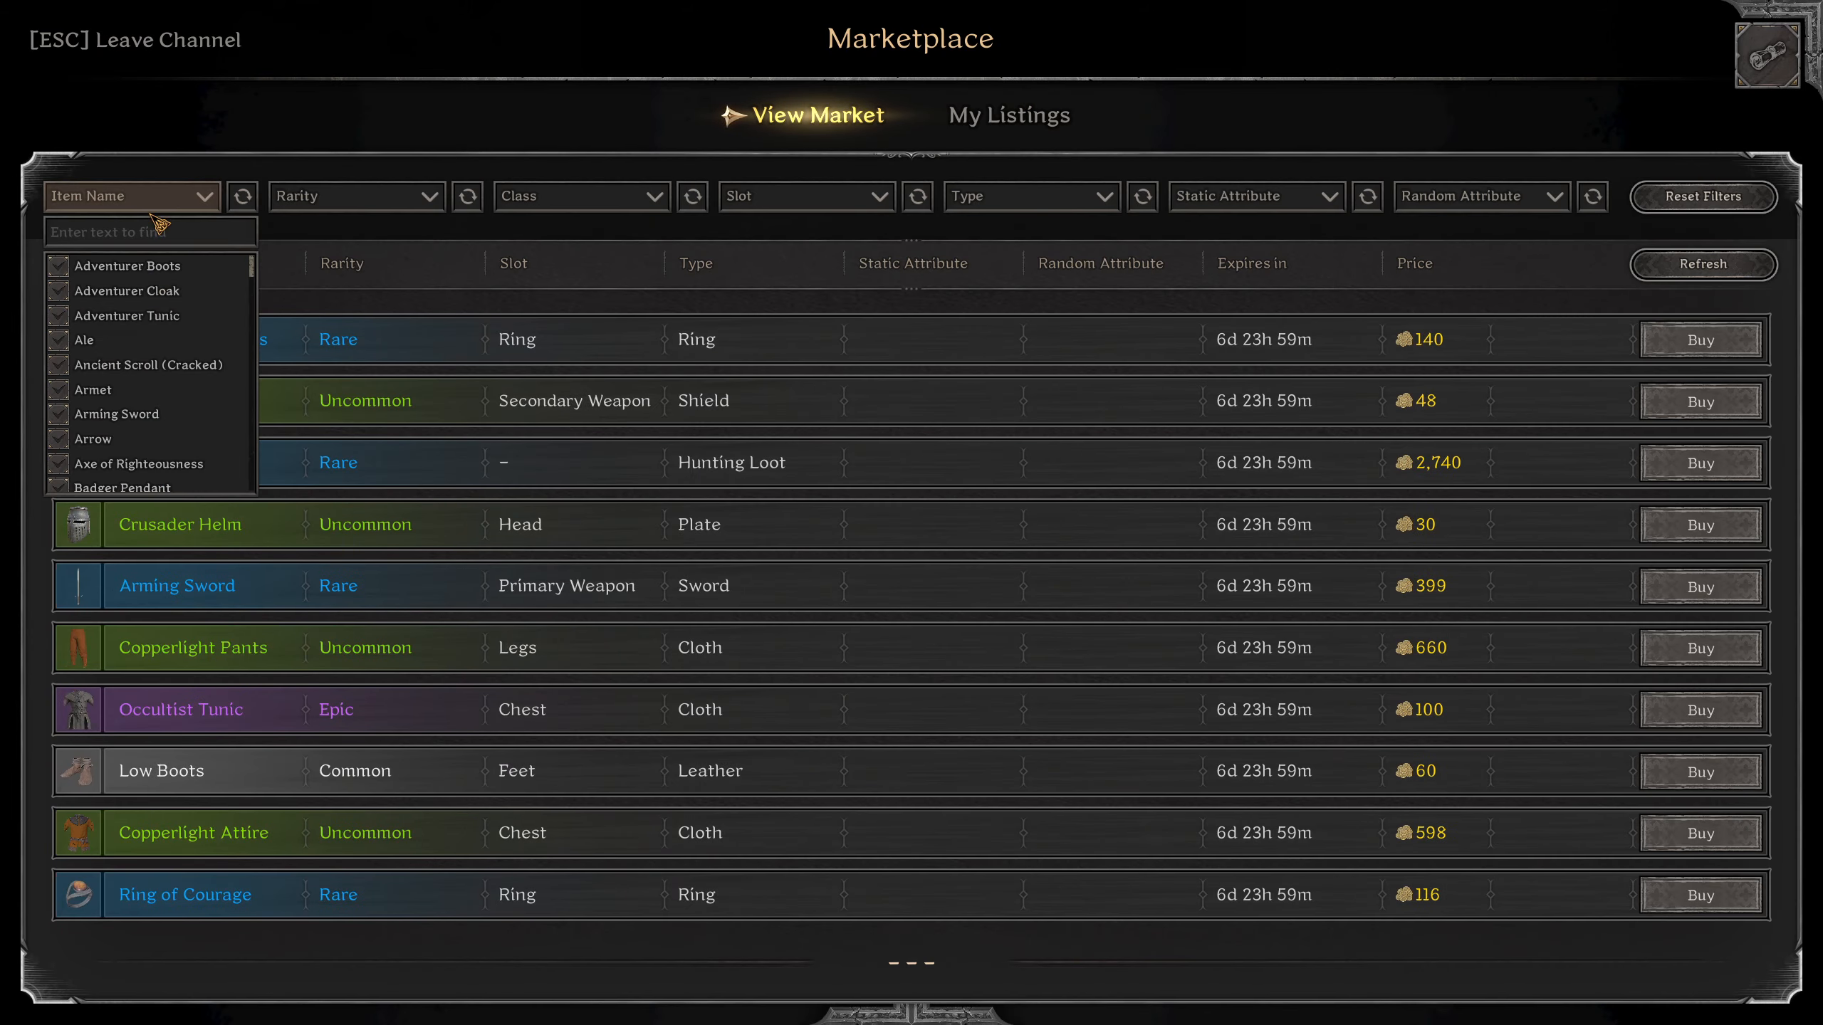
Search rare Recurve Bows with Physical Power and Additional Weapon Damage, then view page 2.
text(rec)
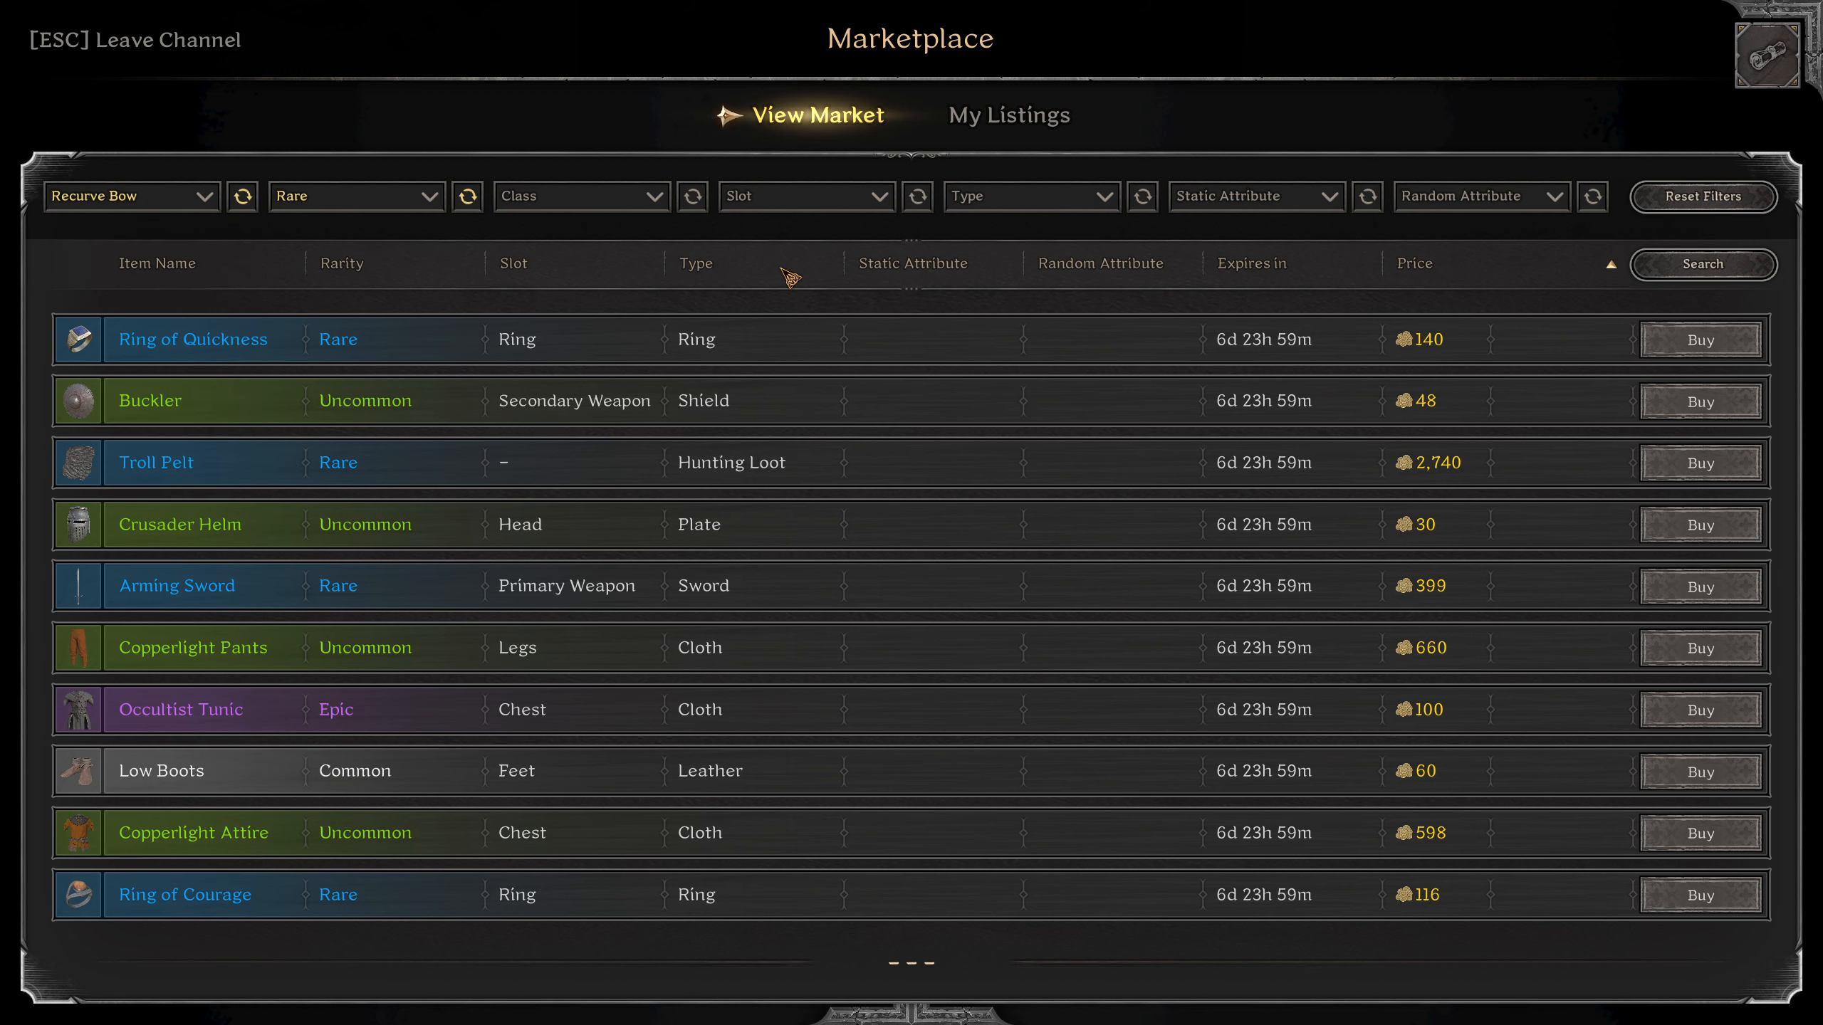
click(1481, 197)
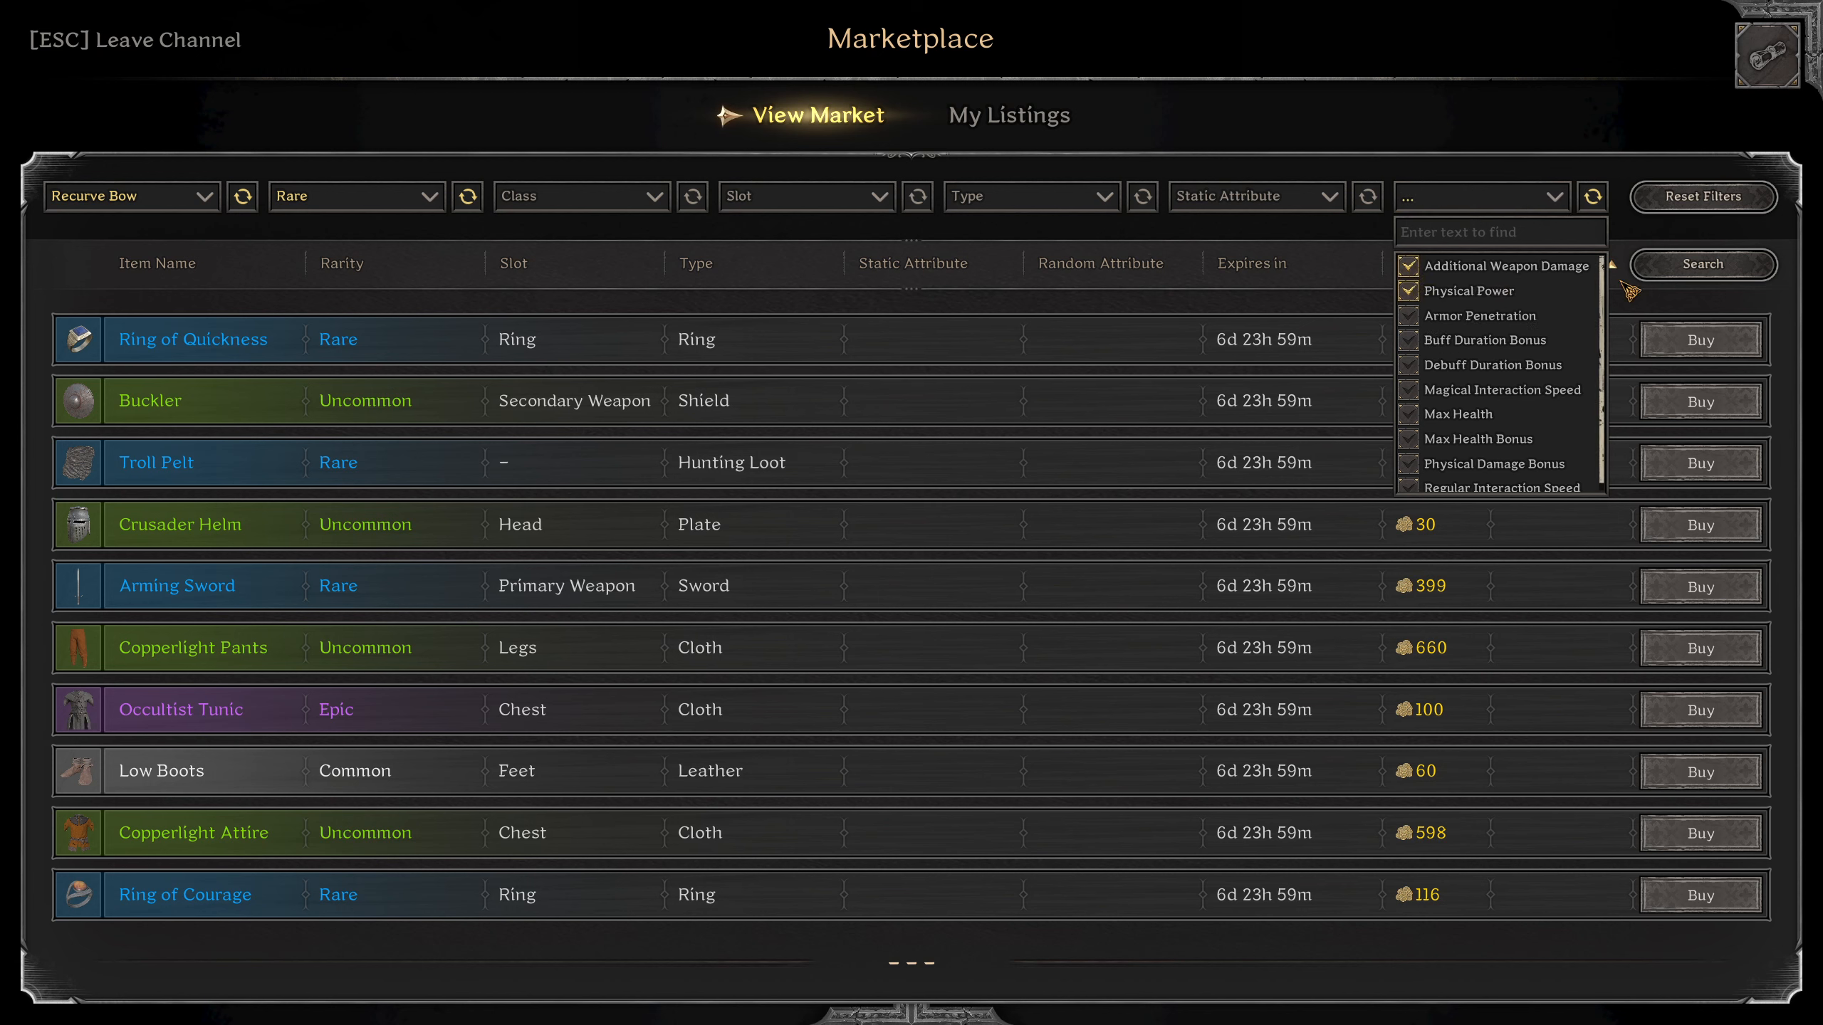
click(1703, 264)
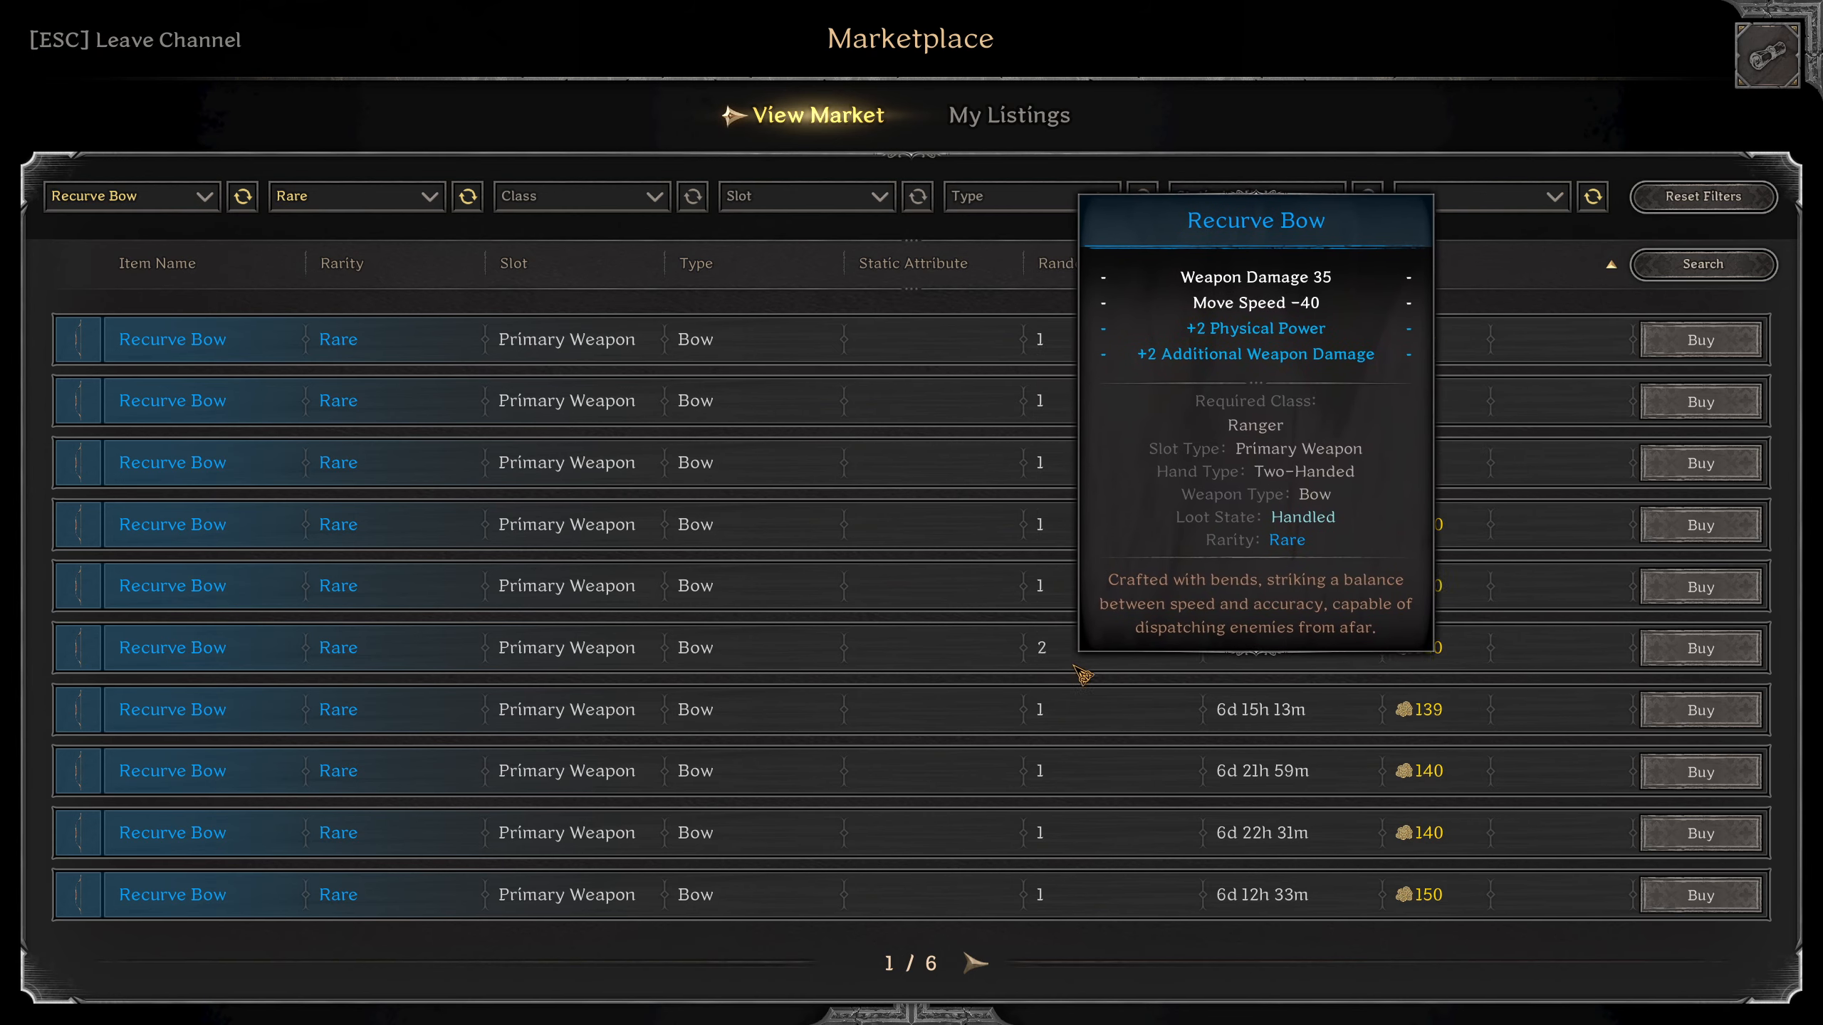
click(971, 980)
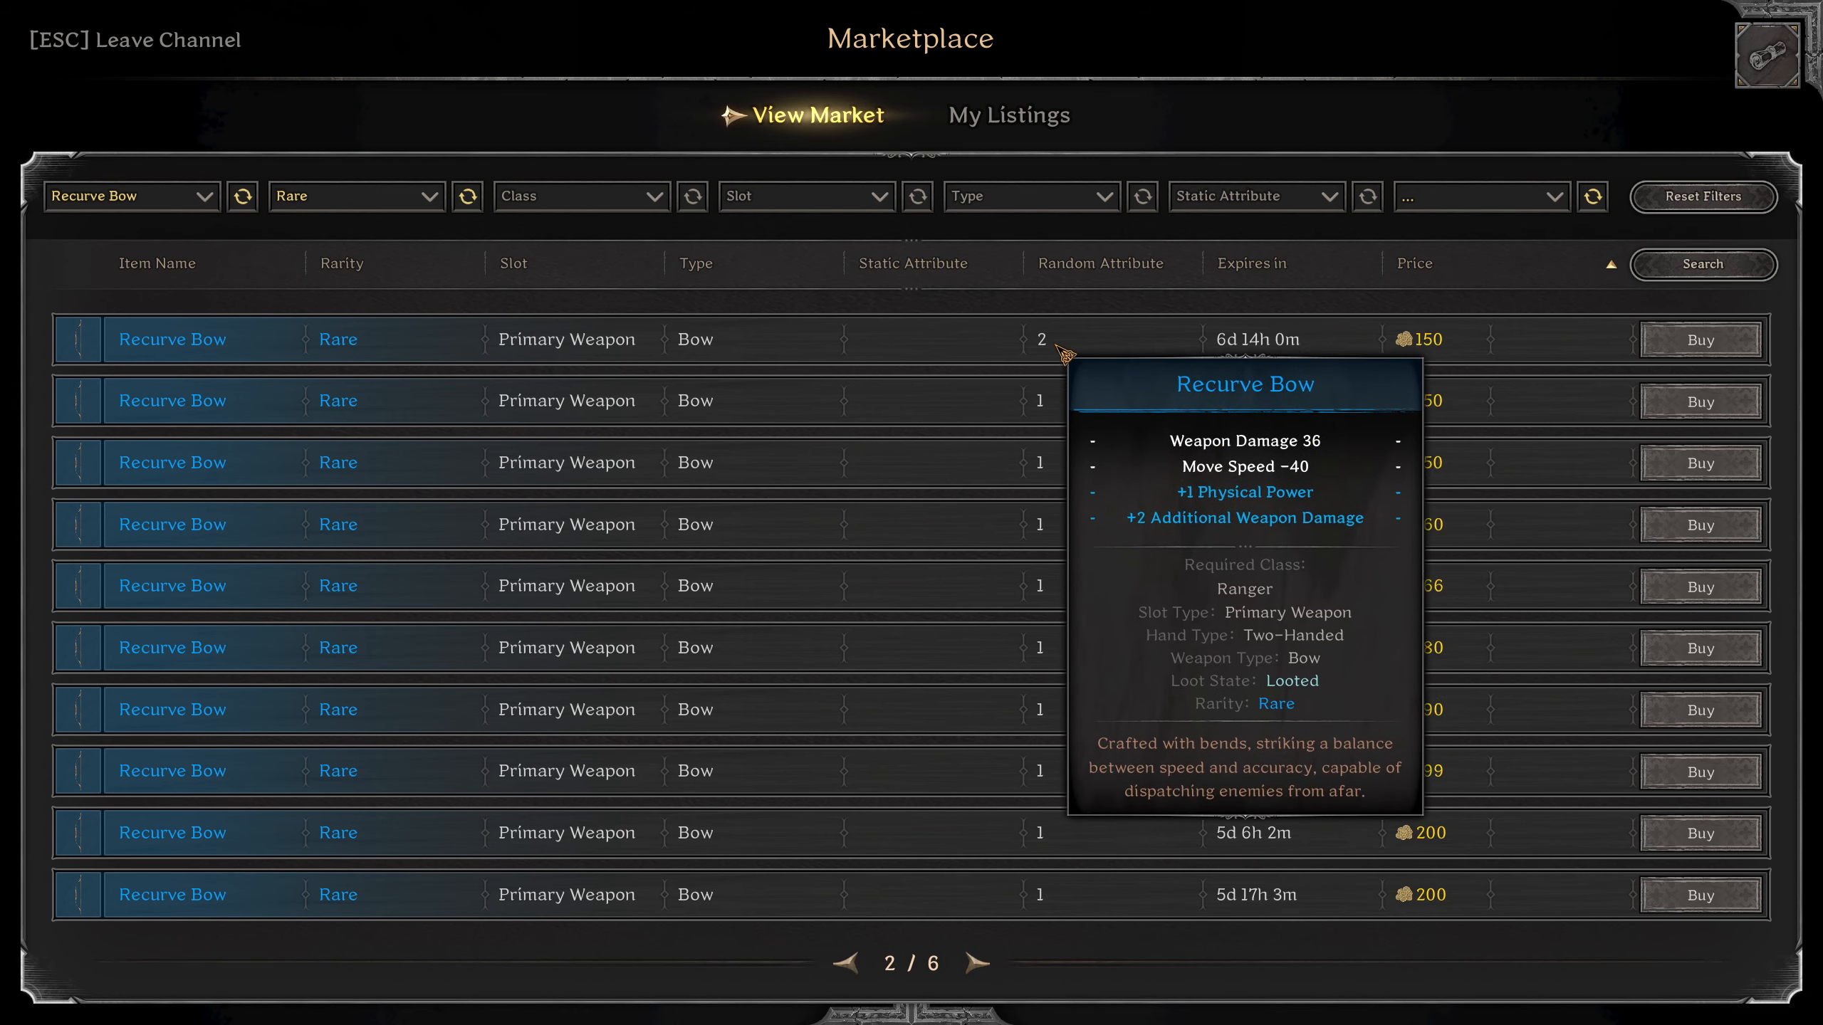
mouse_move(1095, 350)
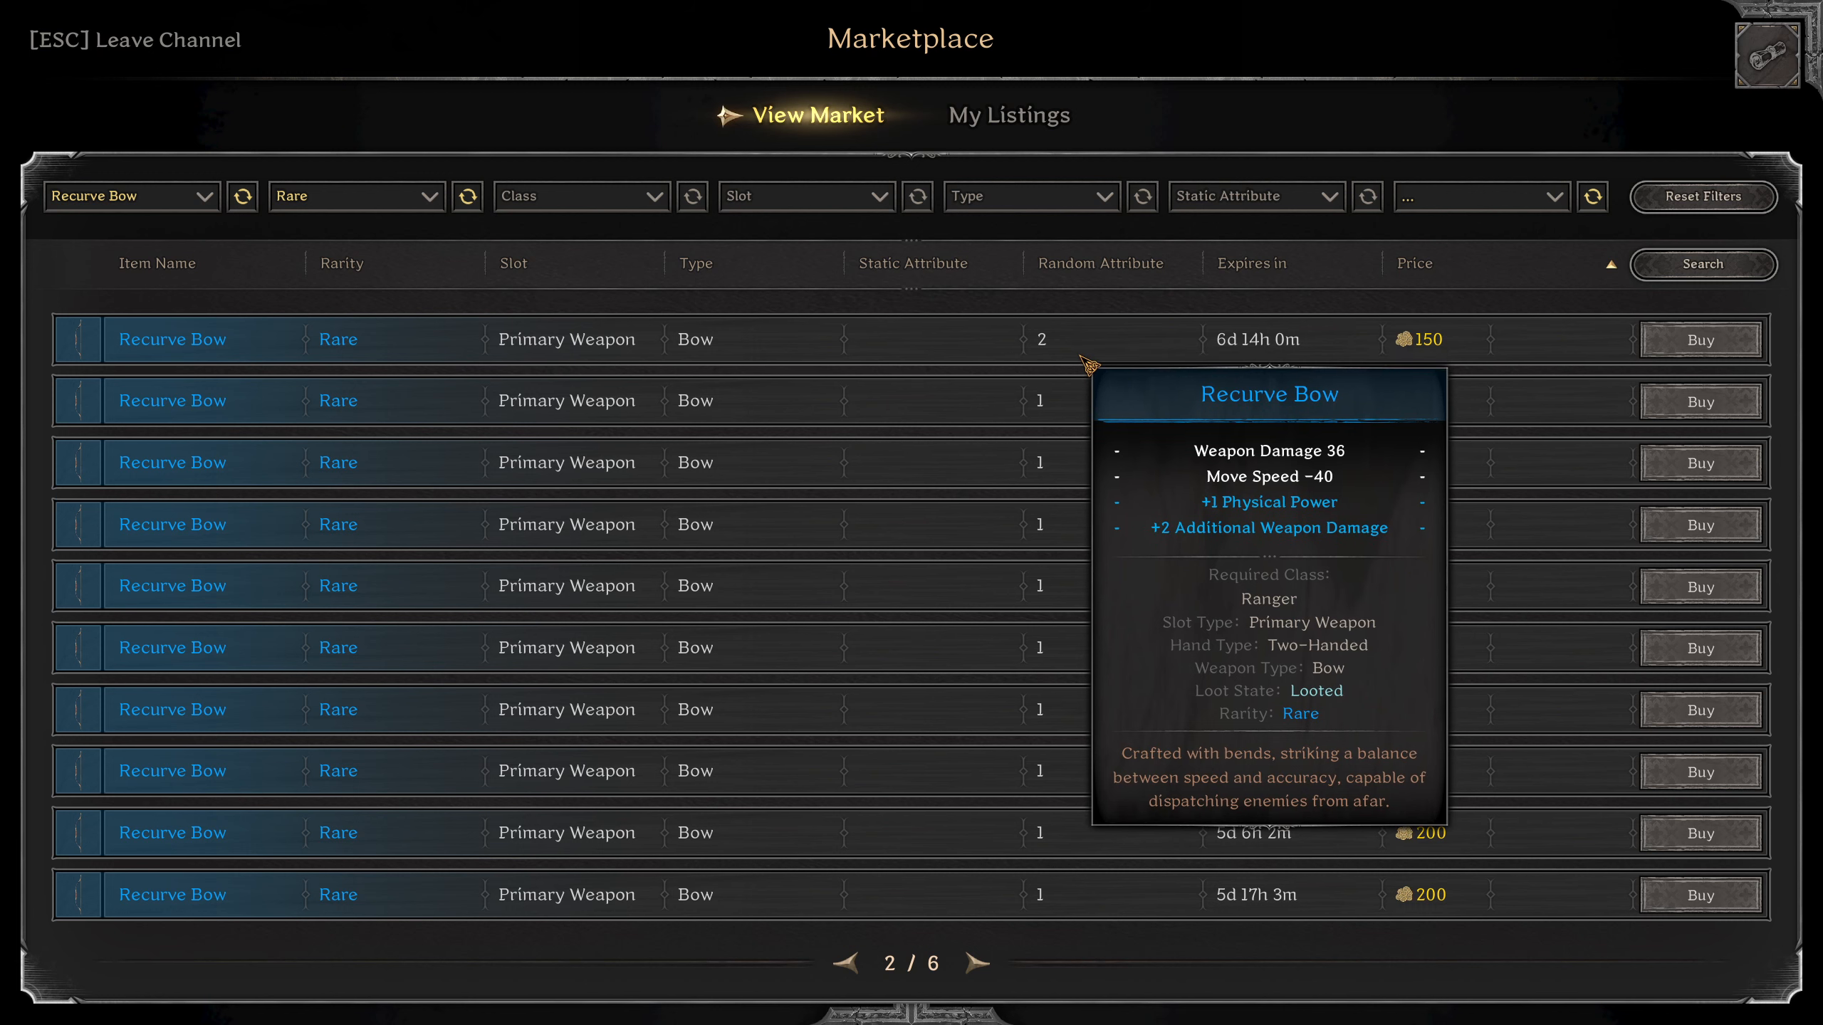
click(131, 196)
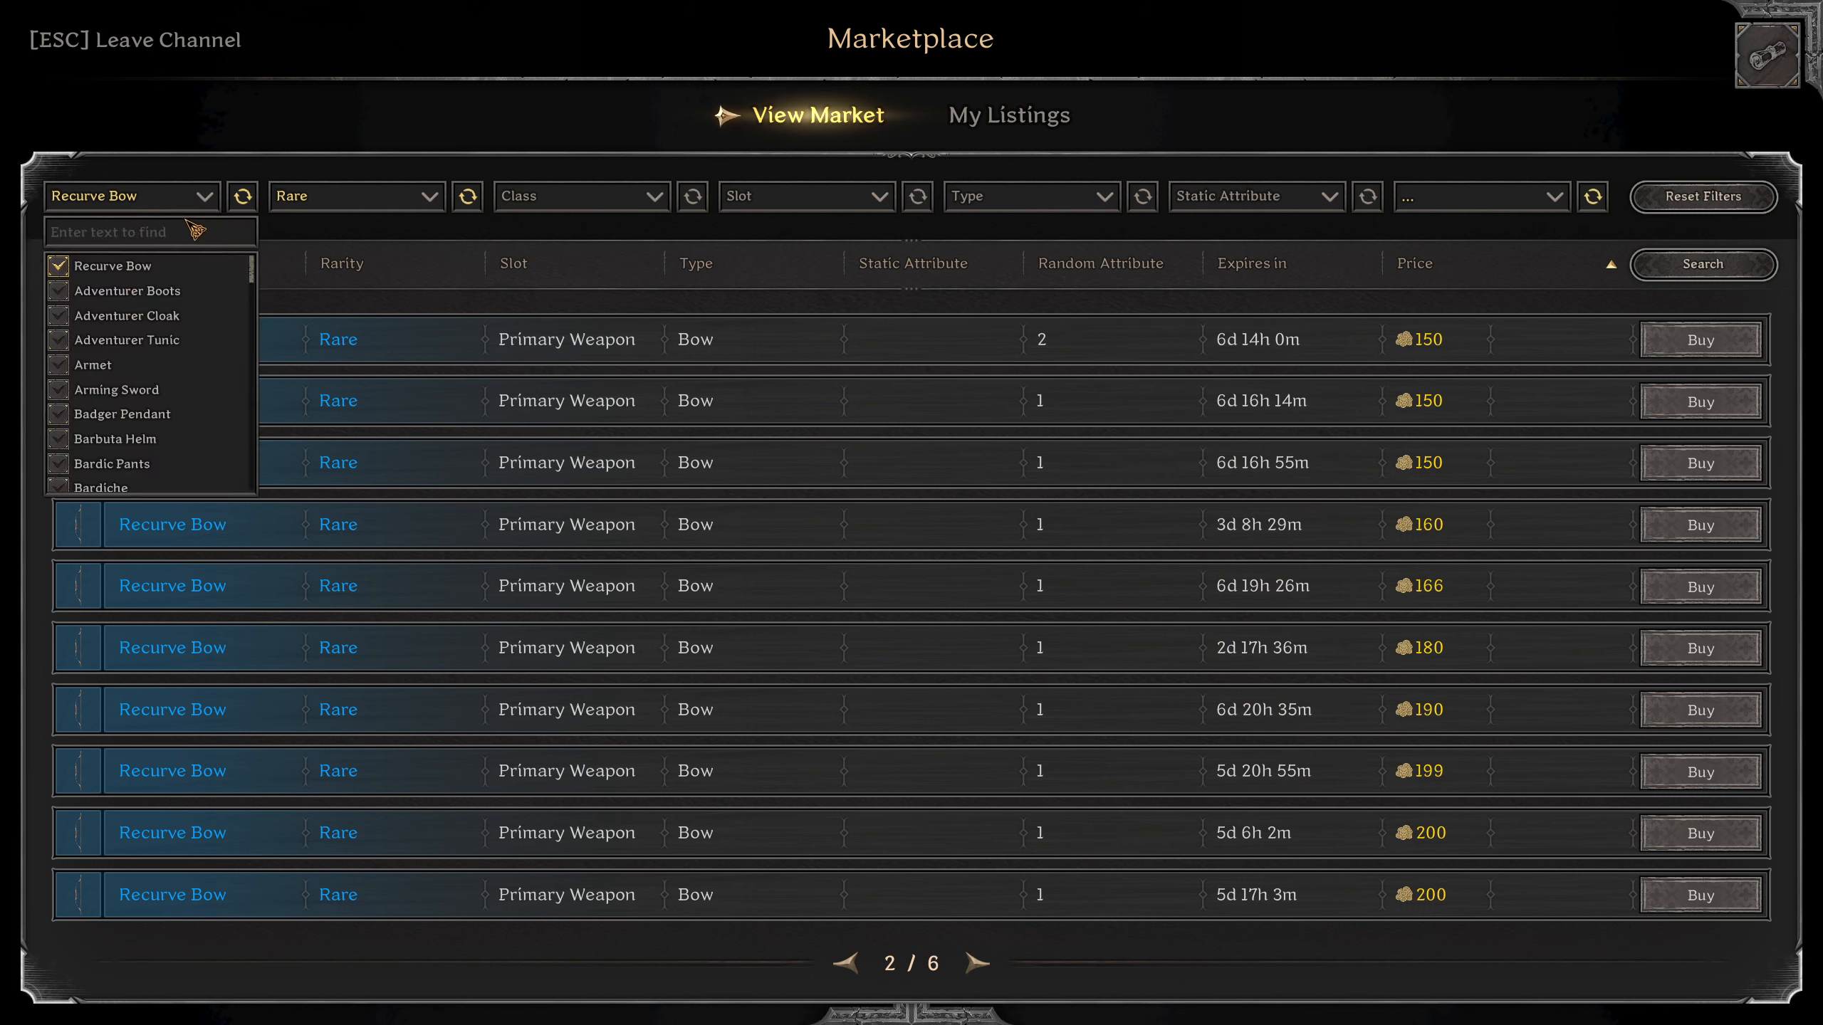
mouse_move(188, 238)
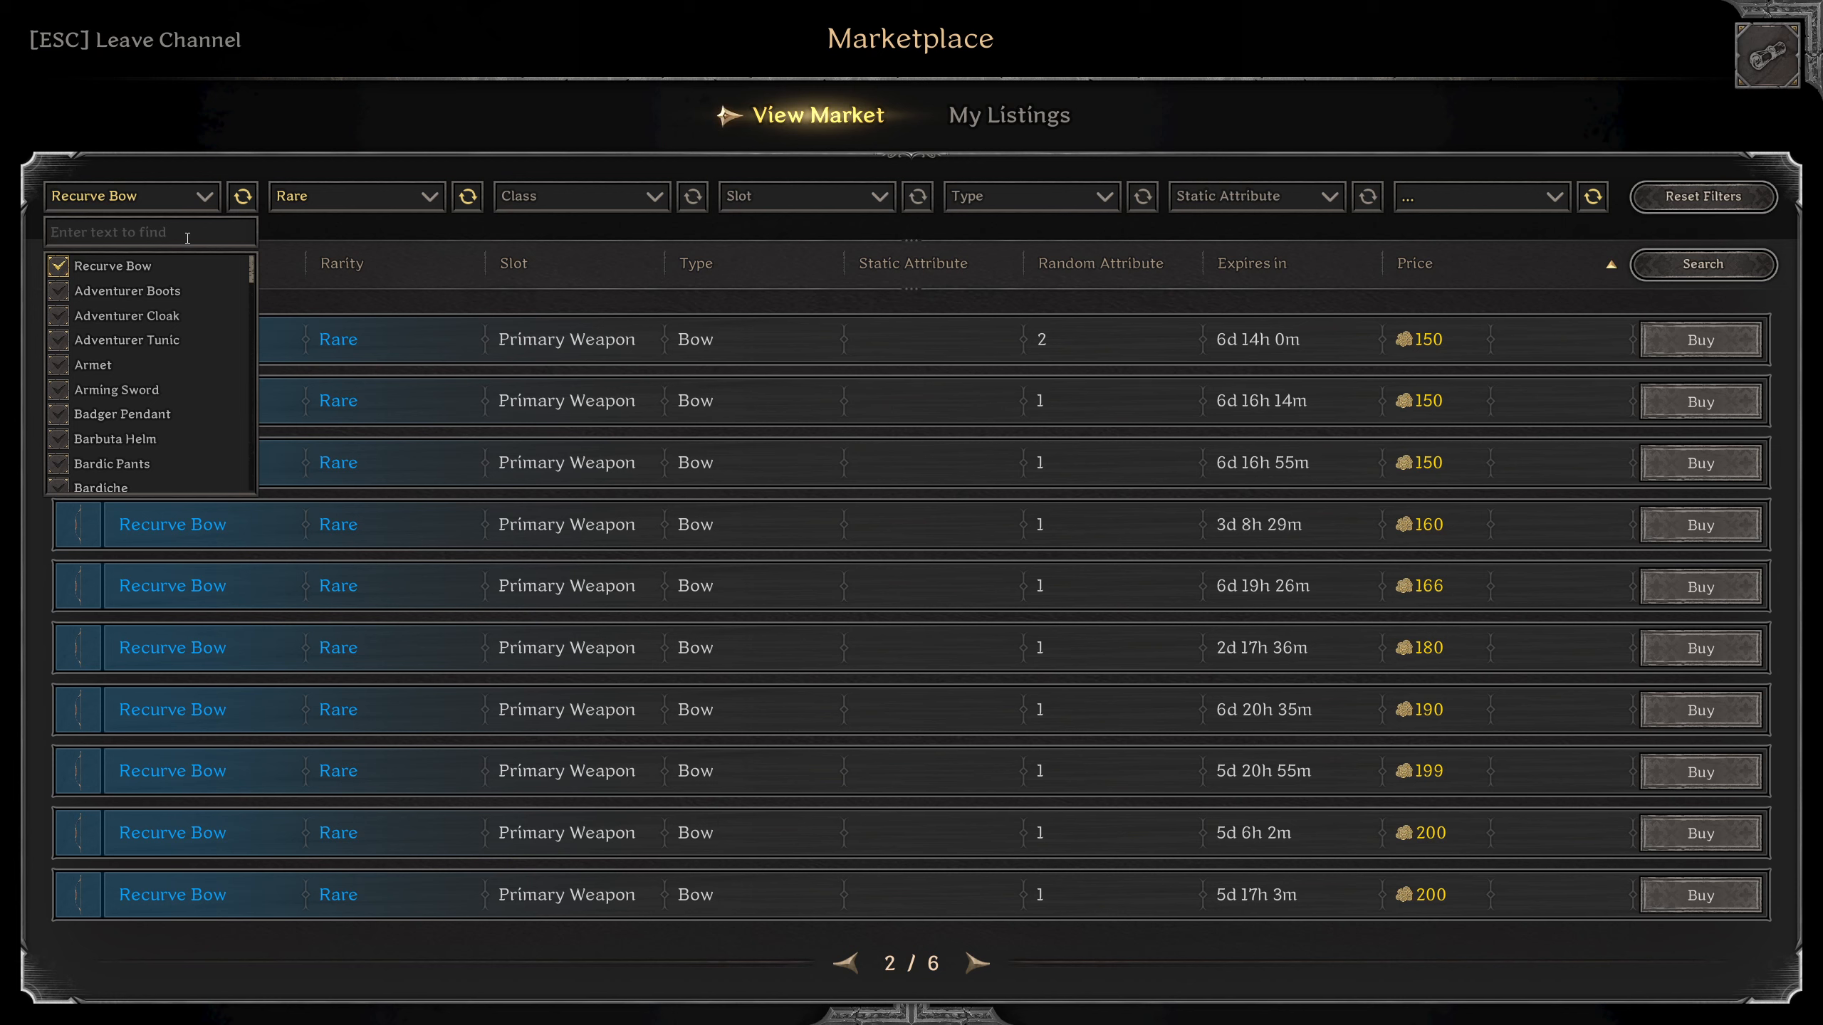
Switch the item filter to Short Sword and list rare Short Swords.
text(sho)
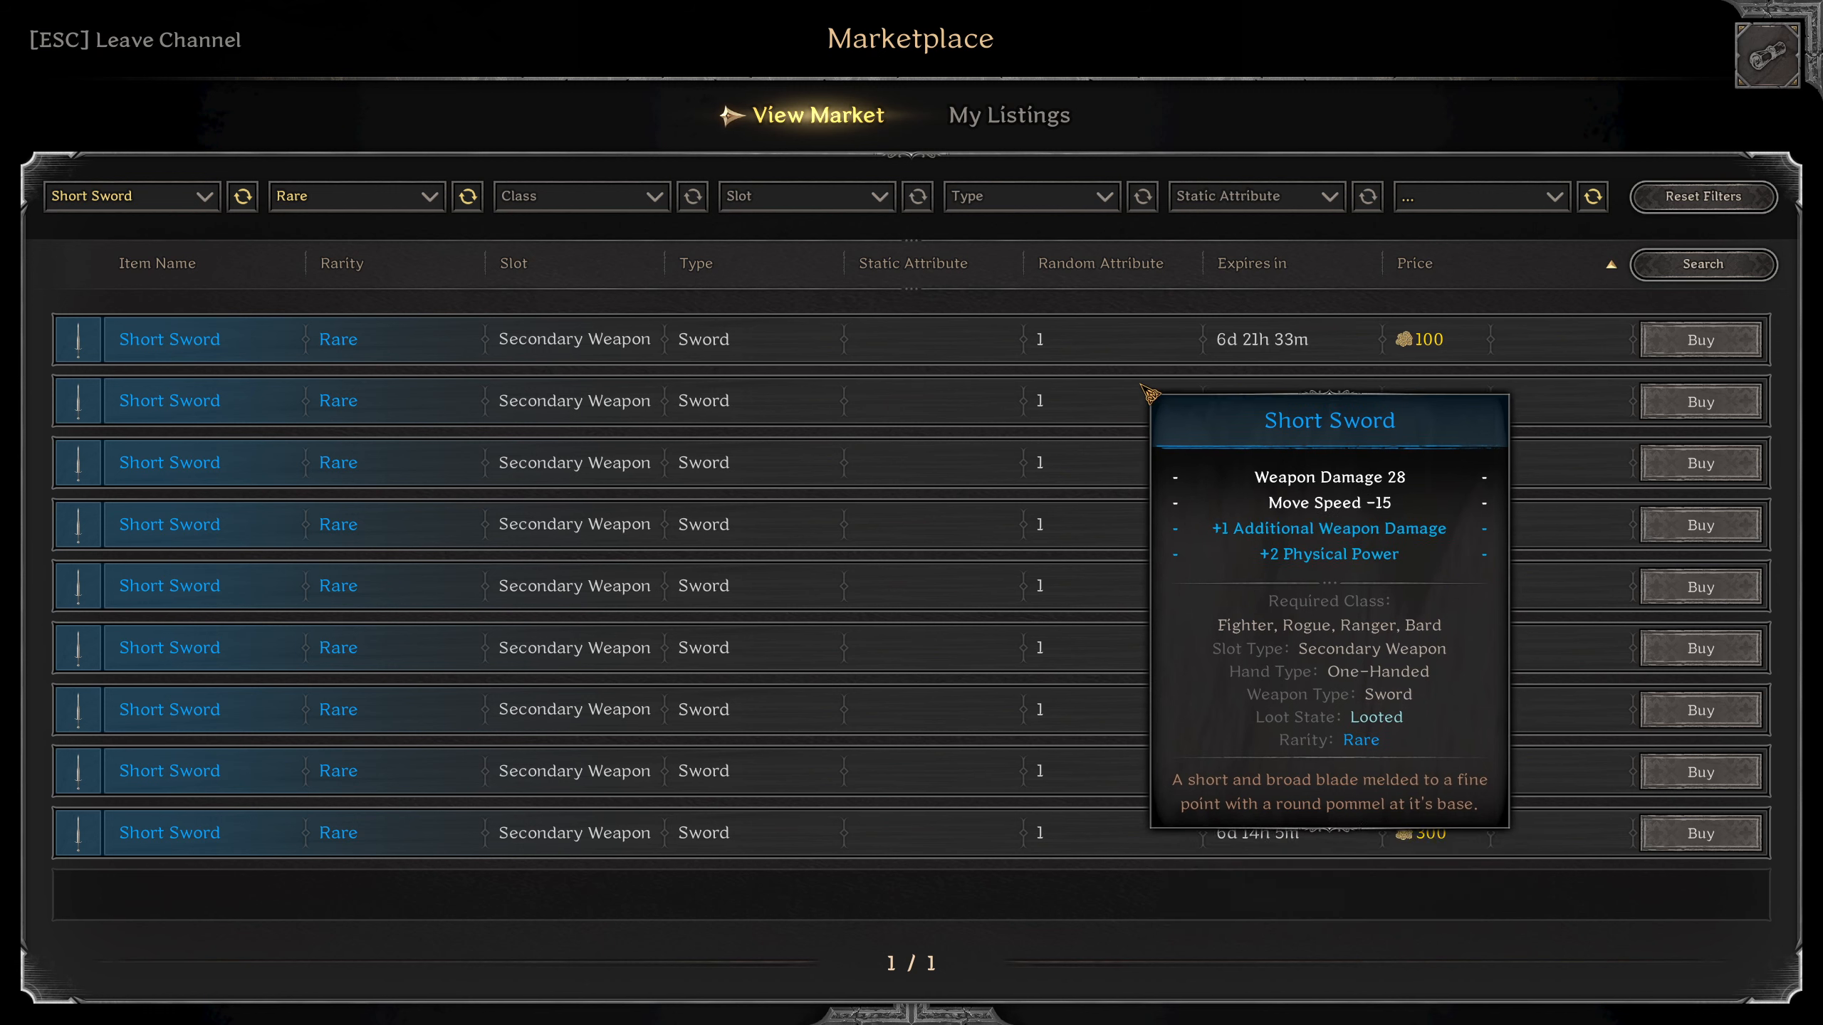
mouse_move(1233, 346)
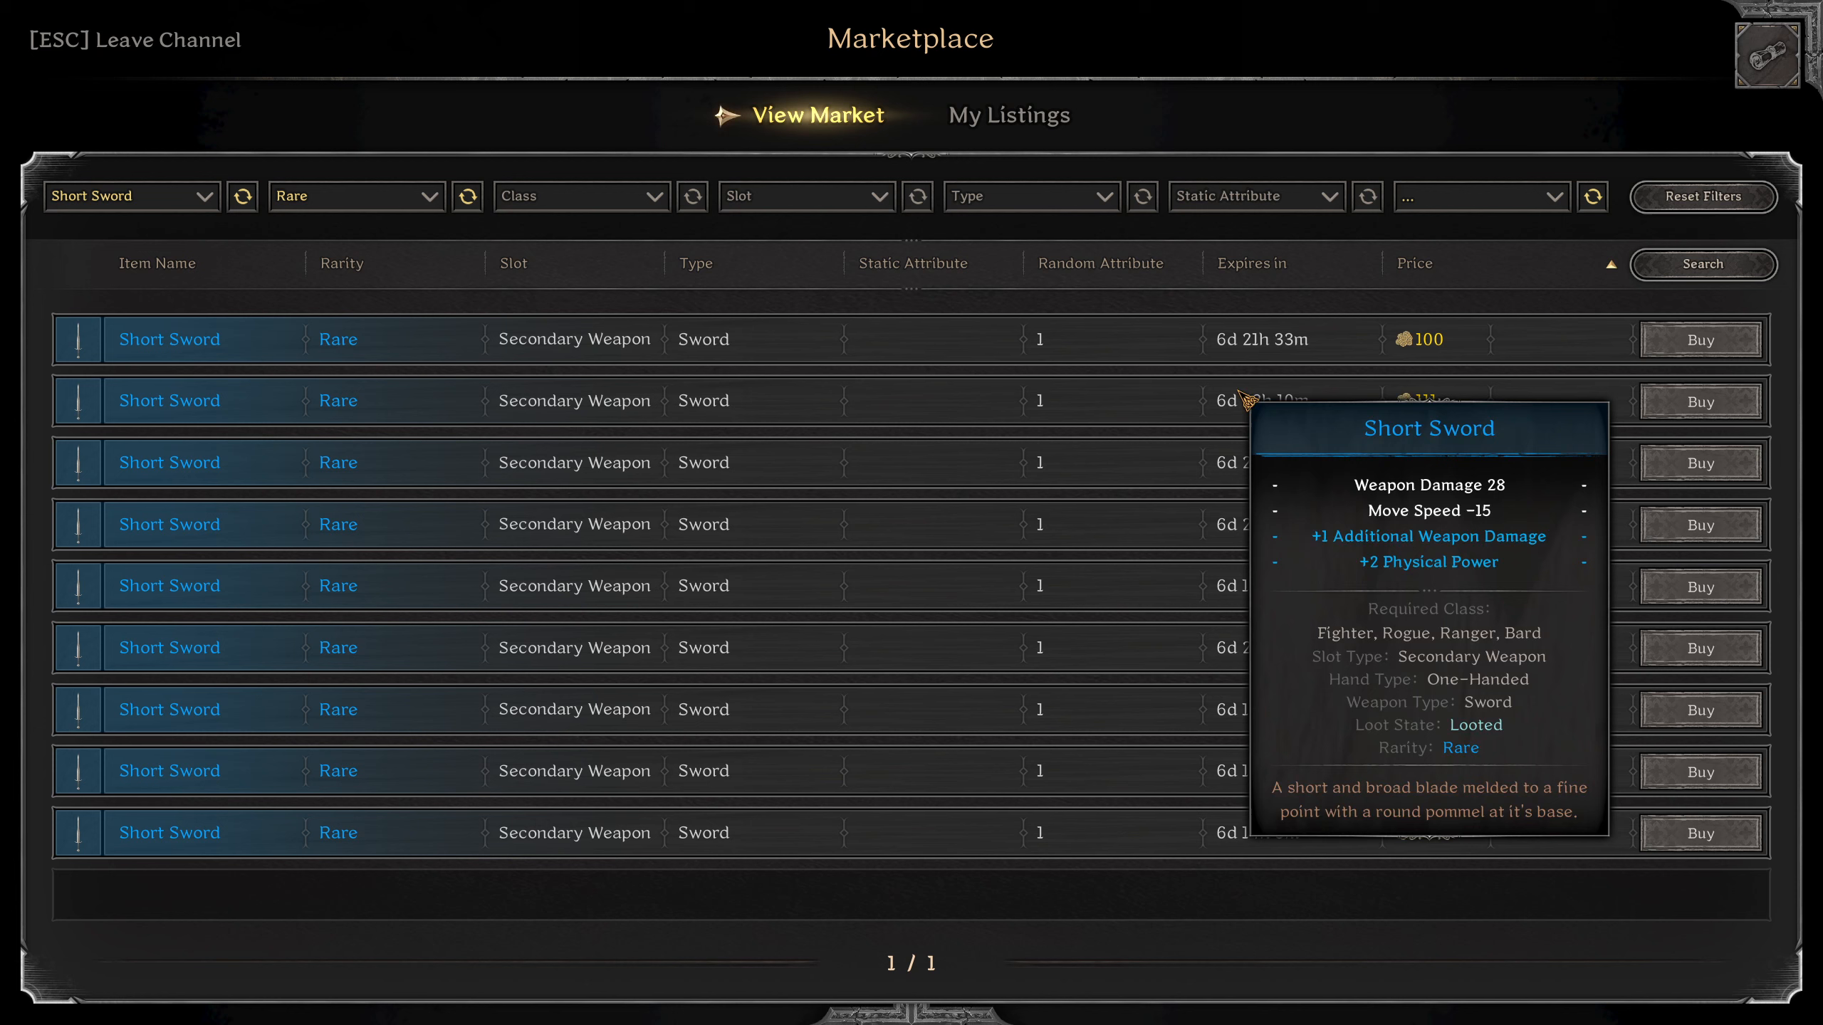
mouse_move(1292, 592)
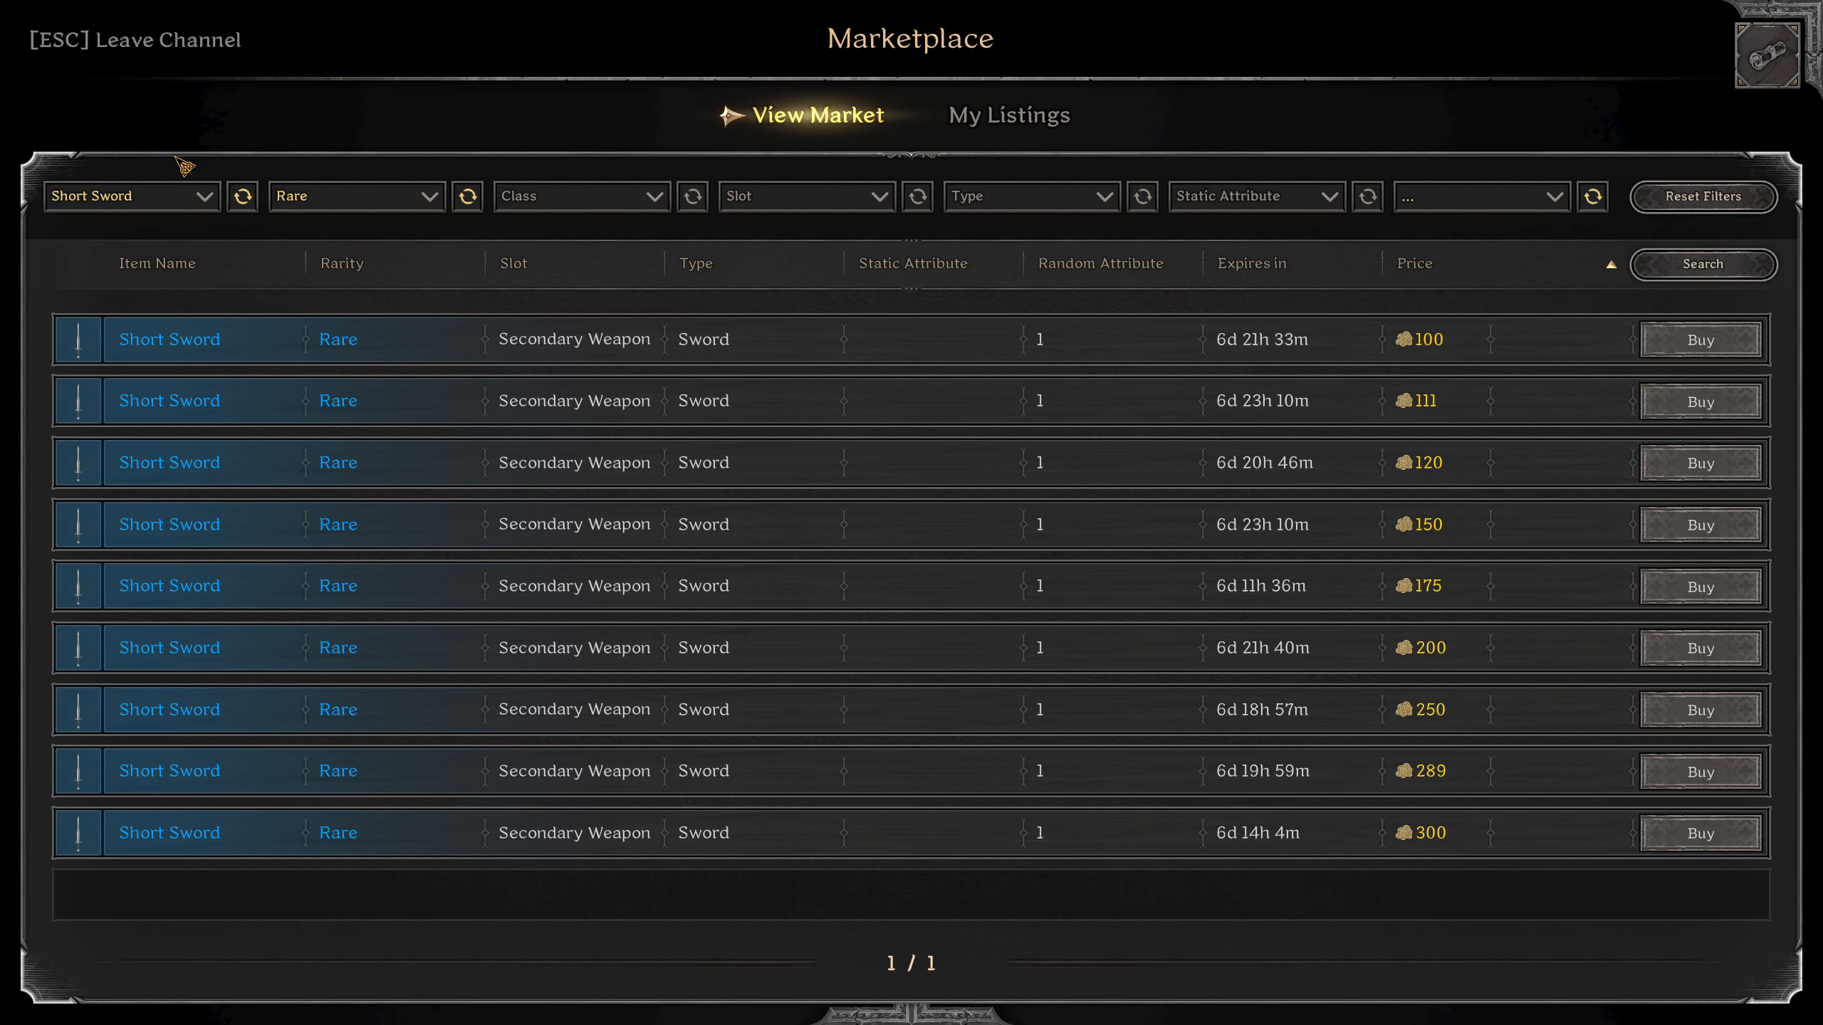
Set the item to Ranger Hood with a Physical Power random attribute filter.
click(131, 196)
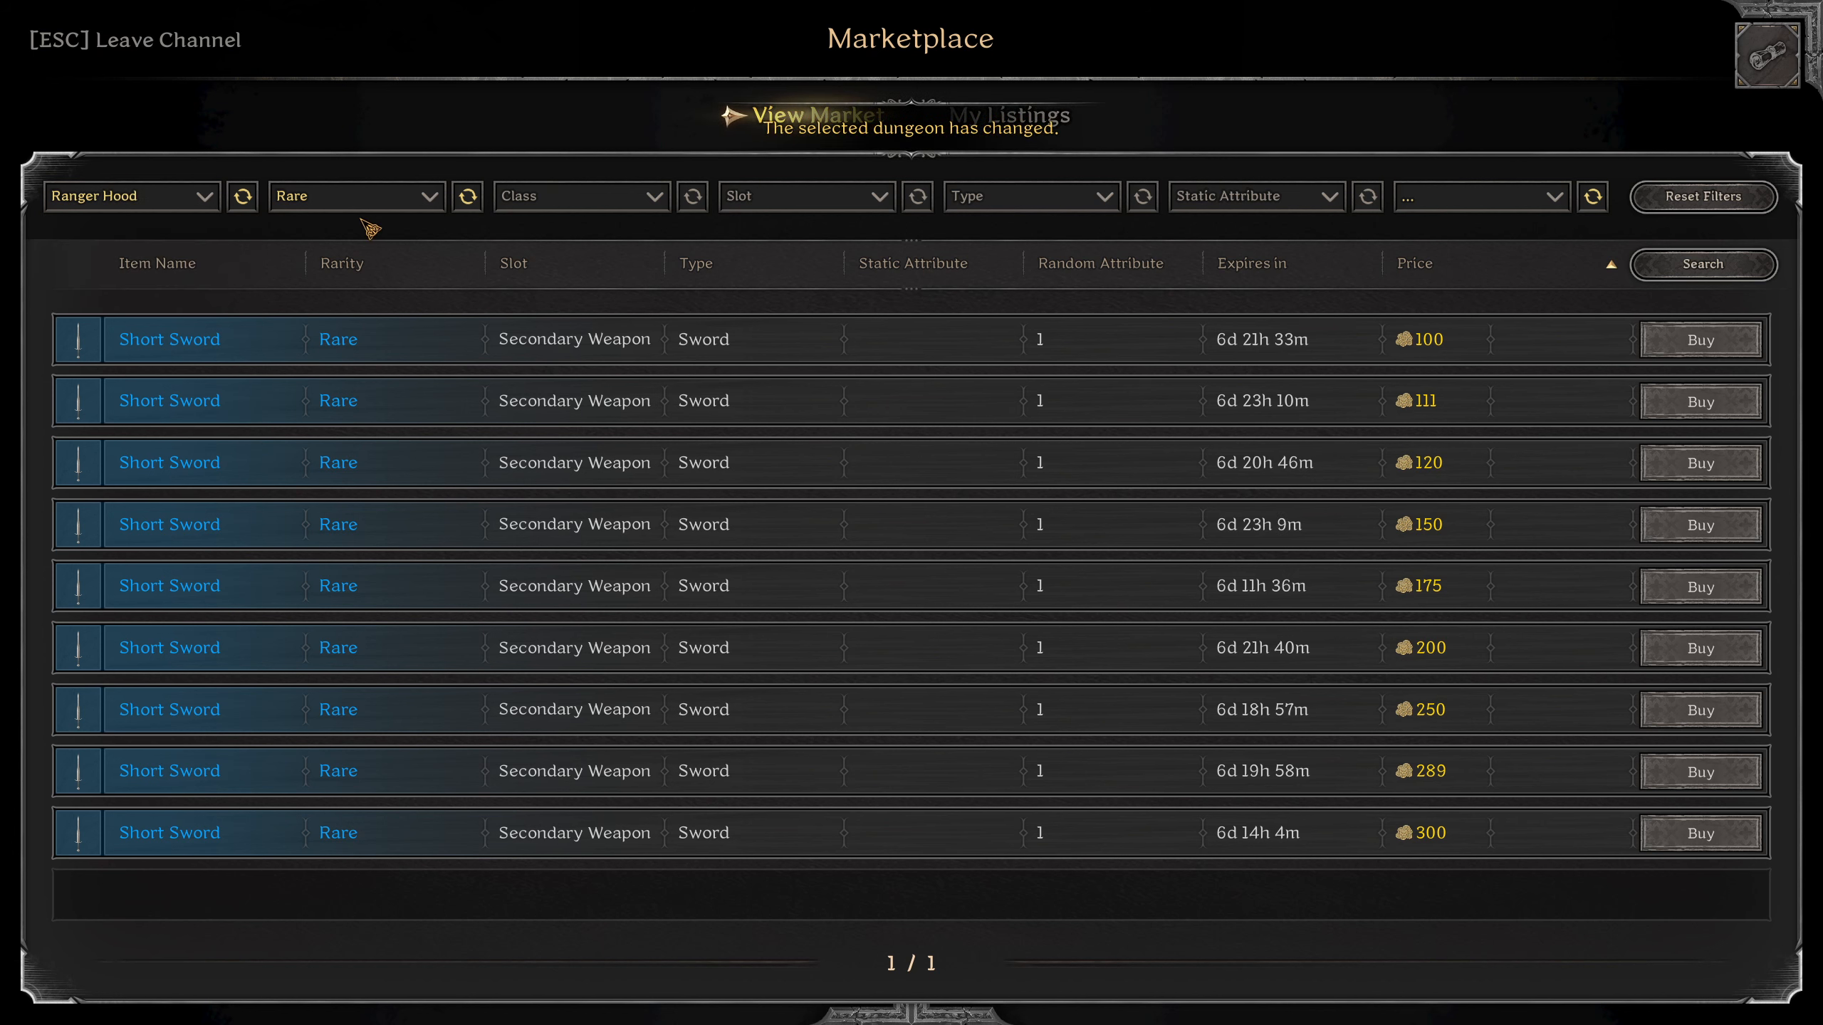
click(1481, 196)
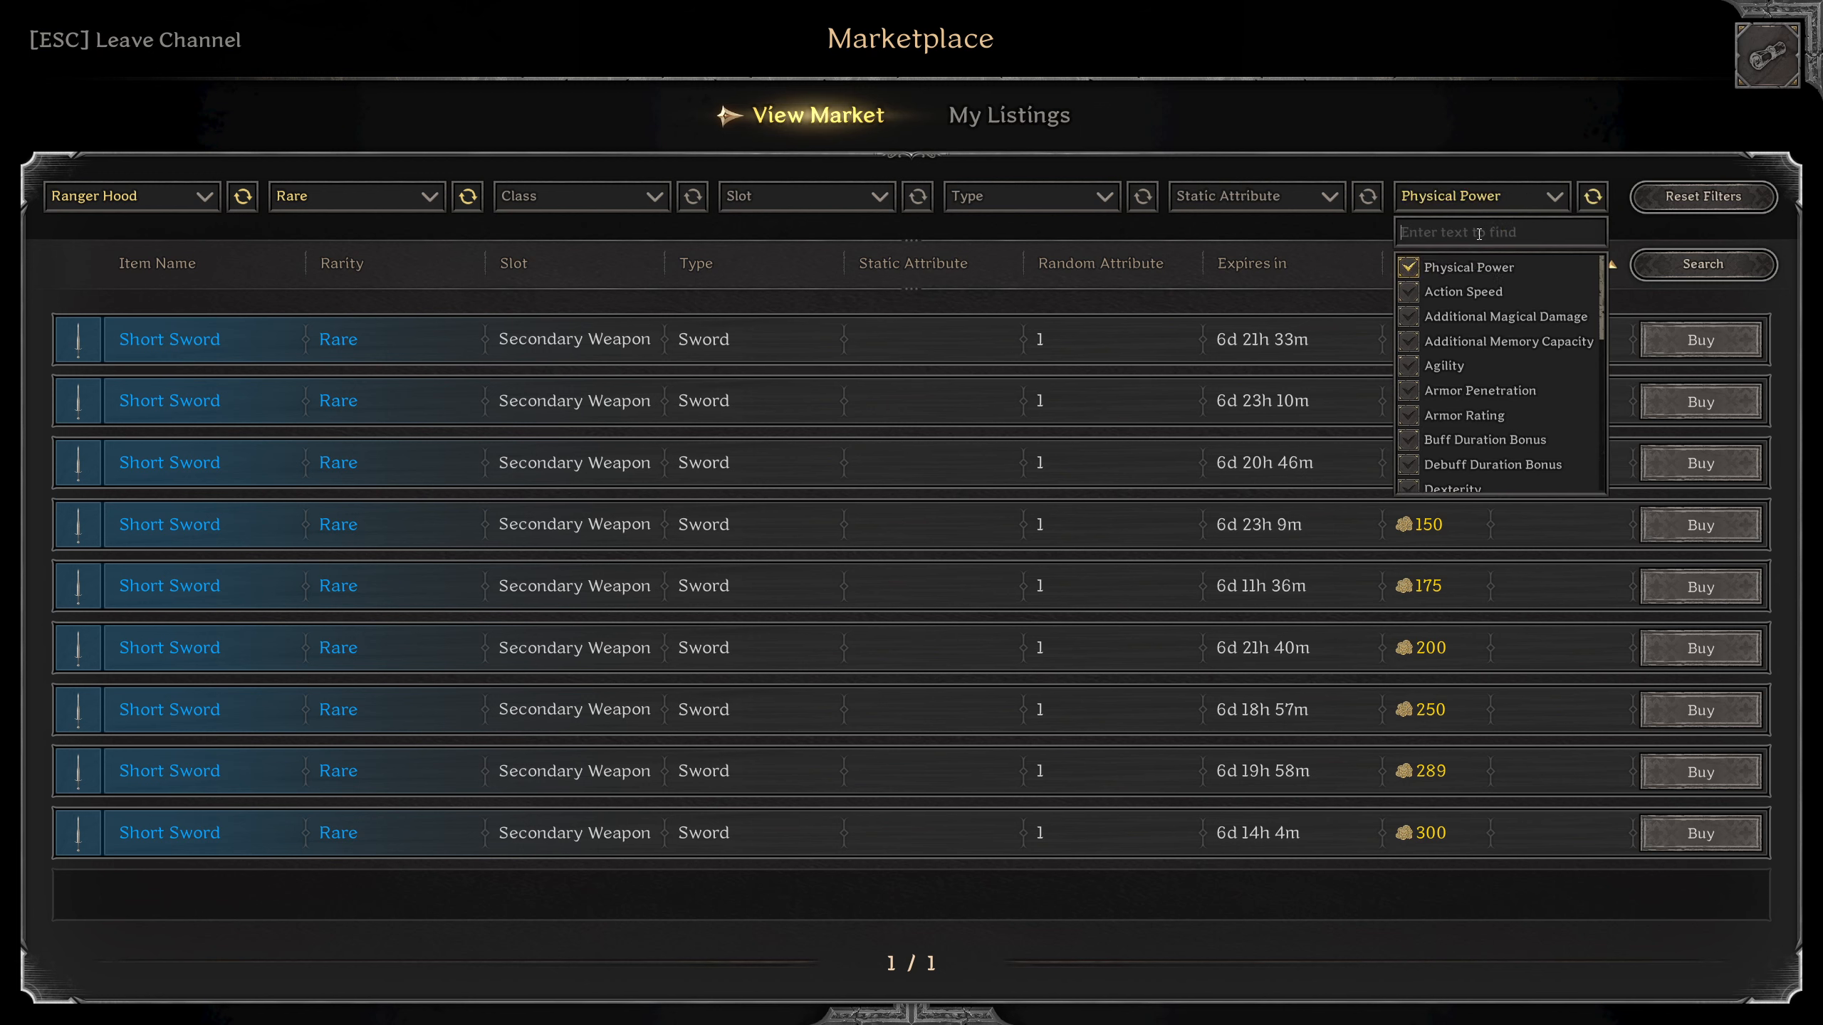
click(1609, 264)
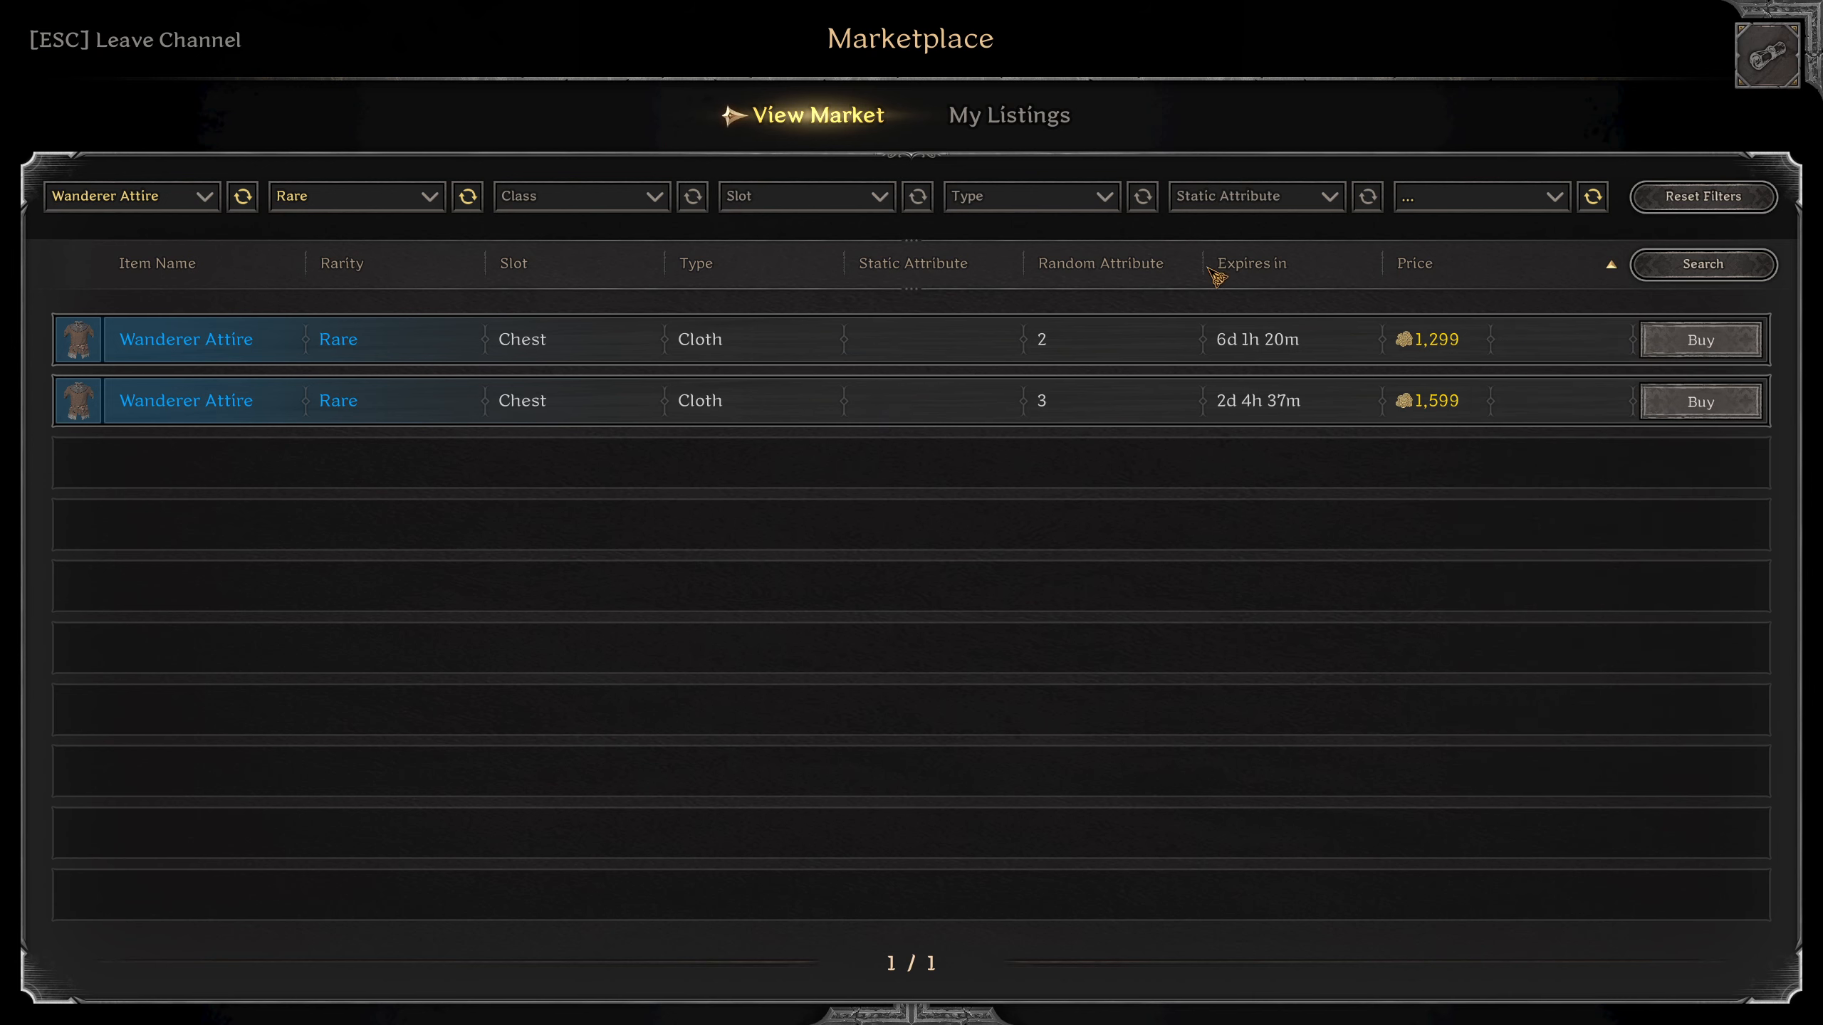
Narrow rare Wanderer Attire to Physical Power rolls and reopen the item name list.
click(1481, 196)
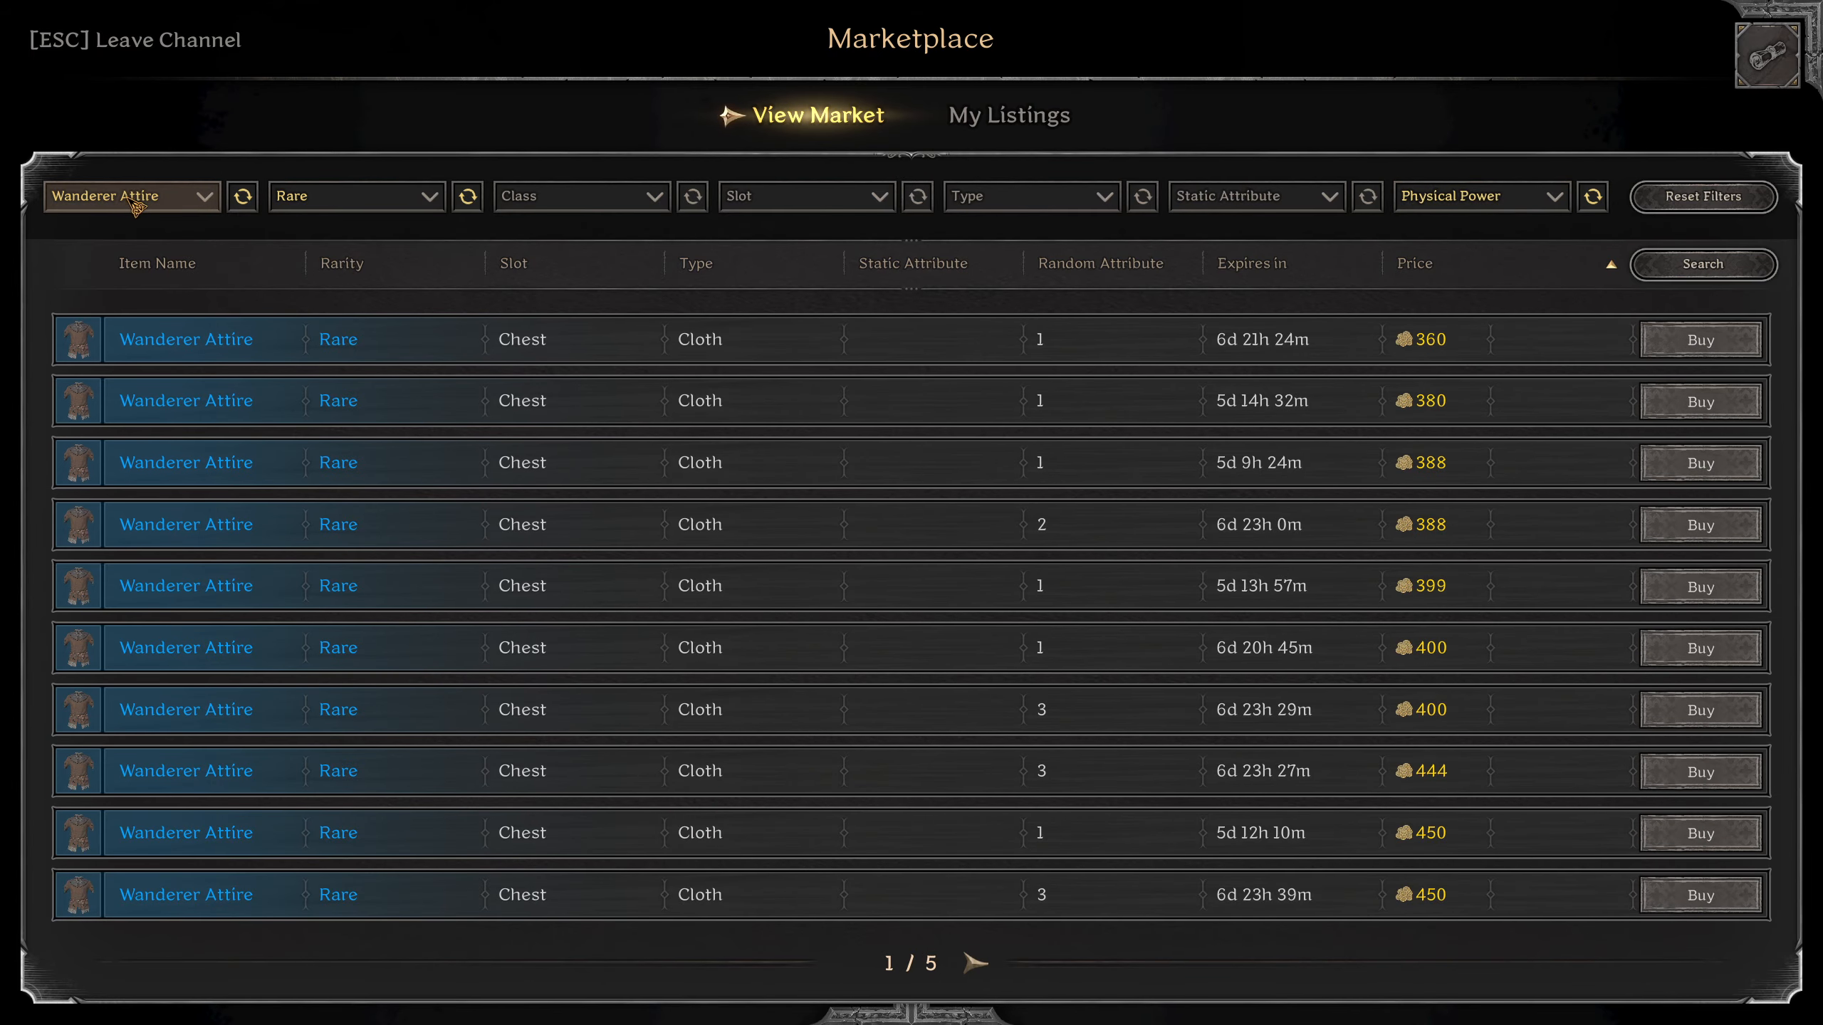
click(132, 196)
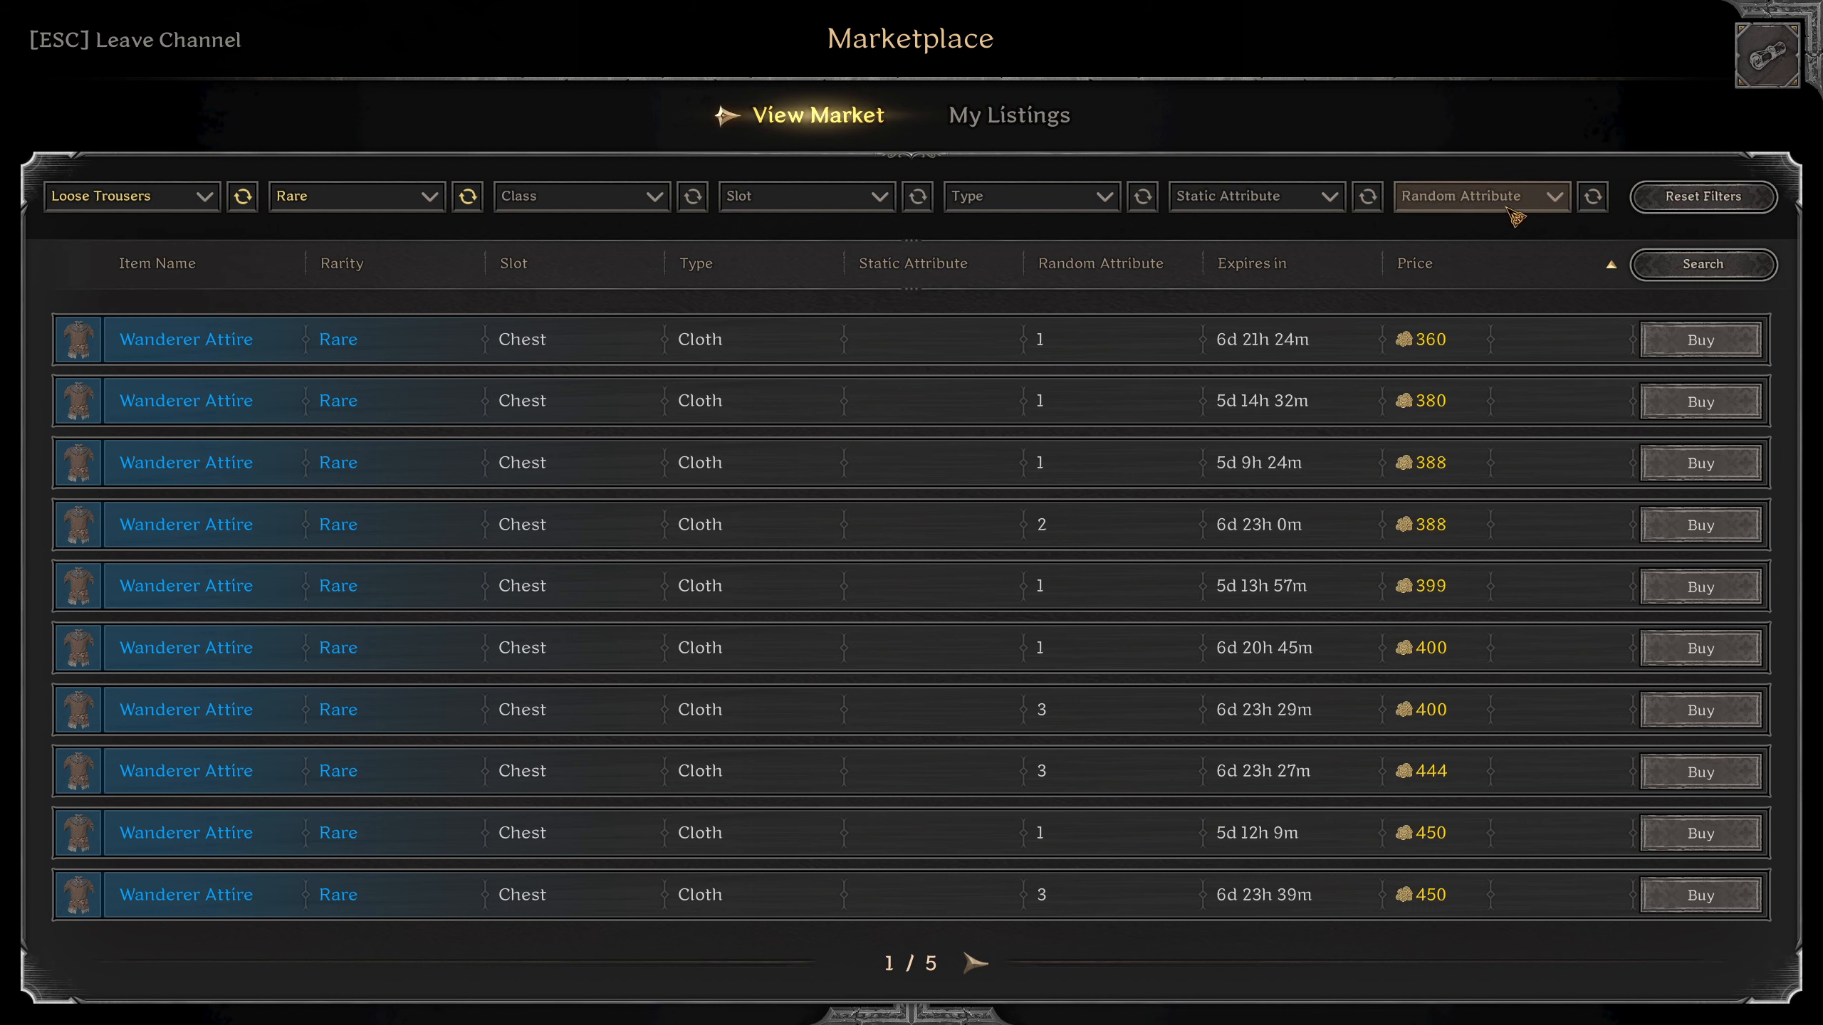
List rare Loose Trousers with Physical Power, then start searching for Lightfoot Boots.
click(1481, 196)
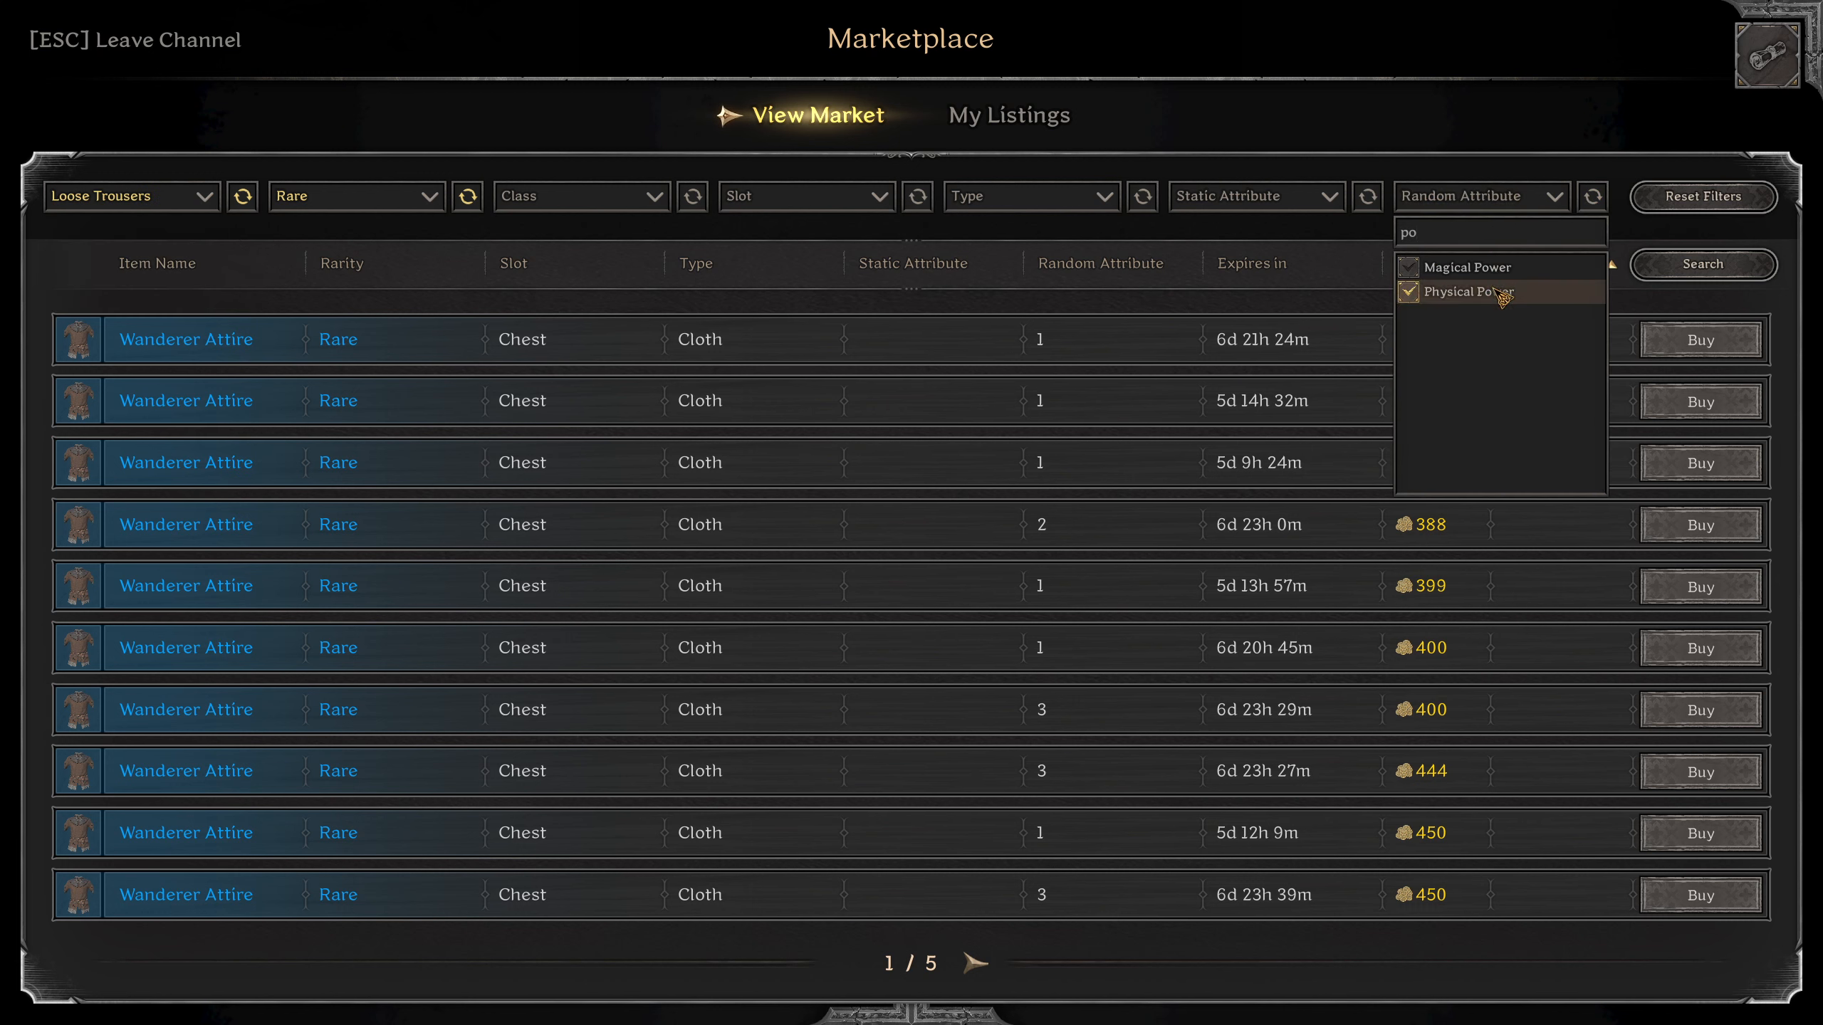
click(1470, 292)
text(f)
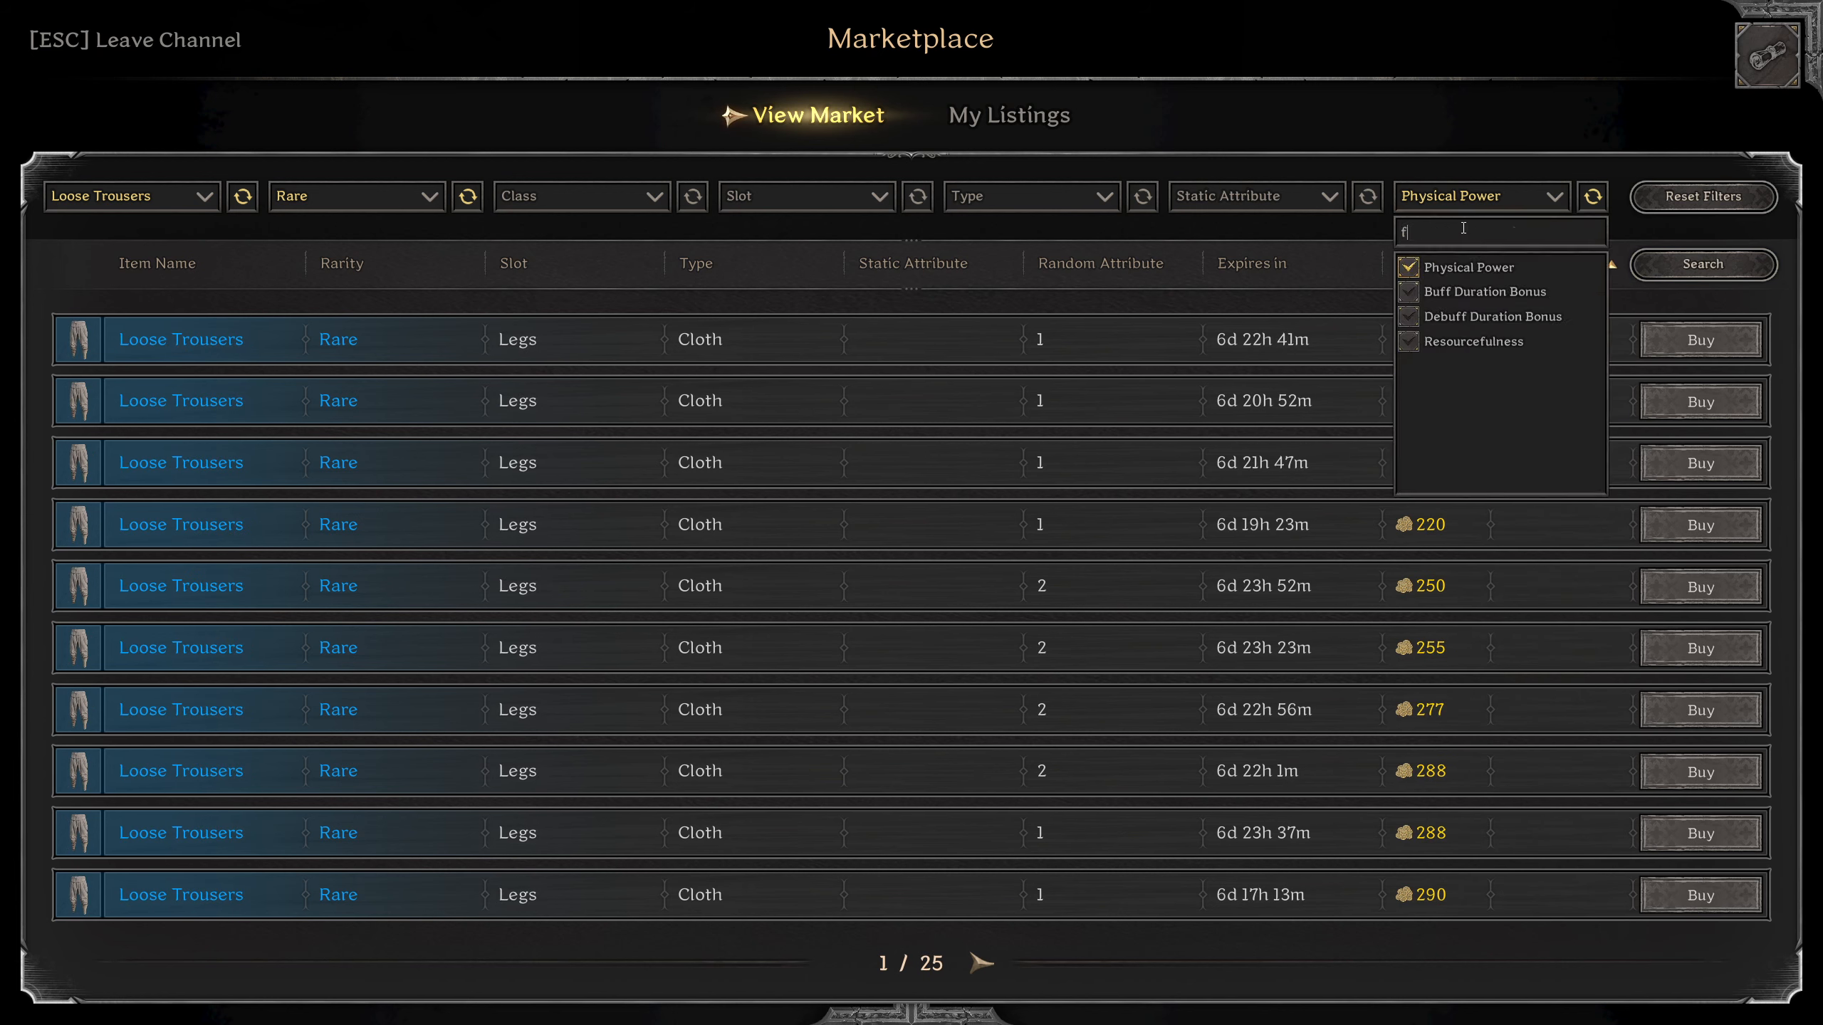
text(a)
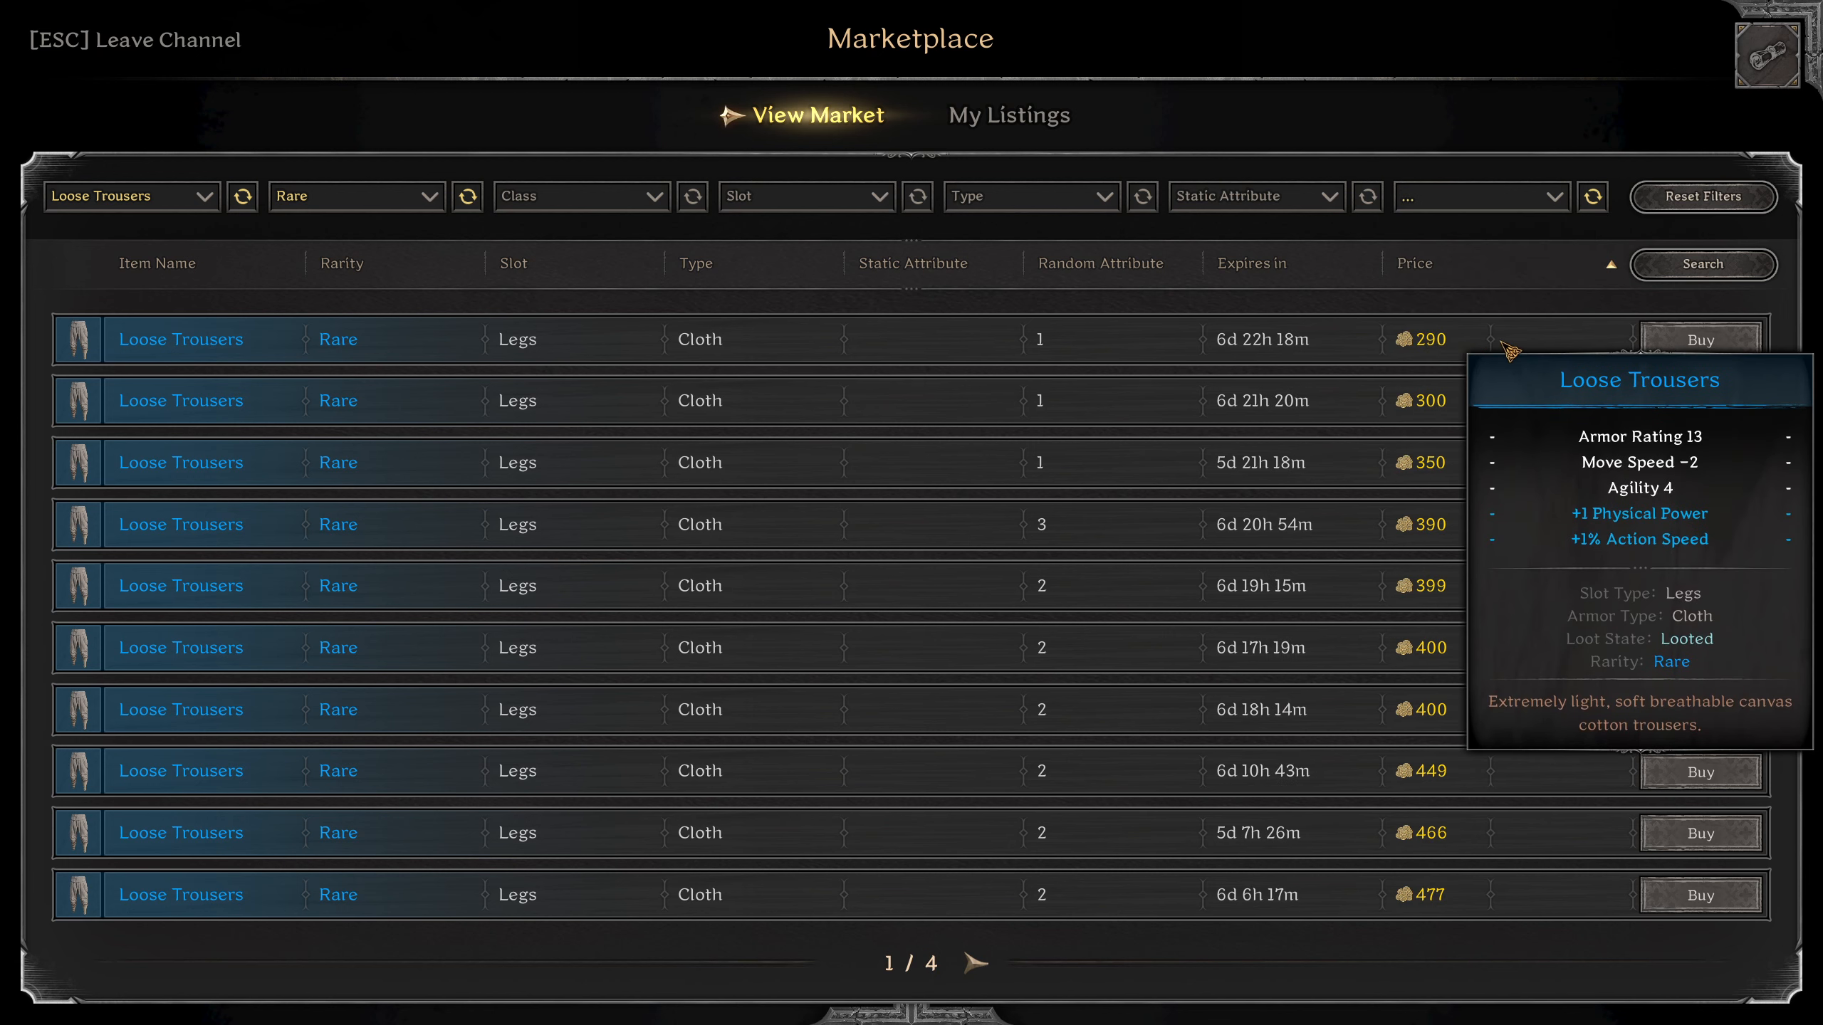
click(133, 196)
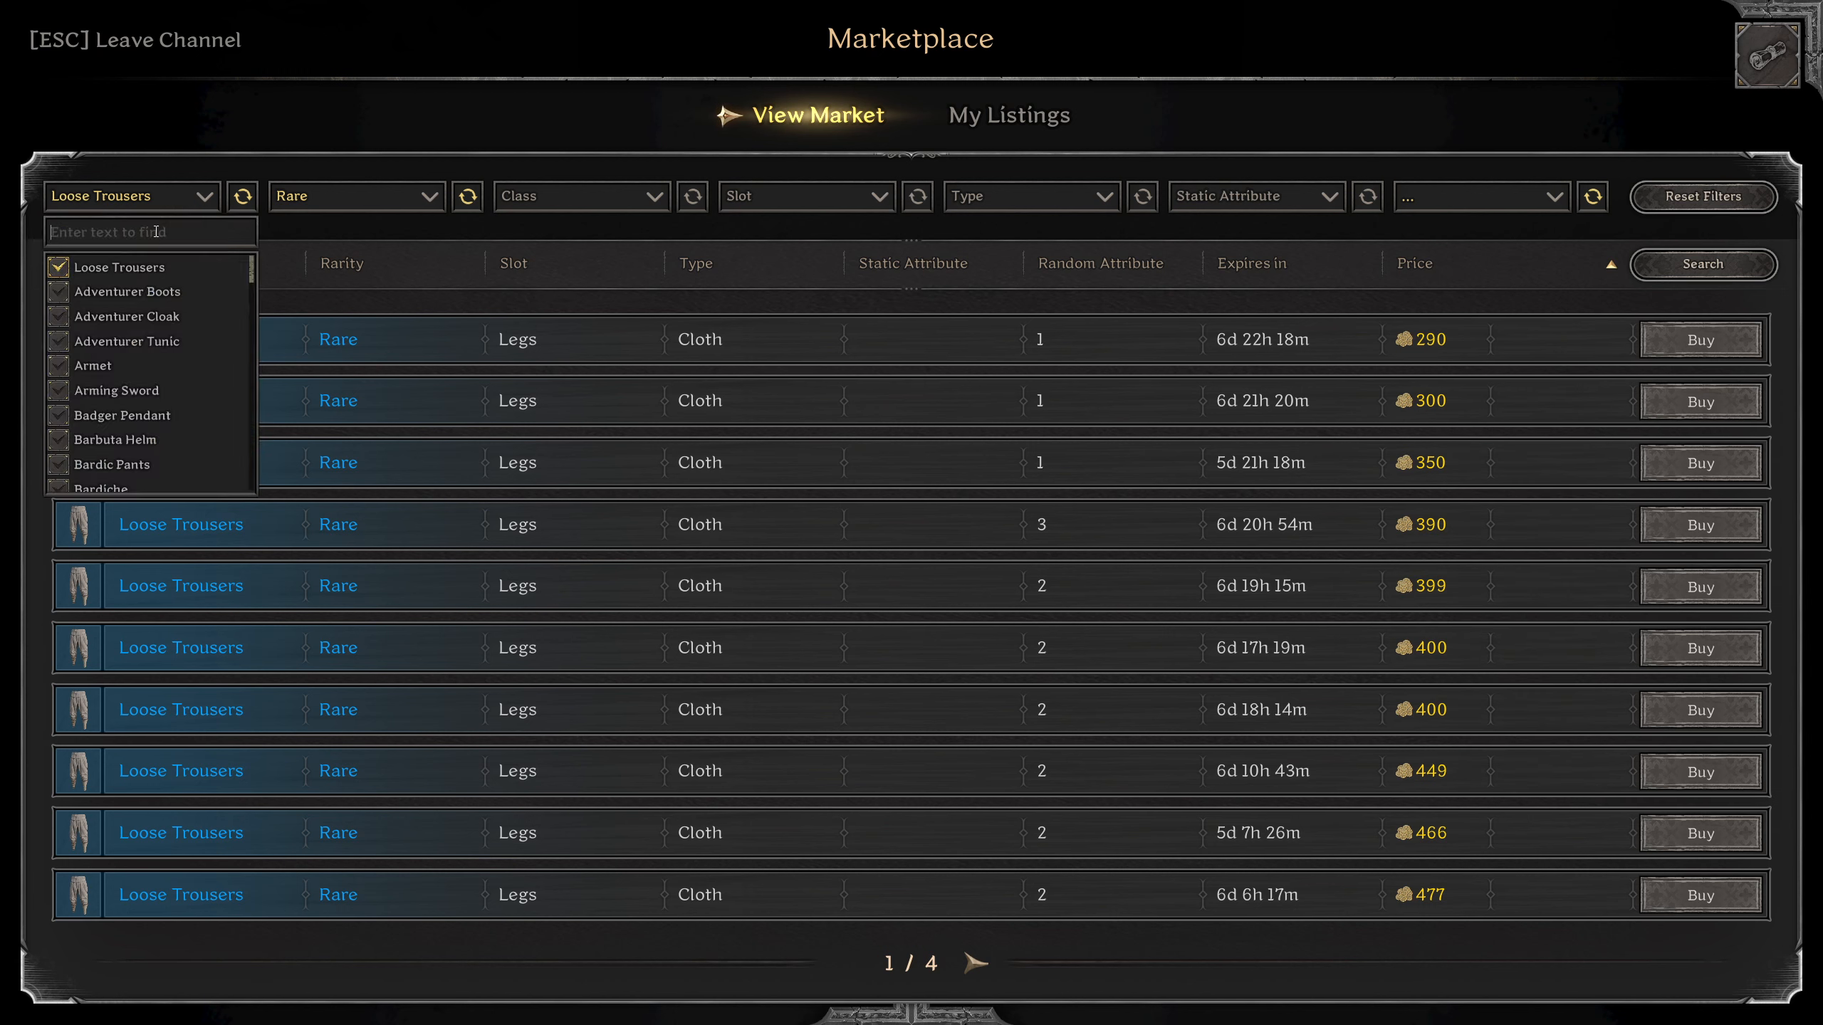
text(lifg)
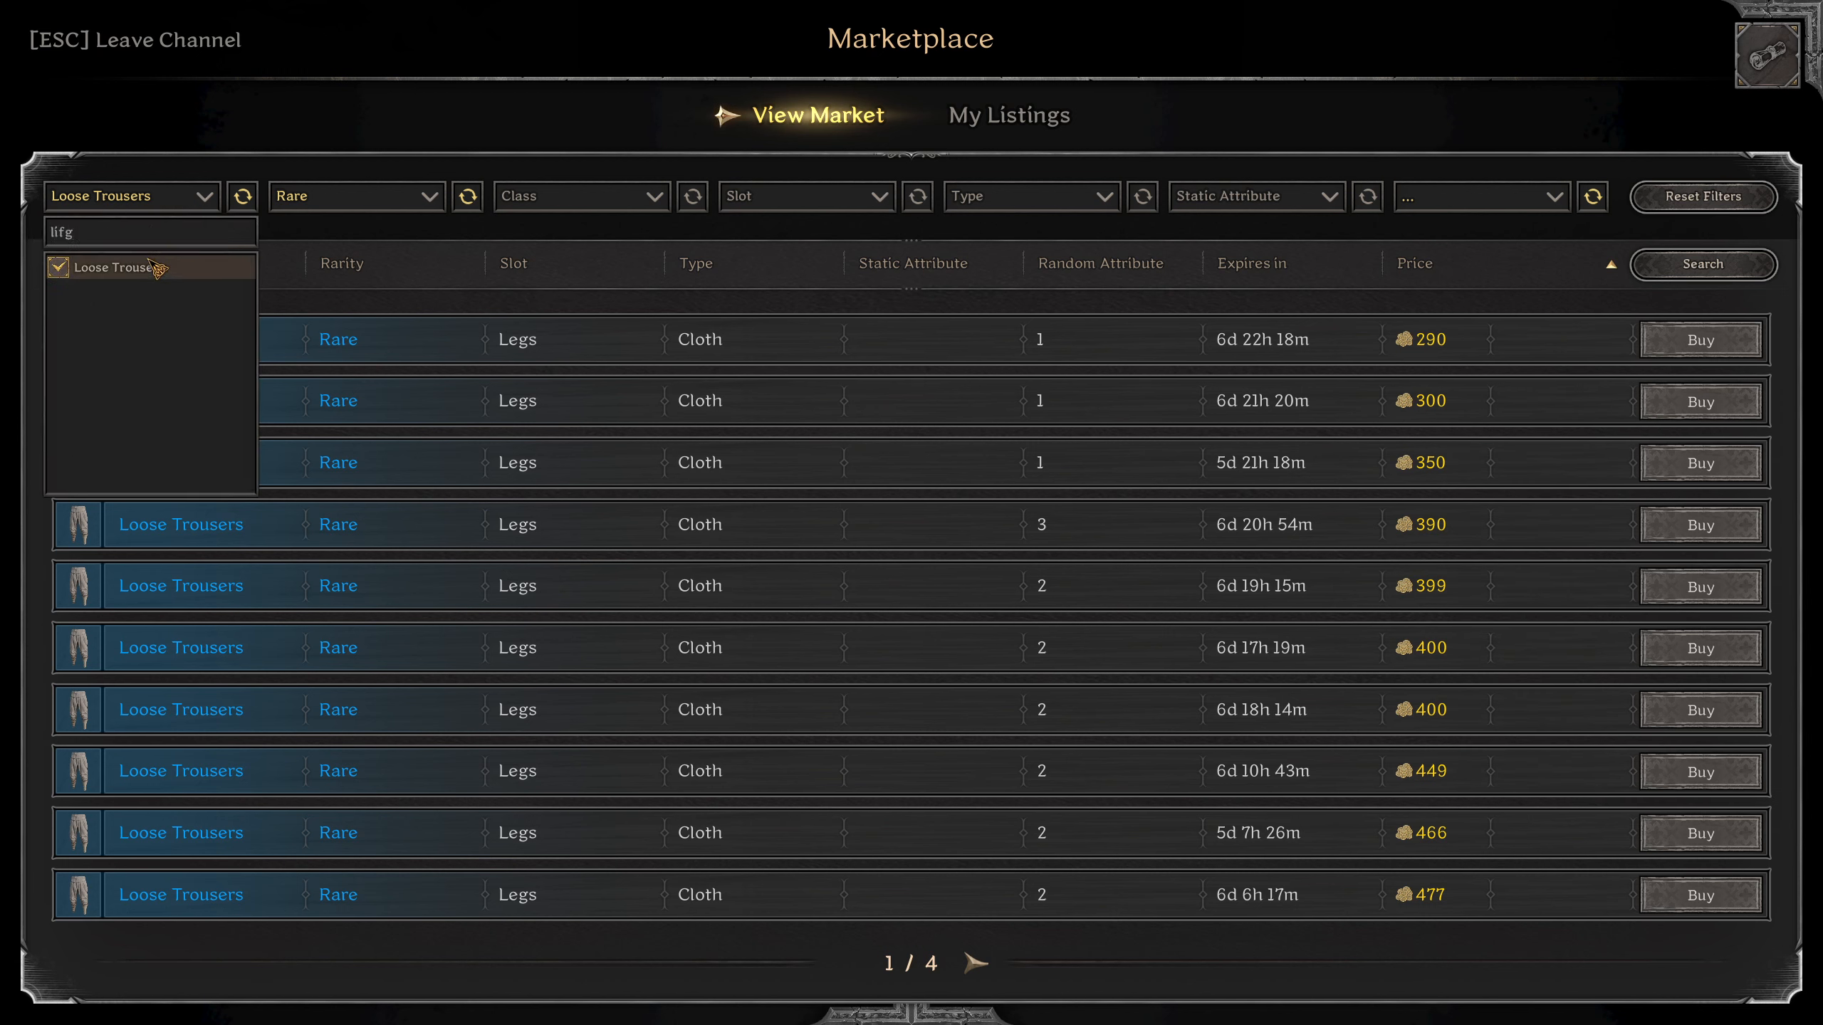
List rare Lightfoot Boots filtered by Move Speed Bonus and browse to page 2.
text(ligh)
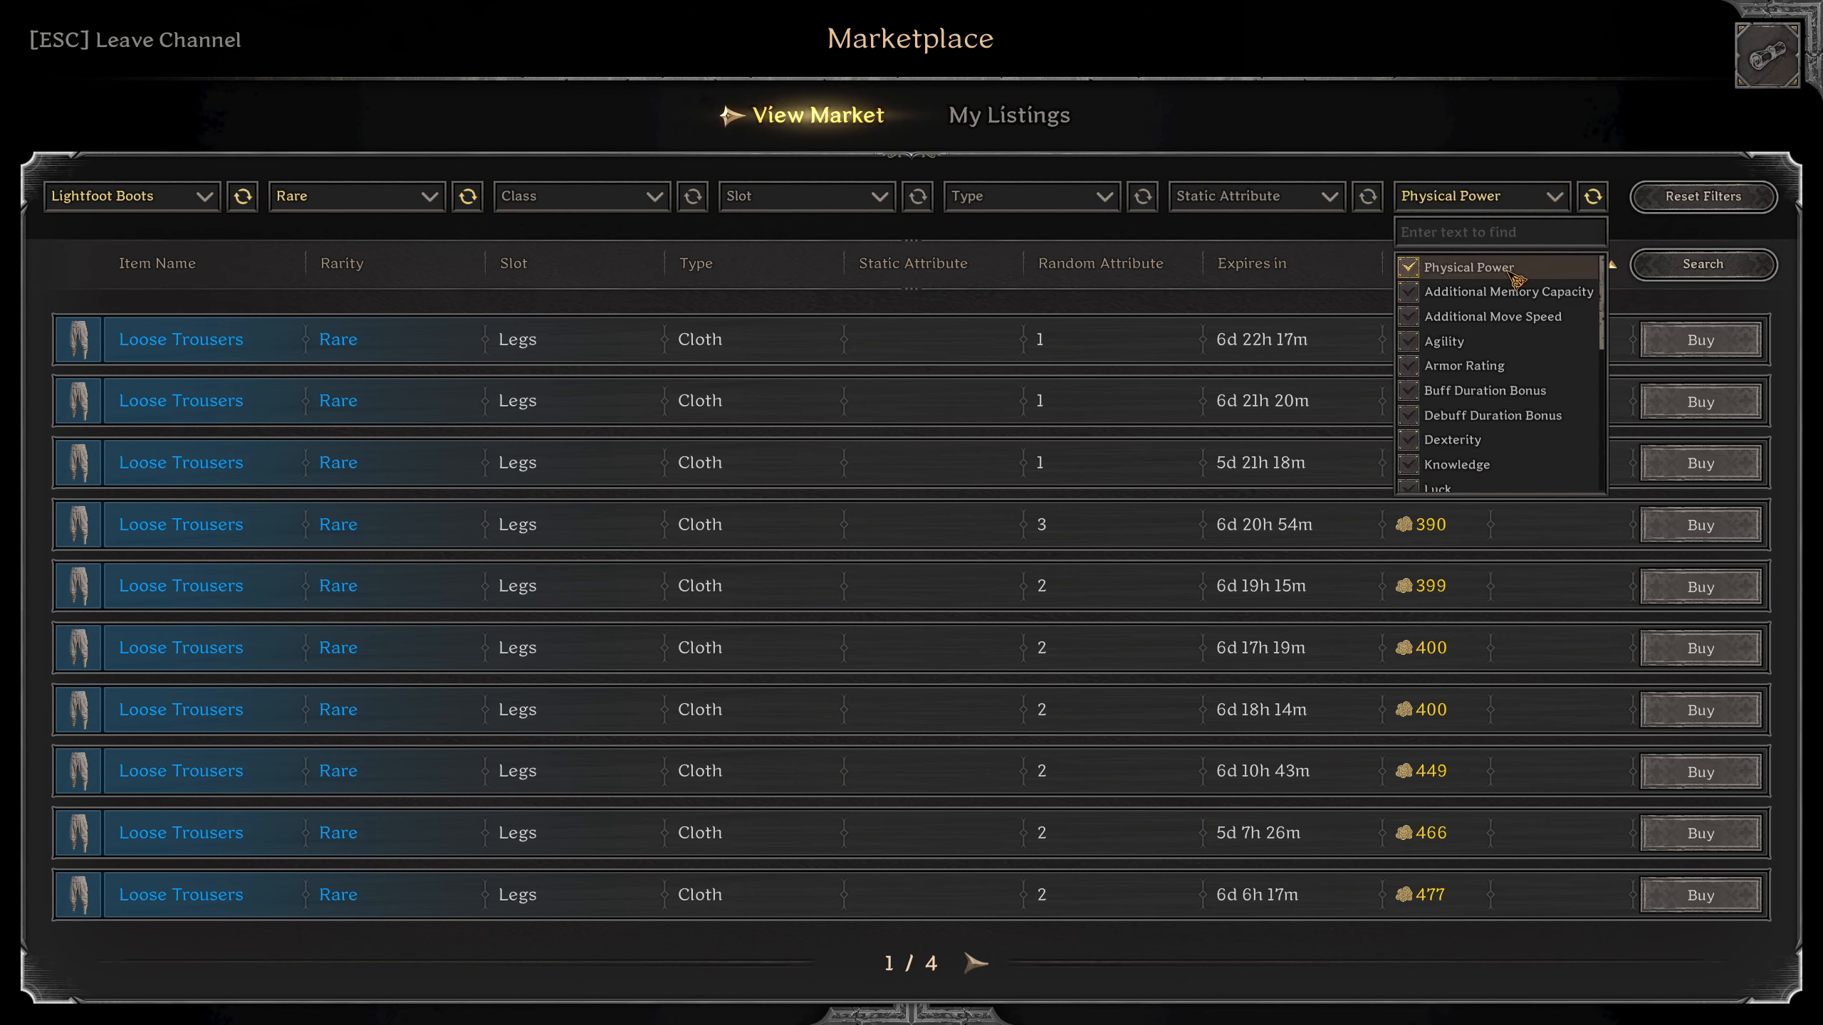
text(add)
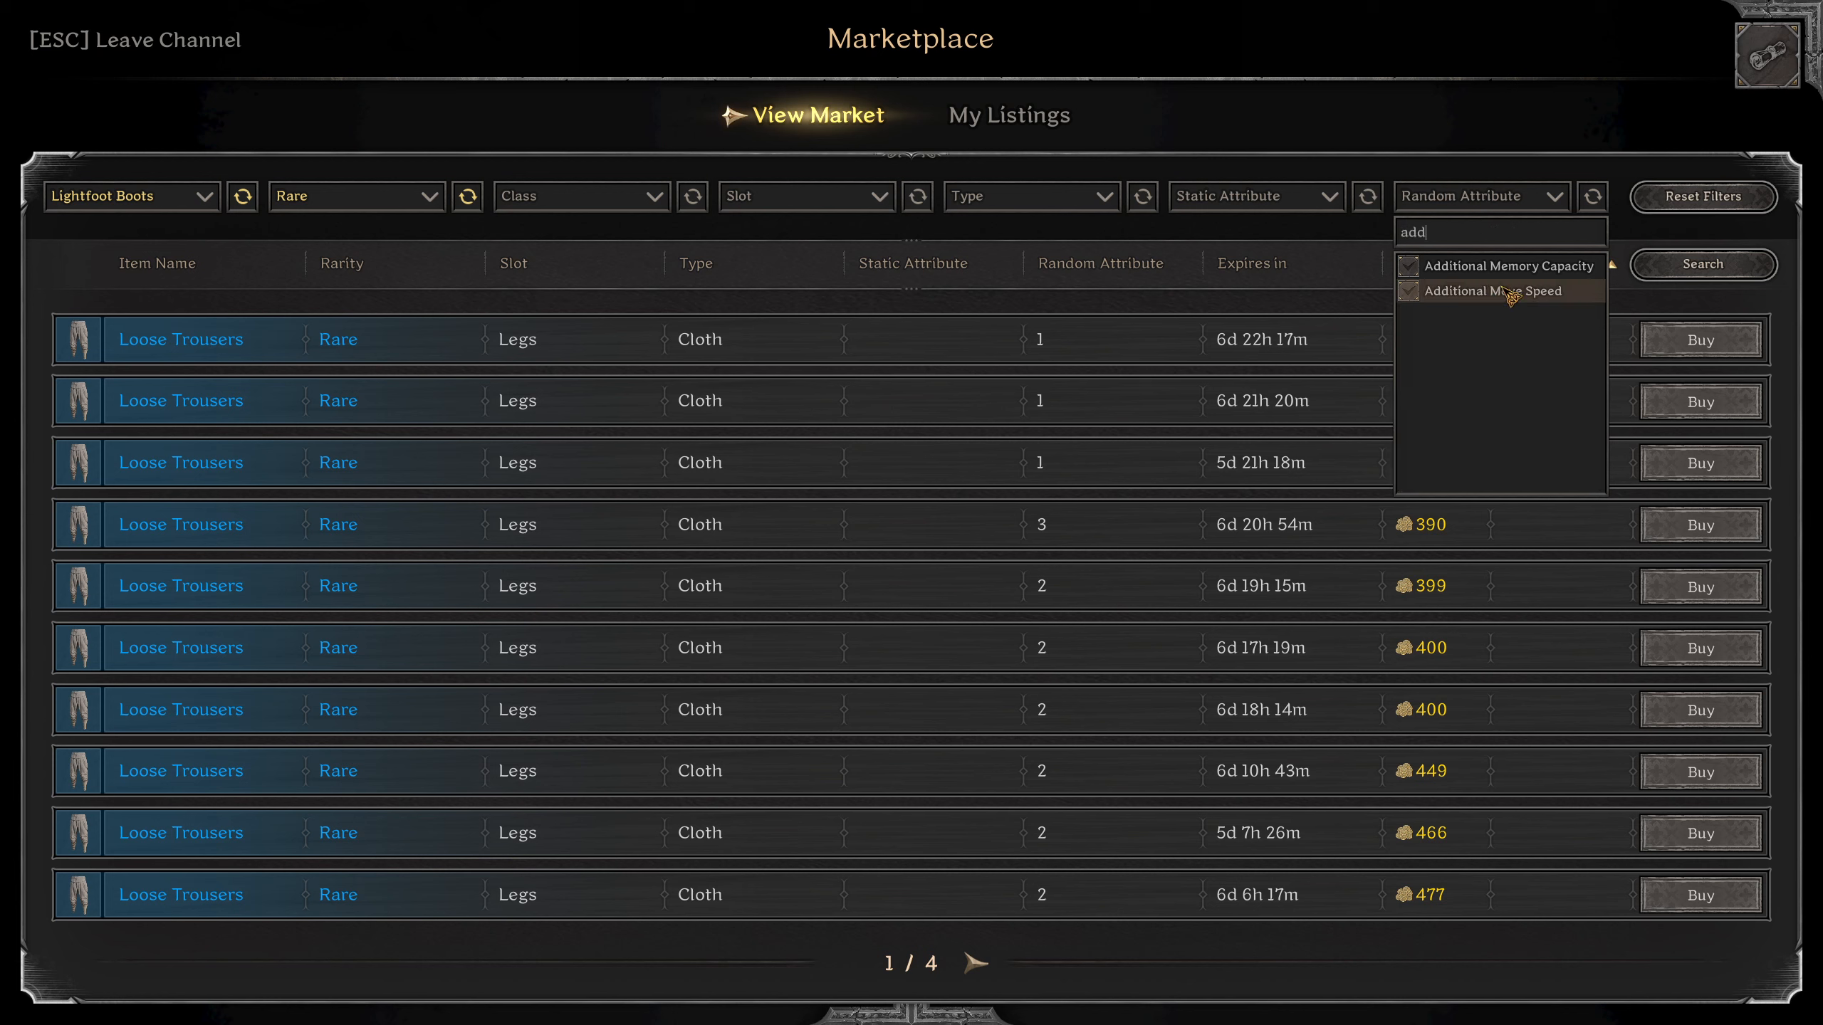
click(1492, 291)
text(b)
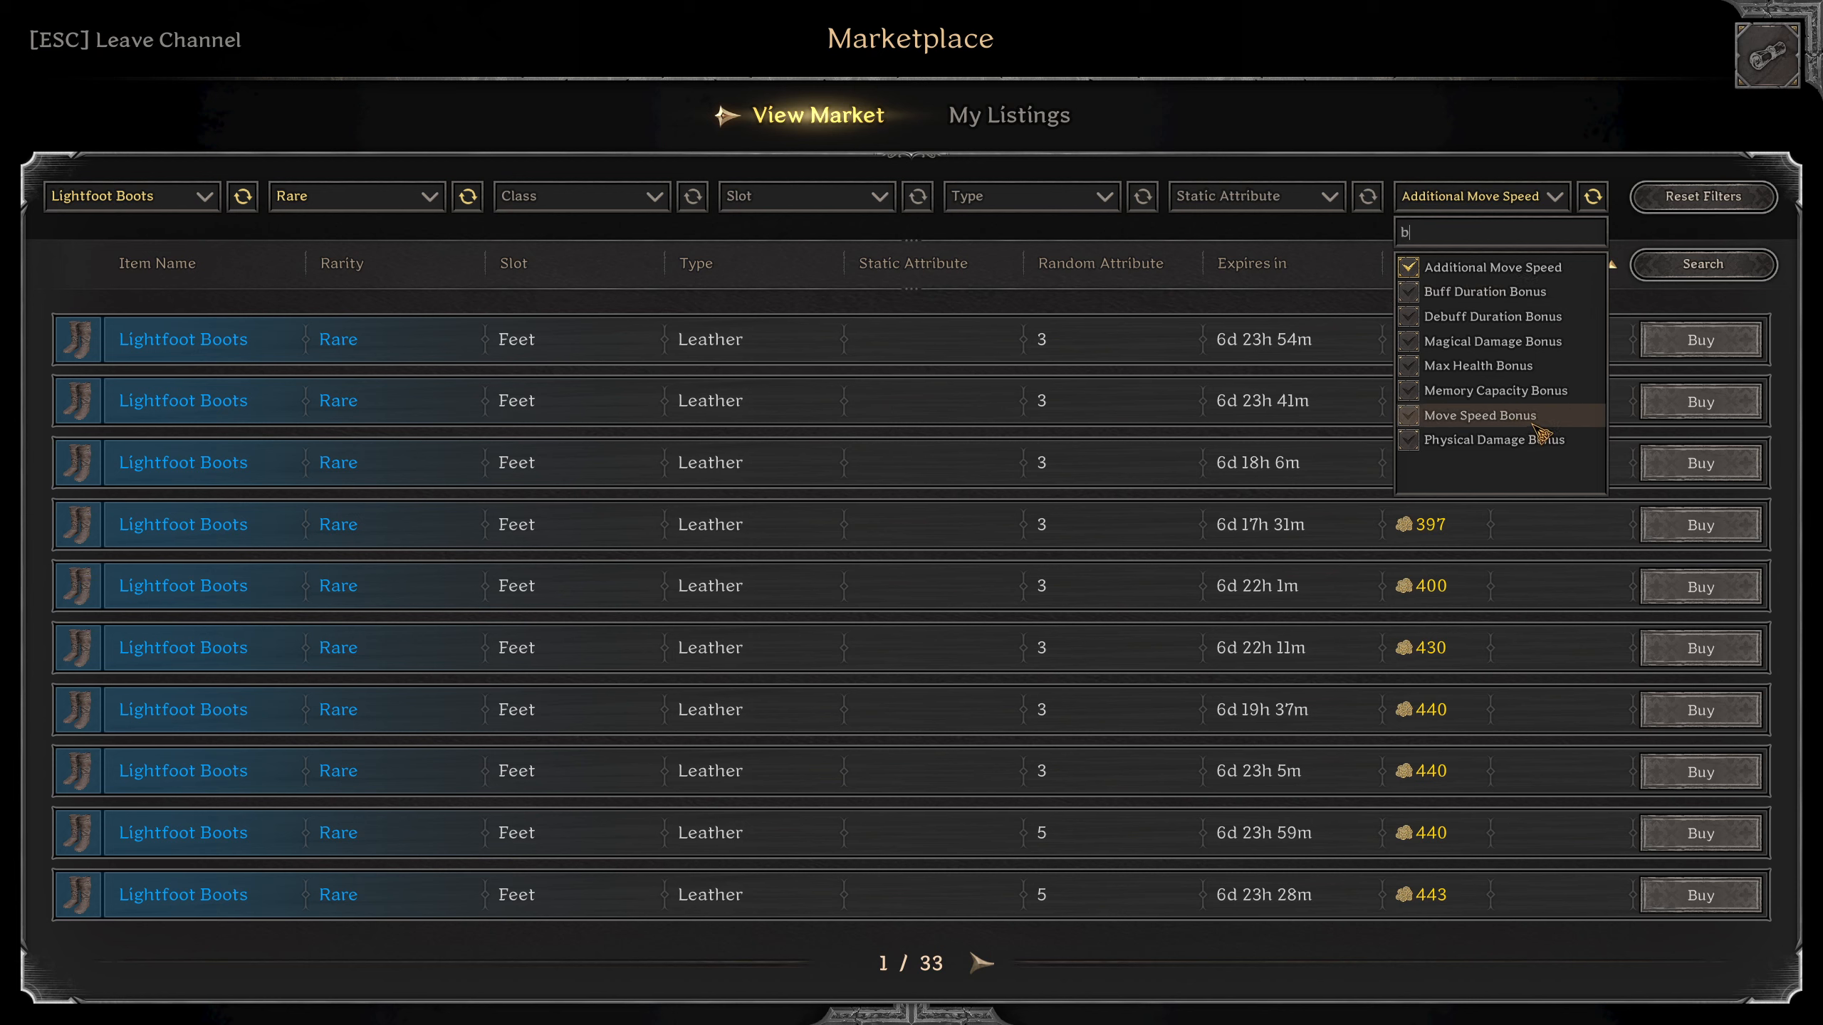
click(1481, 415)
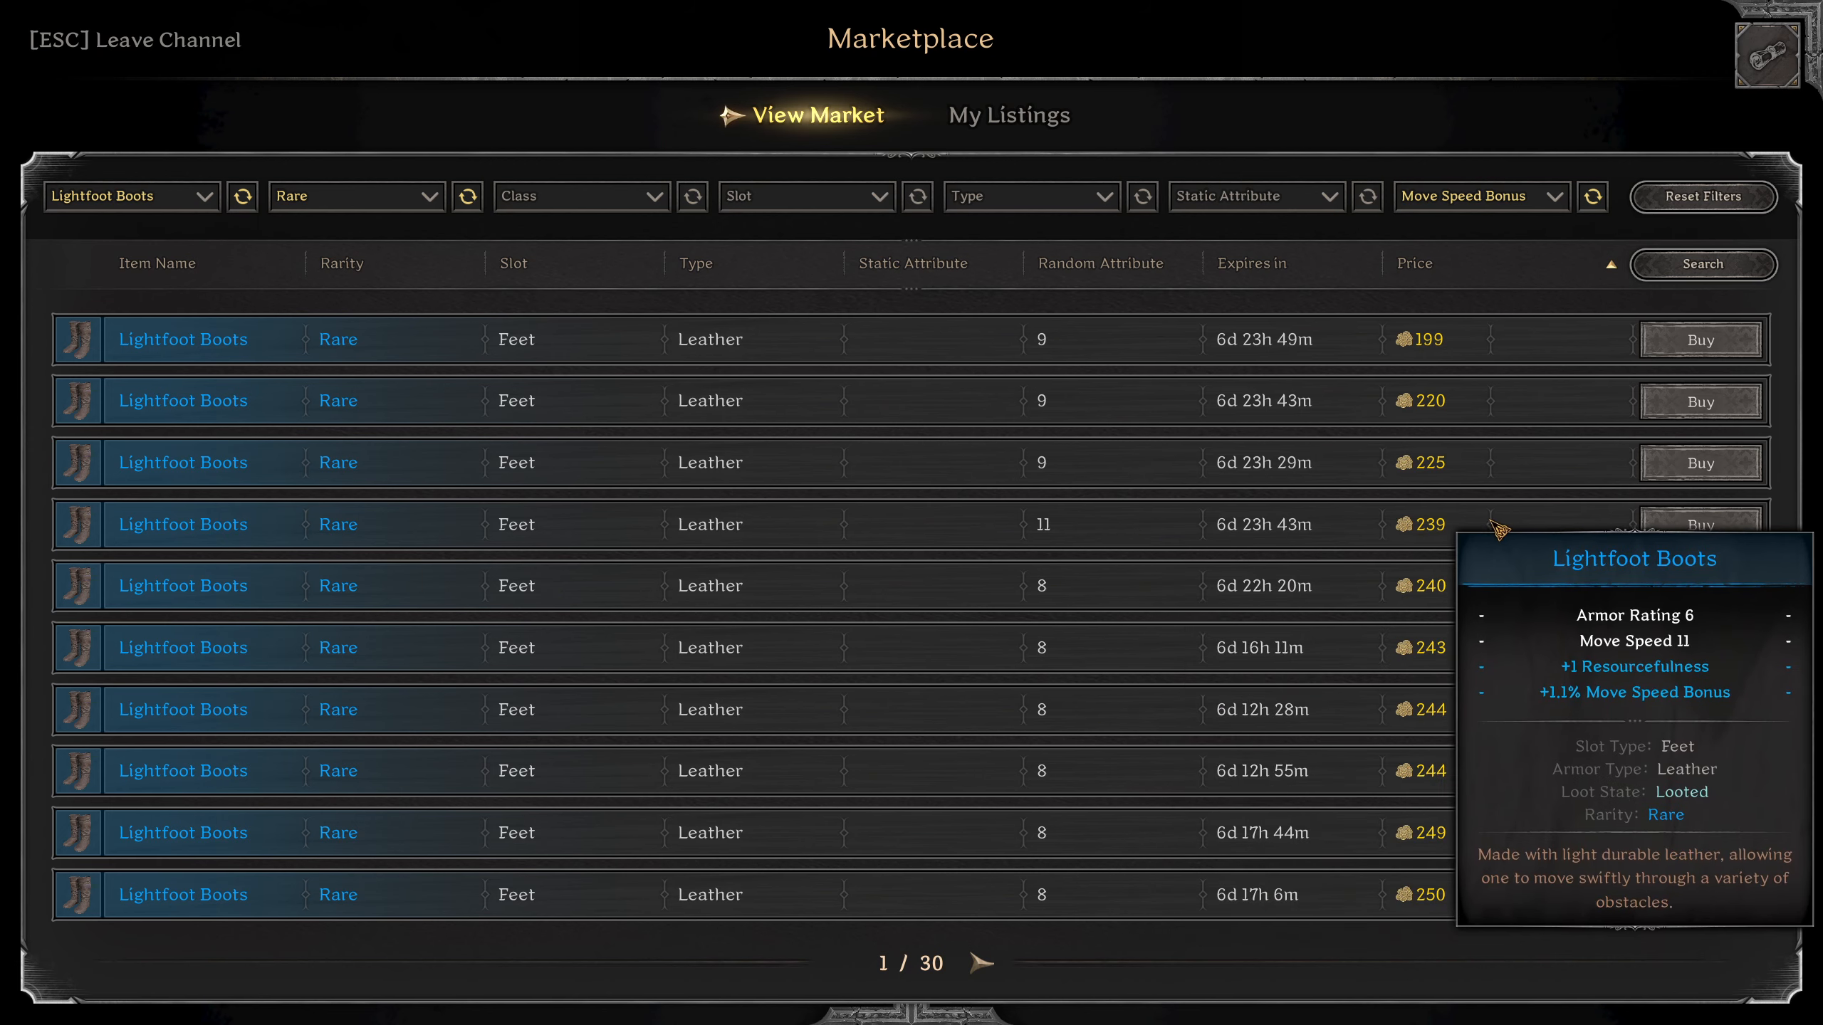
click(980, 963)
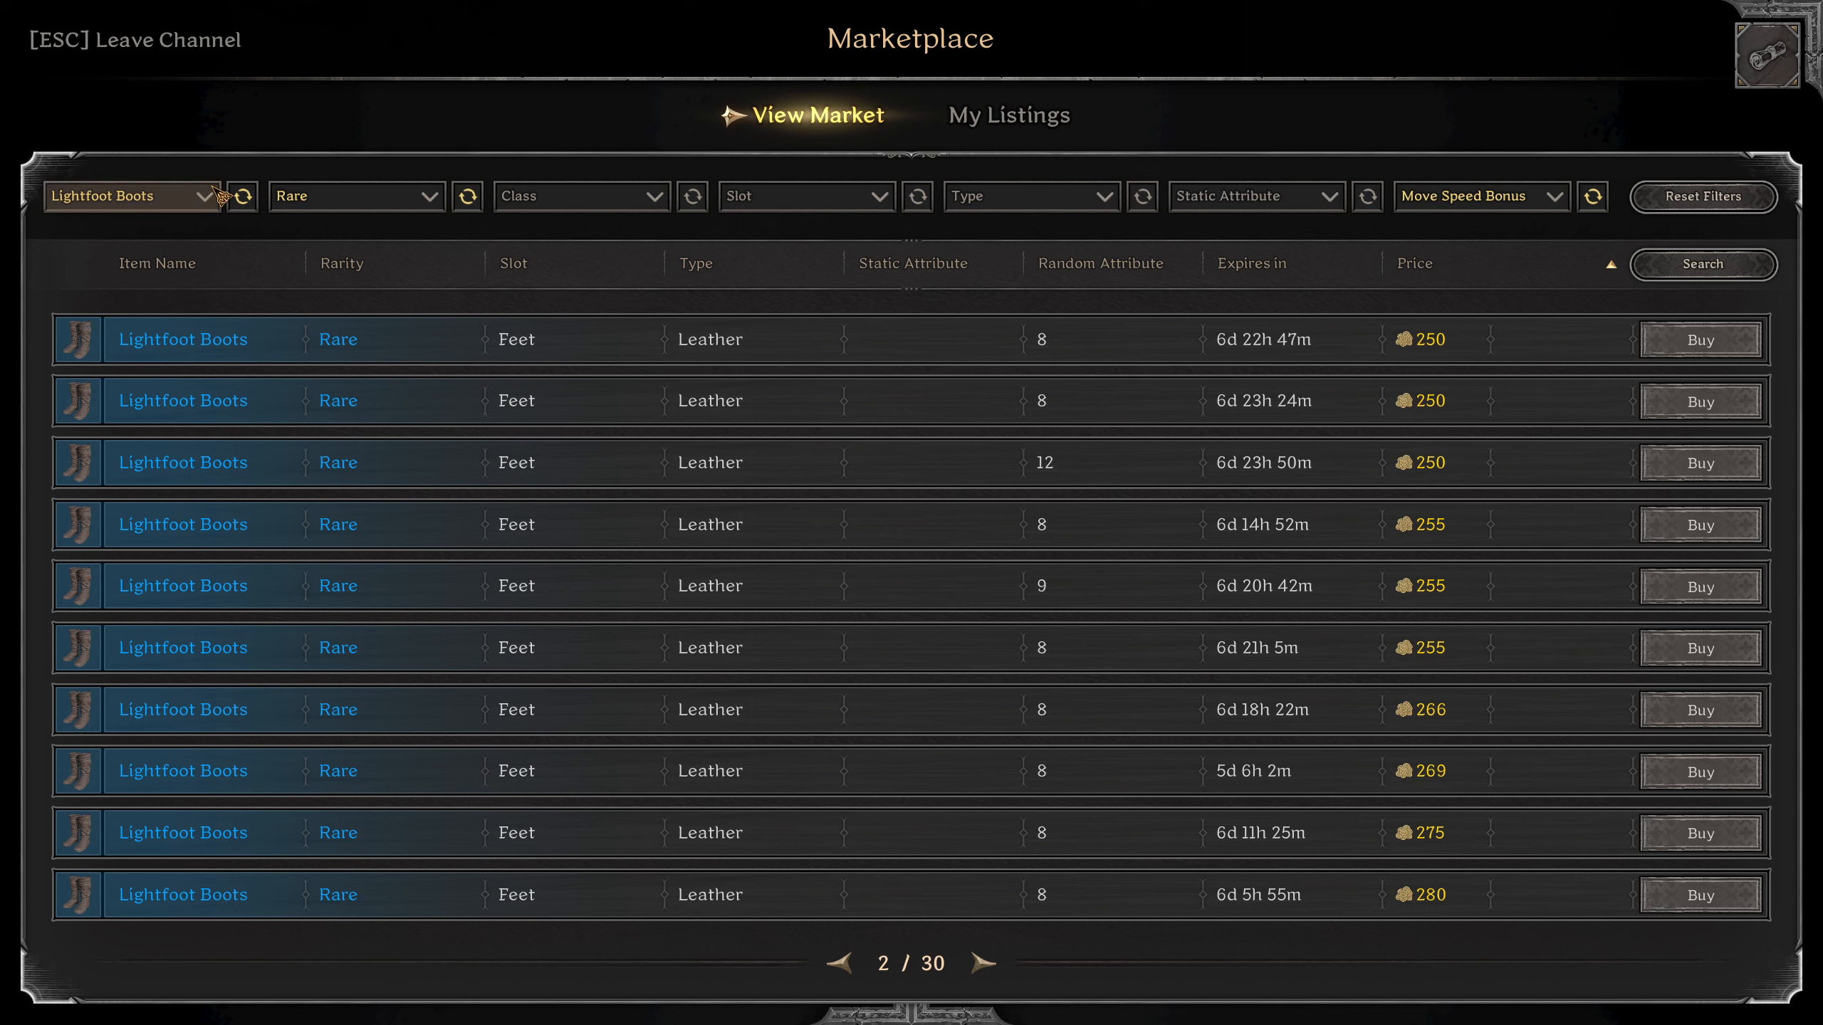
Search rare Riveted Gloves with no random attribute filter.
text(riv)
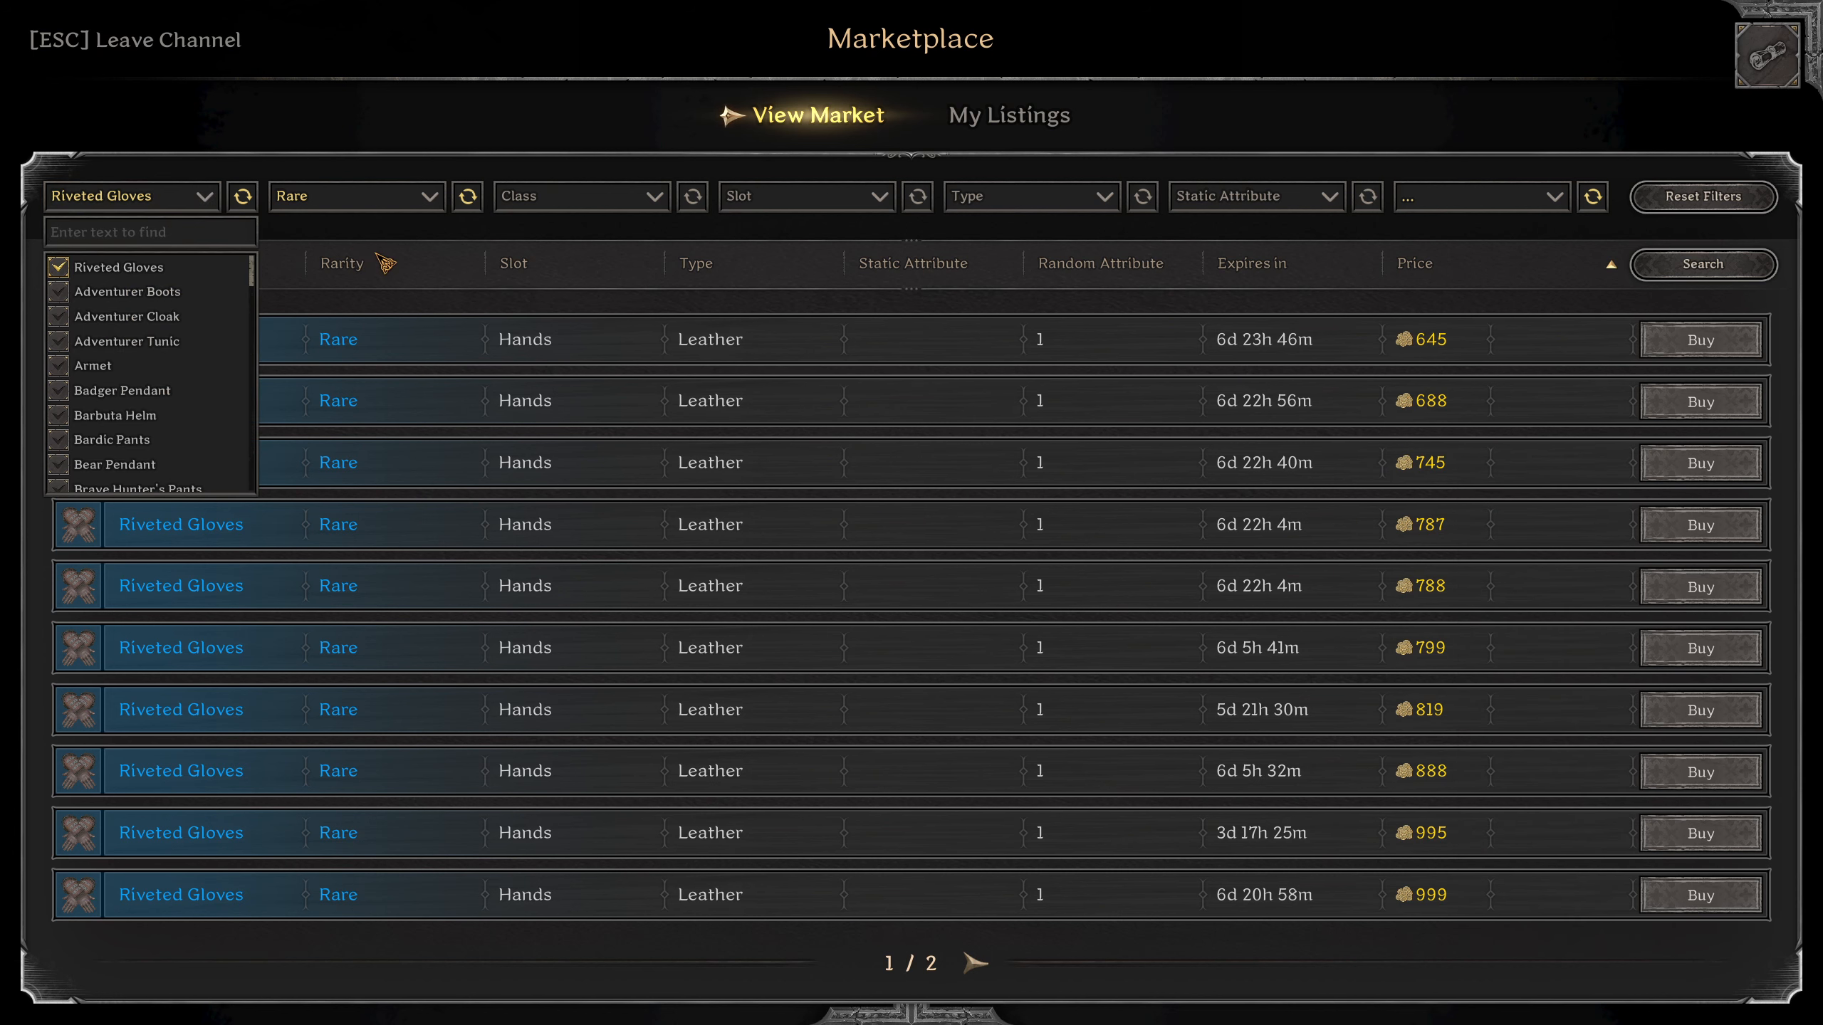
List rare Tattered Cloaks with True Physical Damage.
text(tatt)
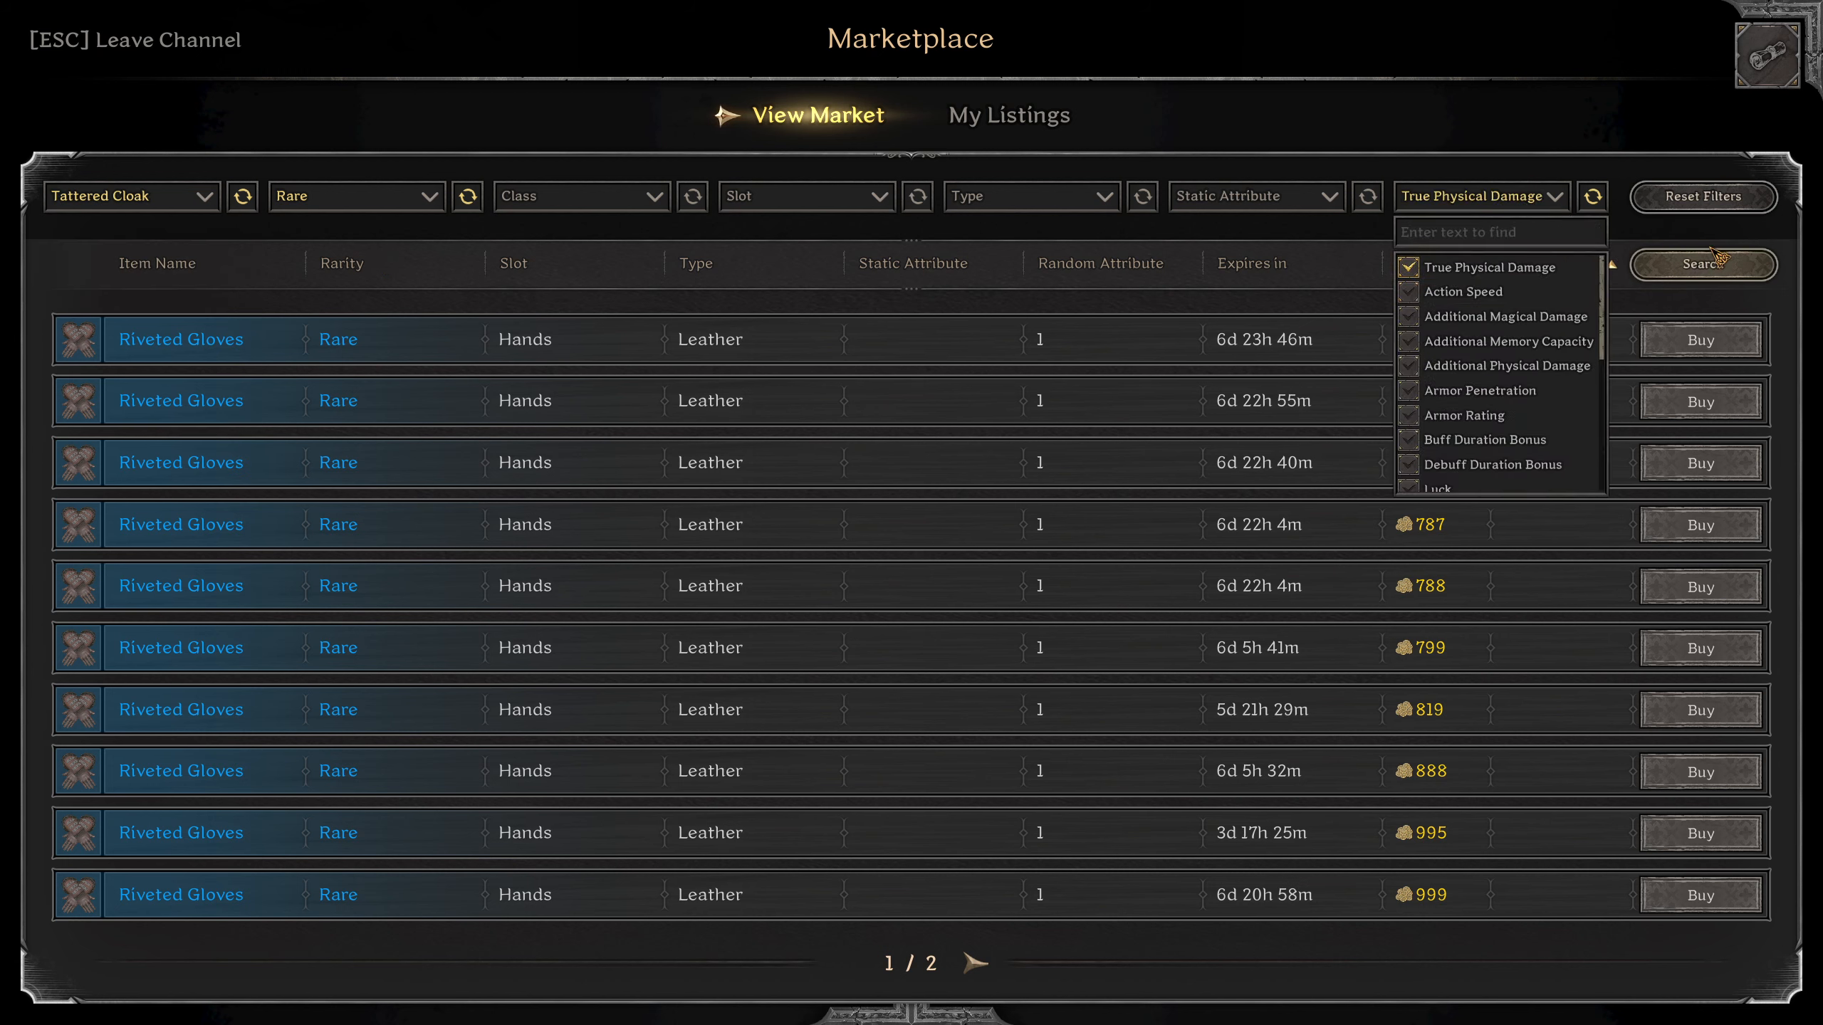
click(1703, 264)
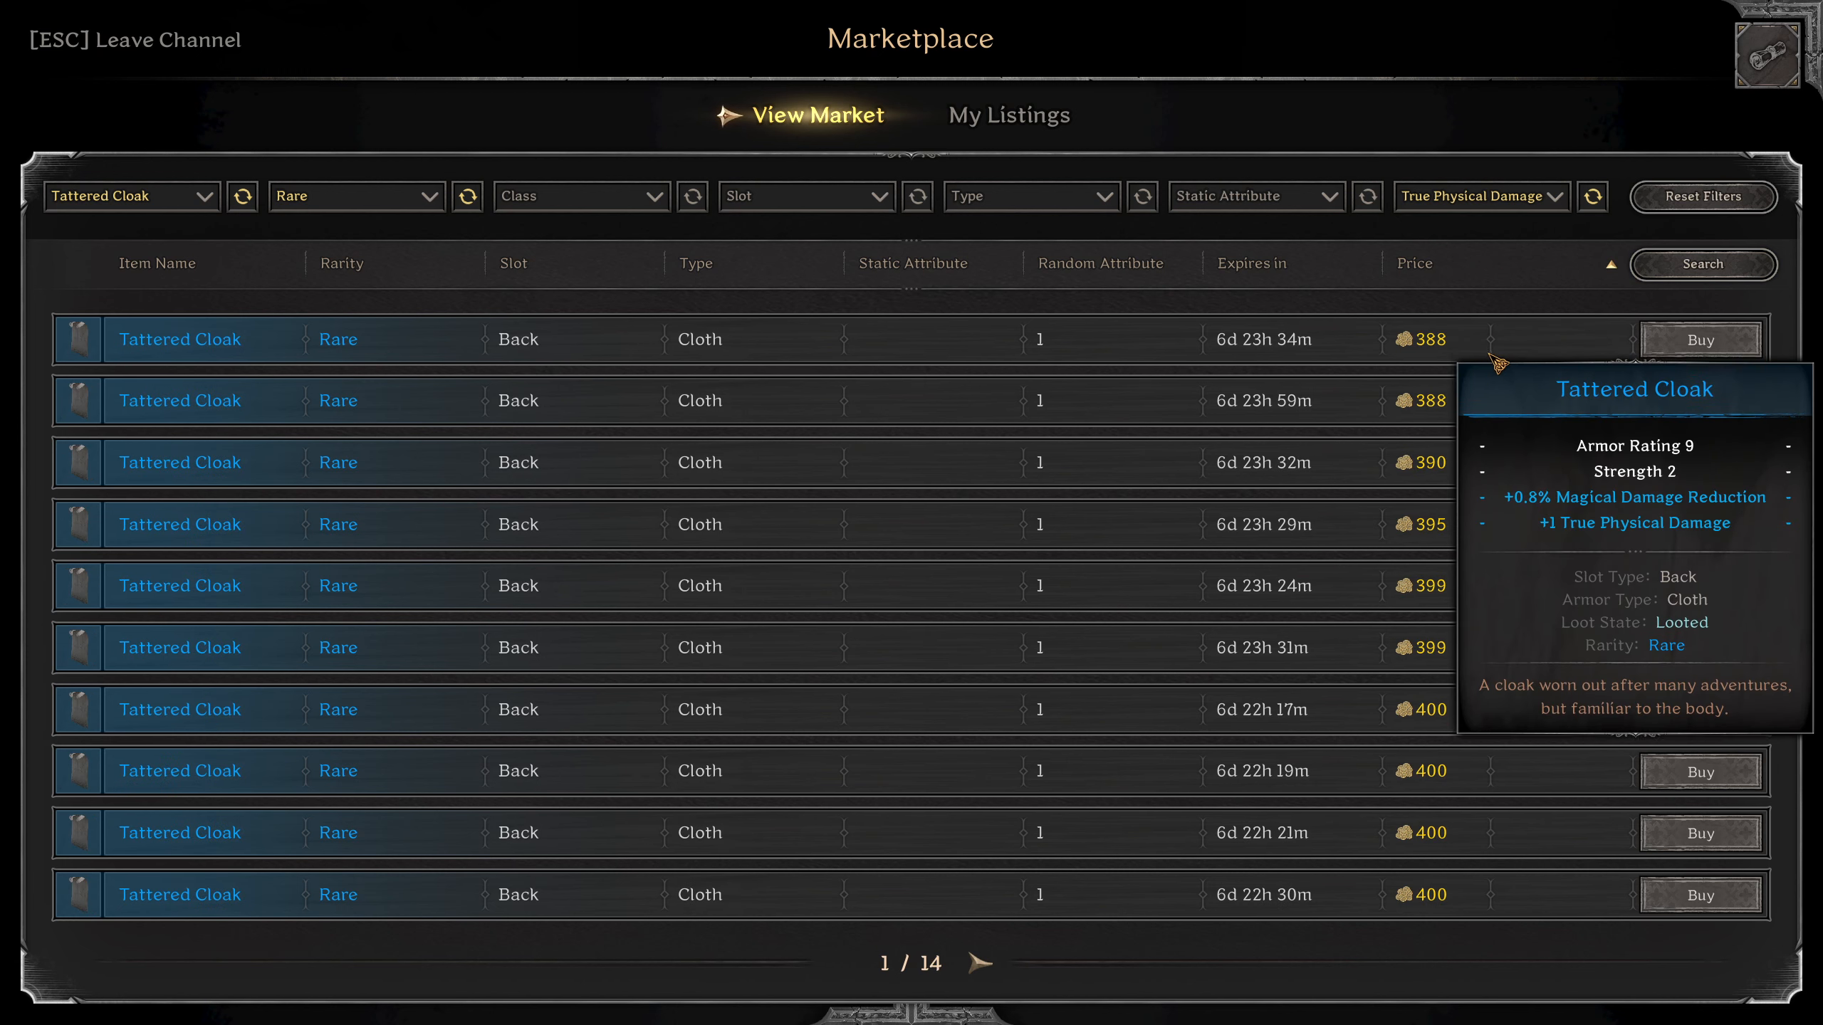
mouse_move(1528, 367)
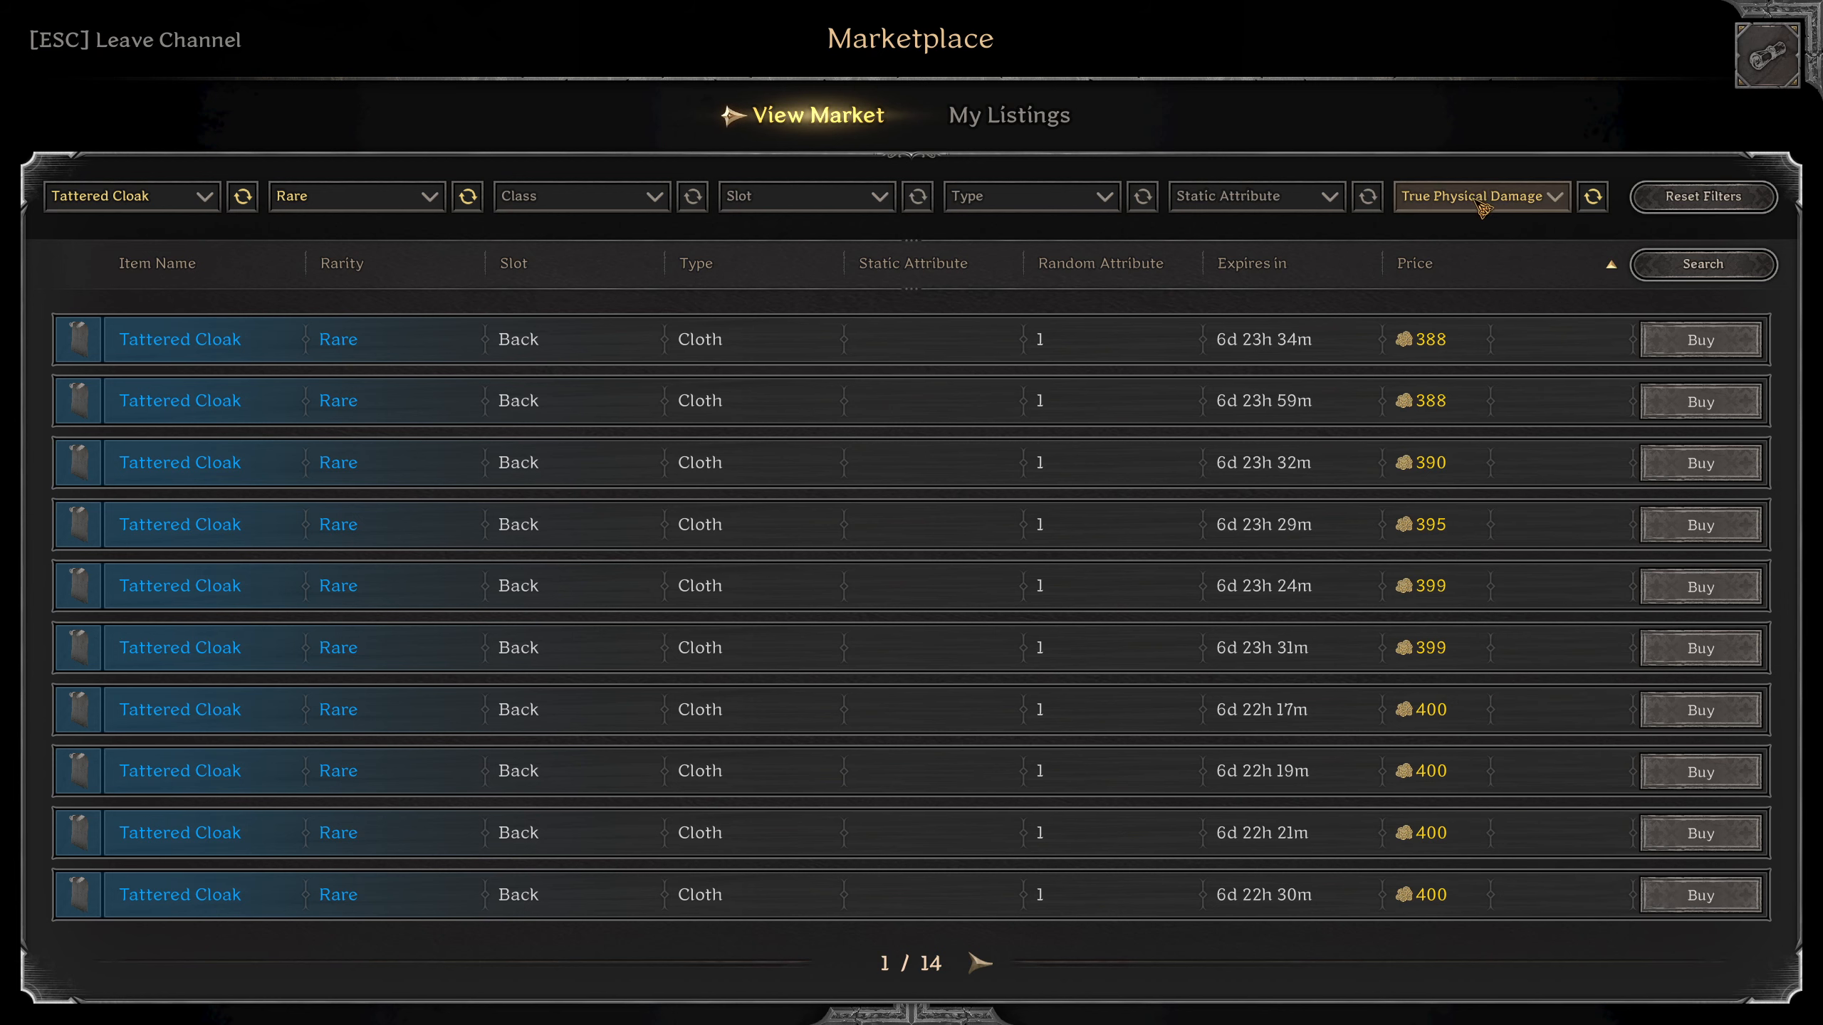
click(131, 197)
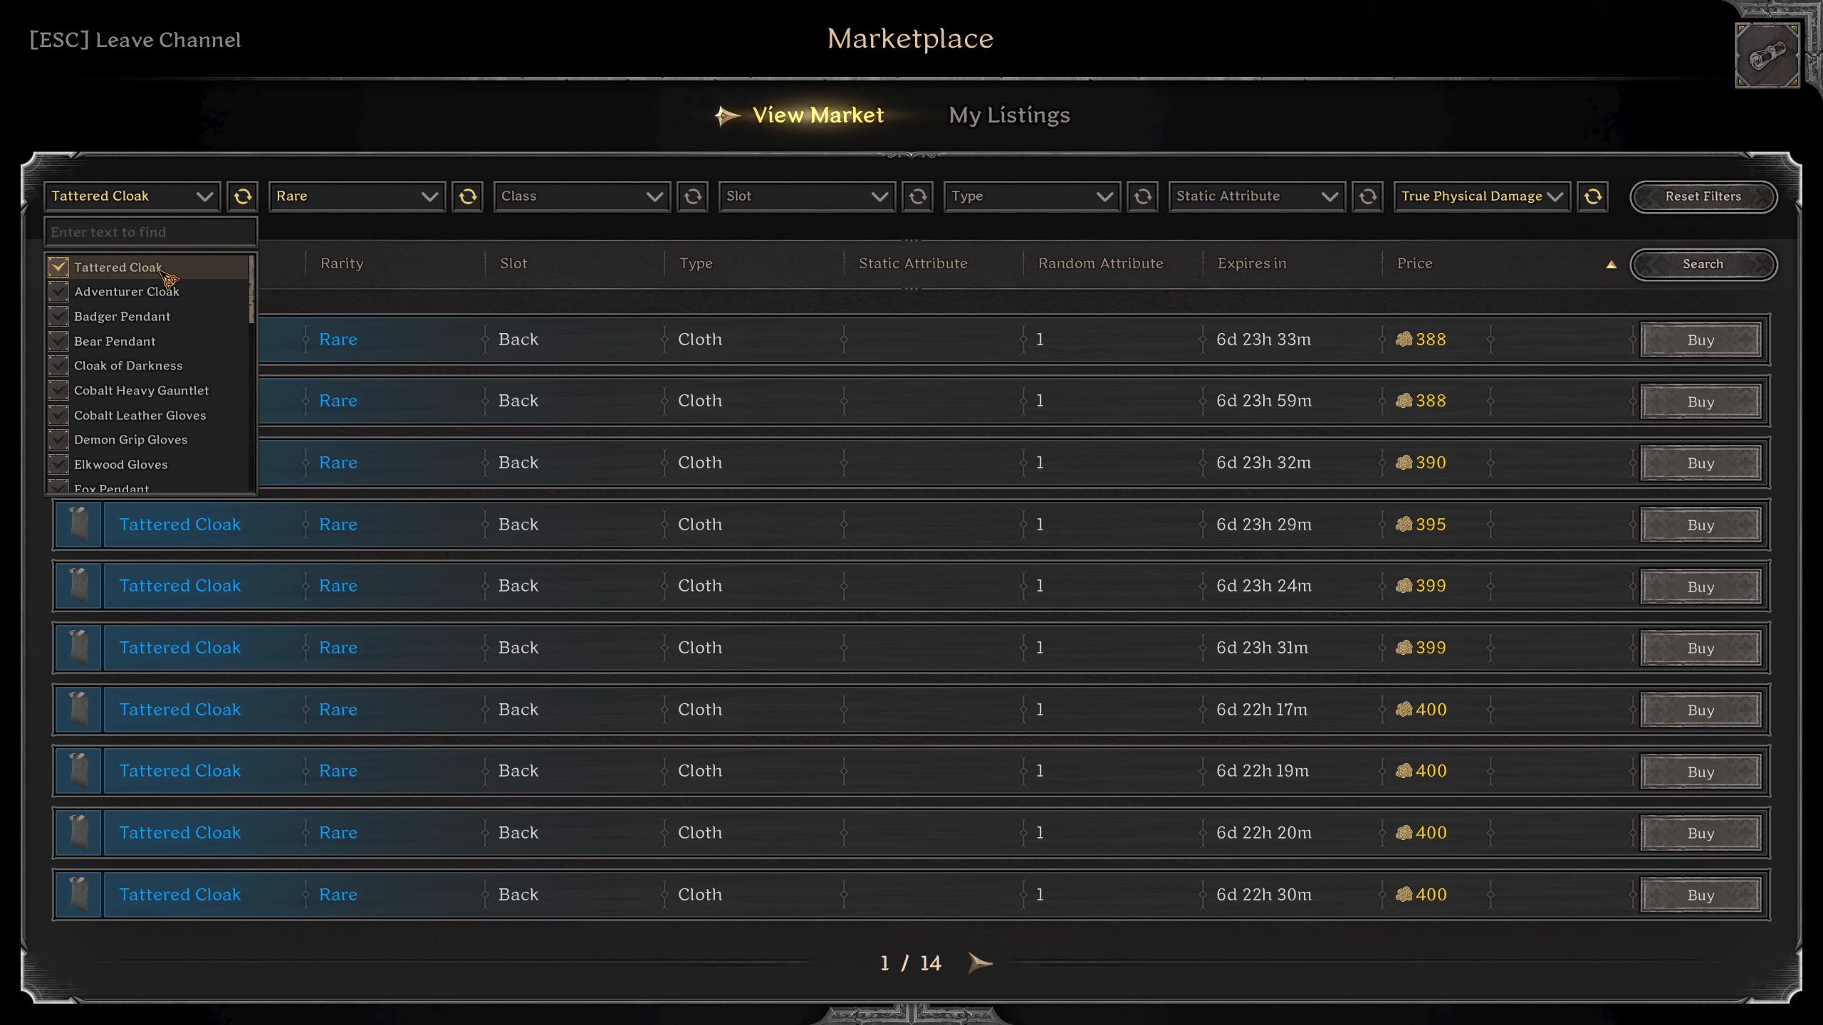
Search epic Frost Amulets, then set the item filter to Ring of Quickness.
text(fr)
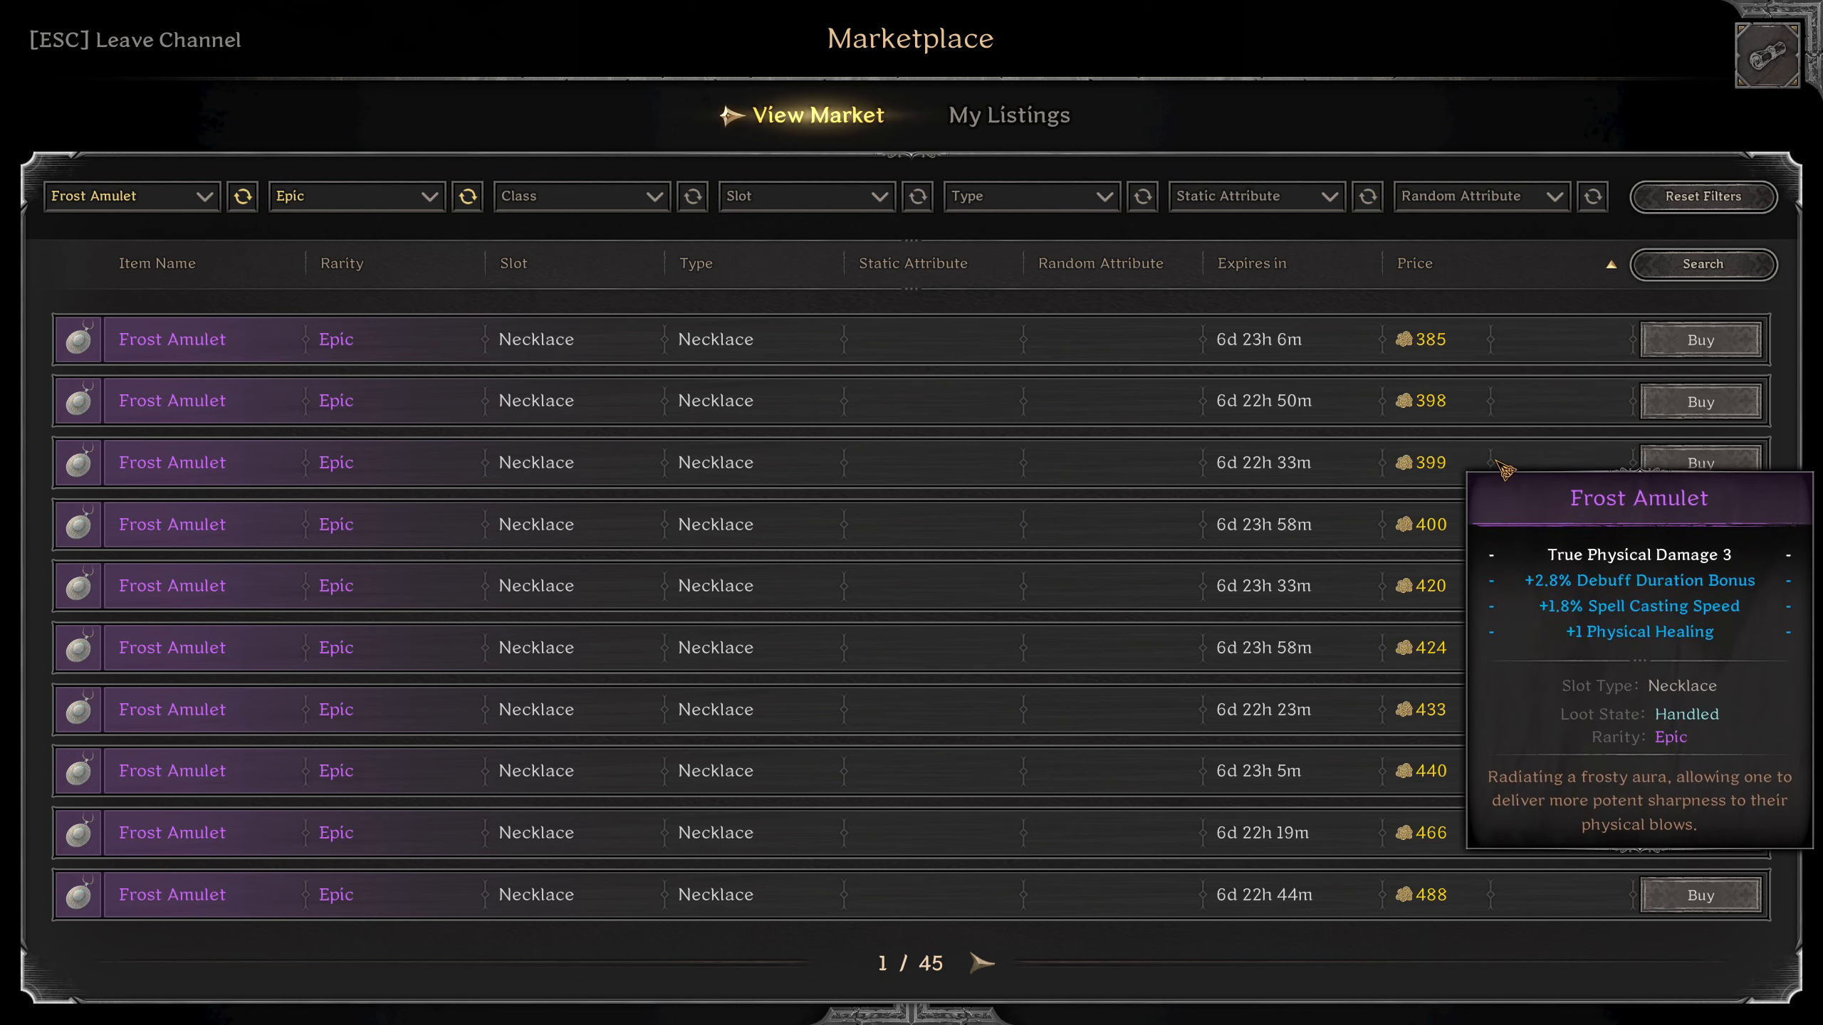
click(132, 197)
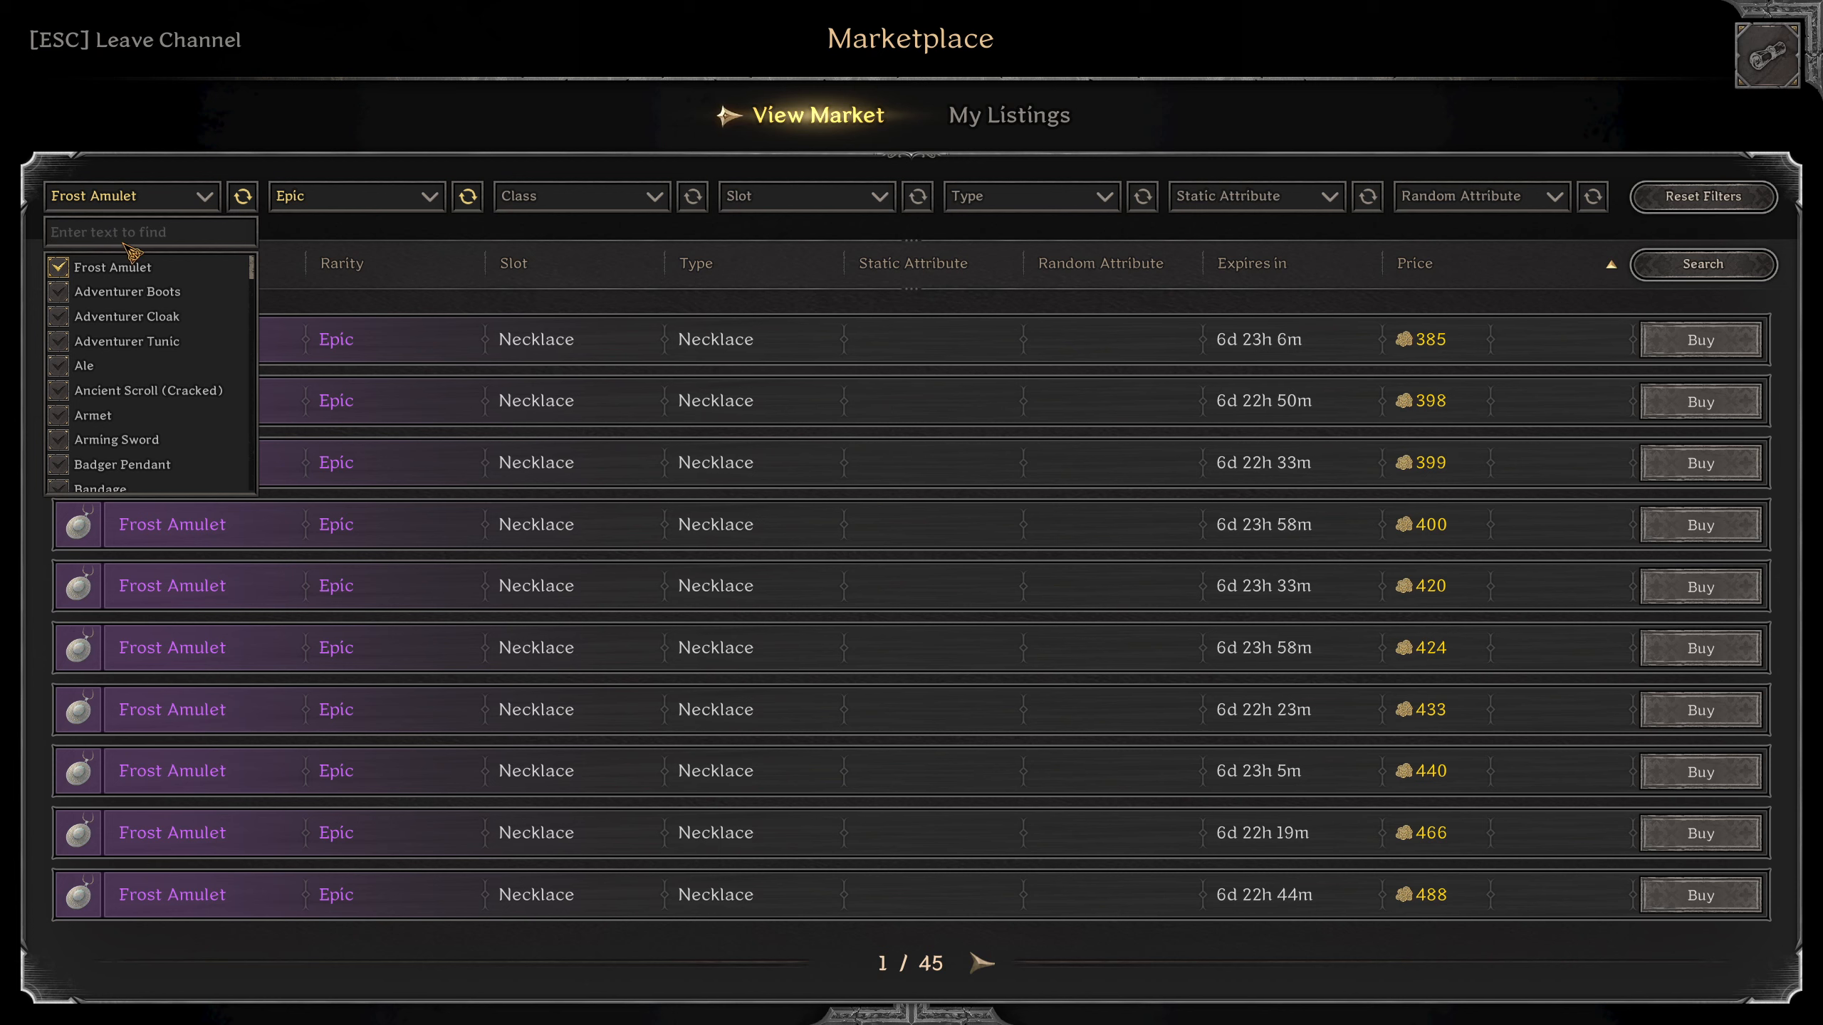
text(ri)
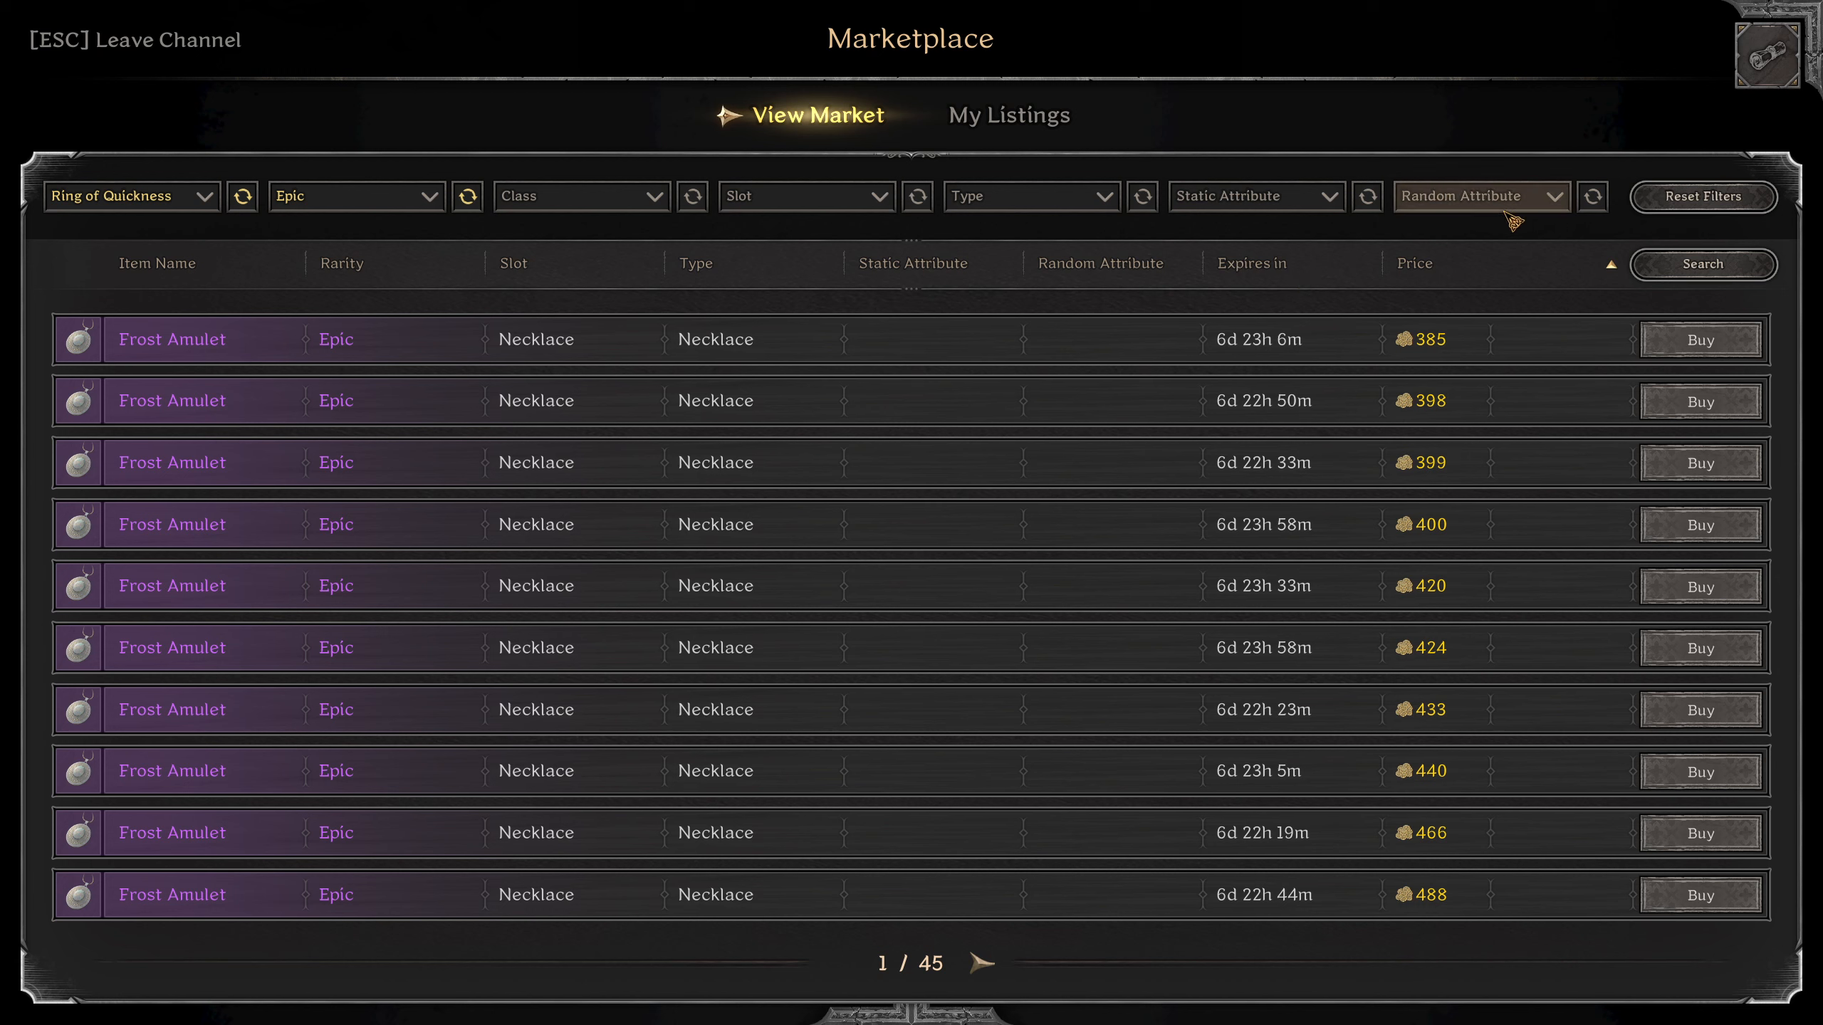
List rare Rings of Quickness and try several random attribute filters before clearing them.
click(1481, 196)
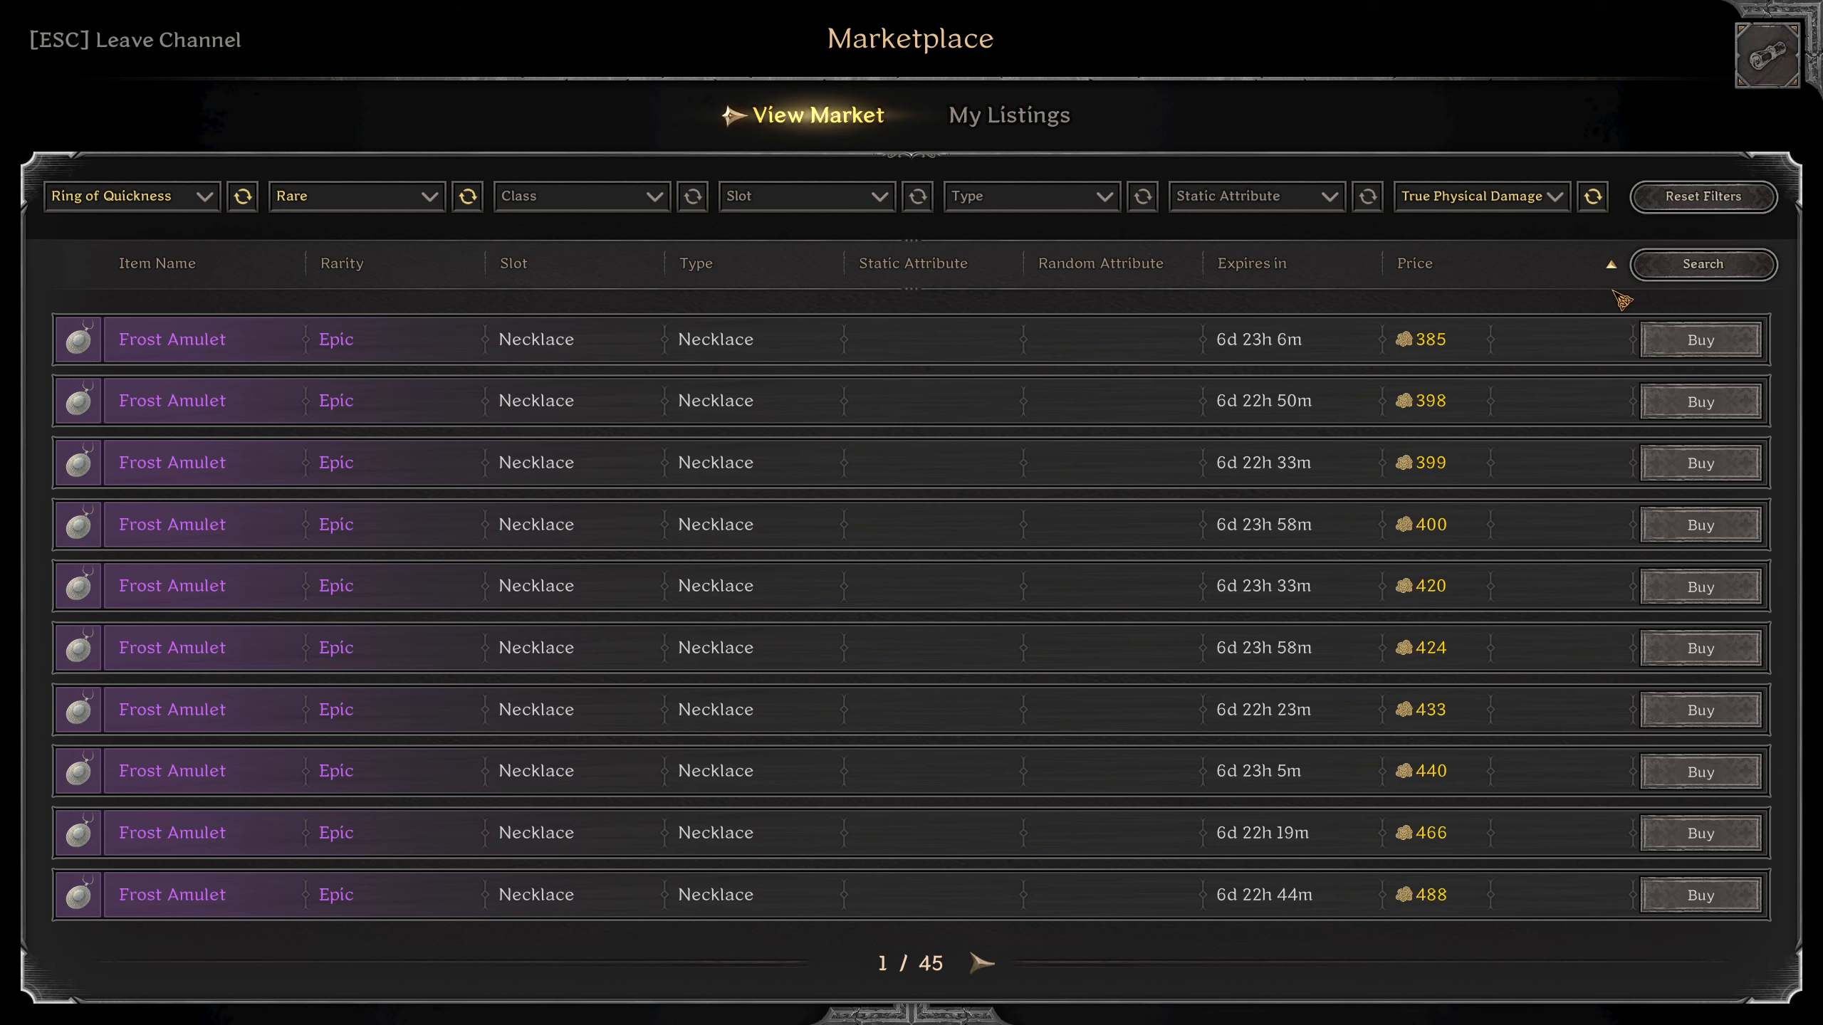
click(1703, 263)
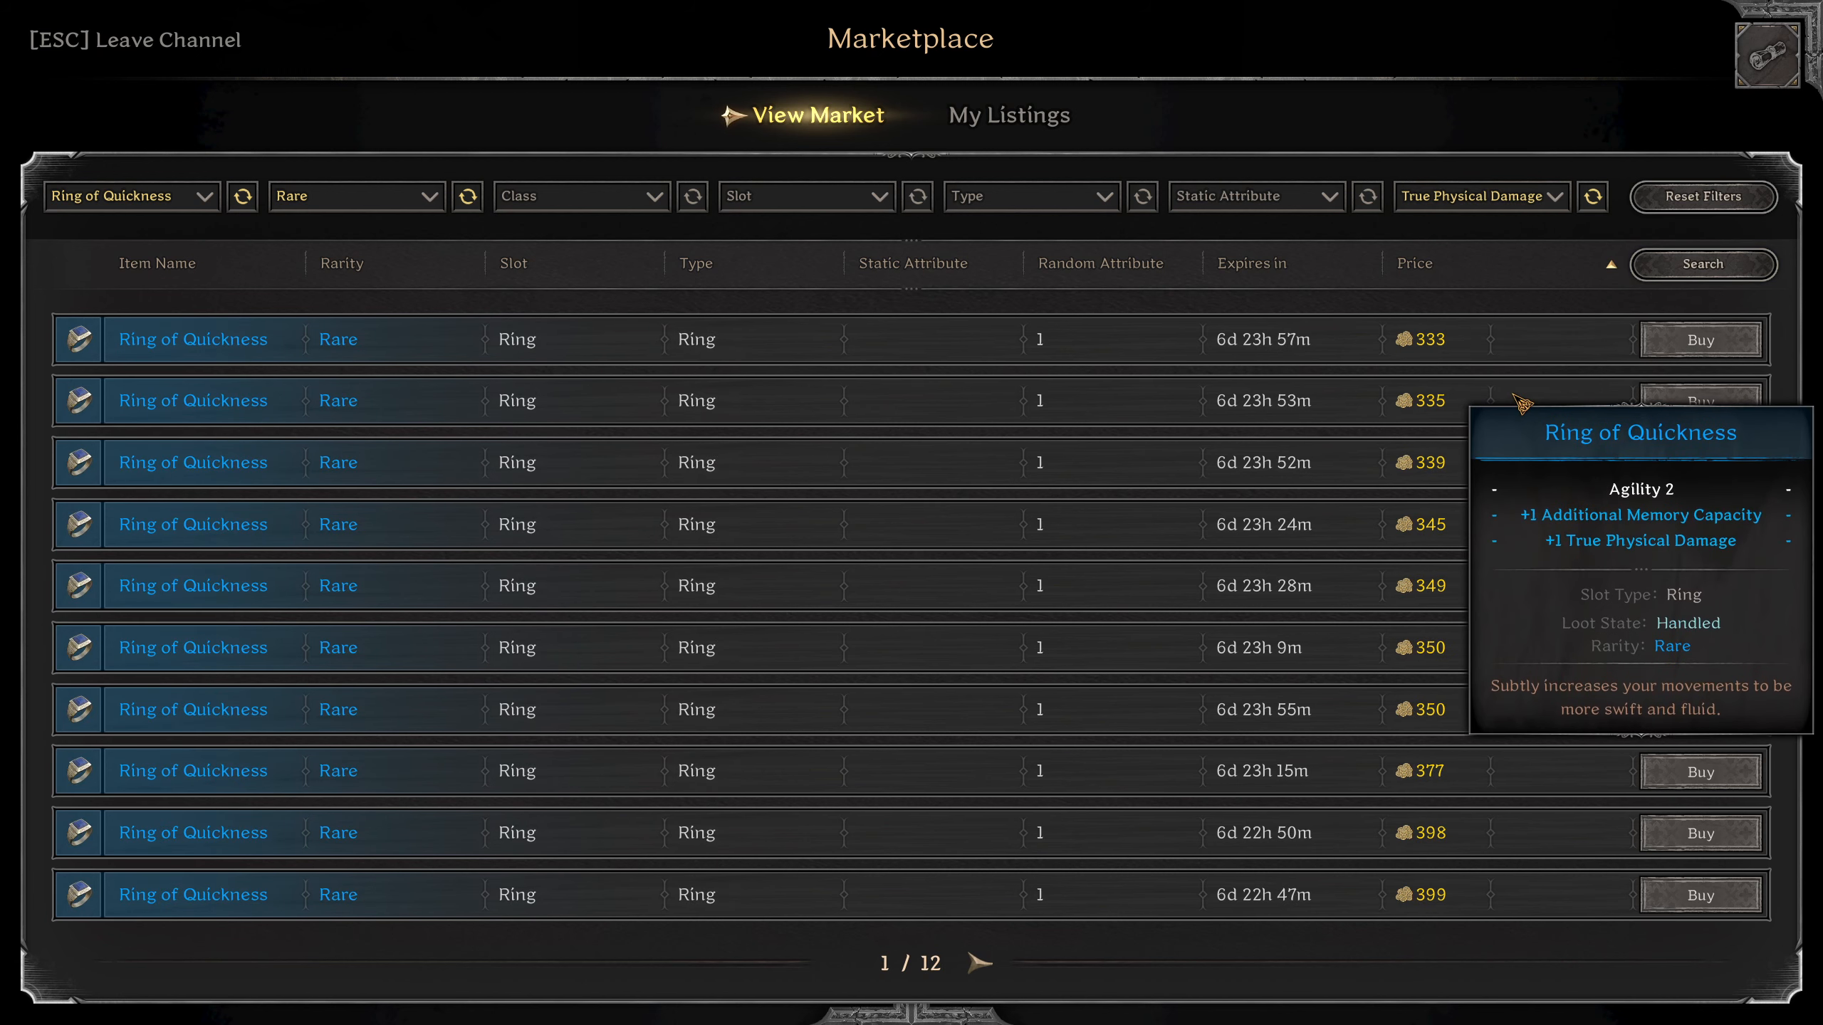
click(1480, 197)
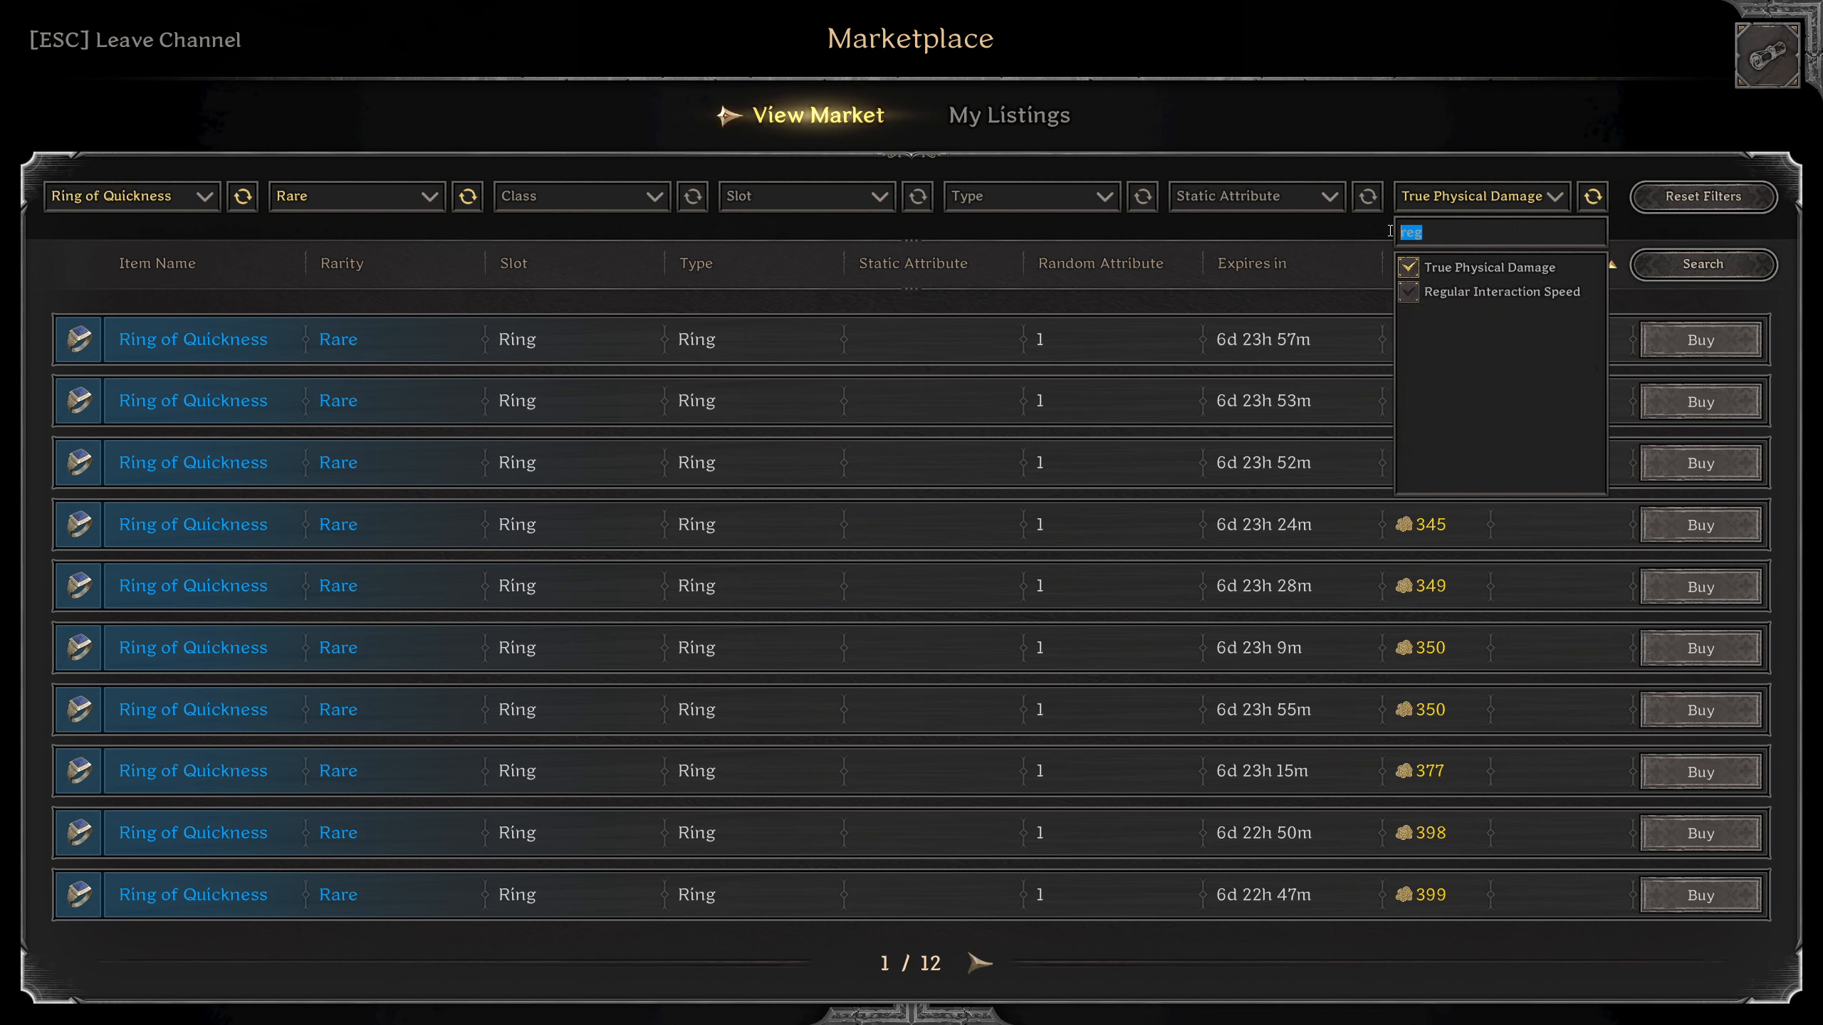
text(mag)
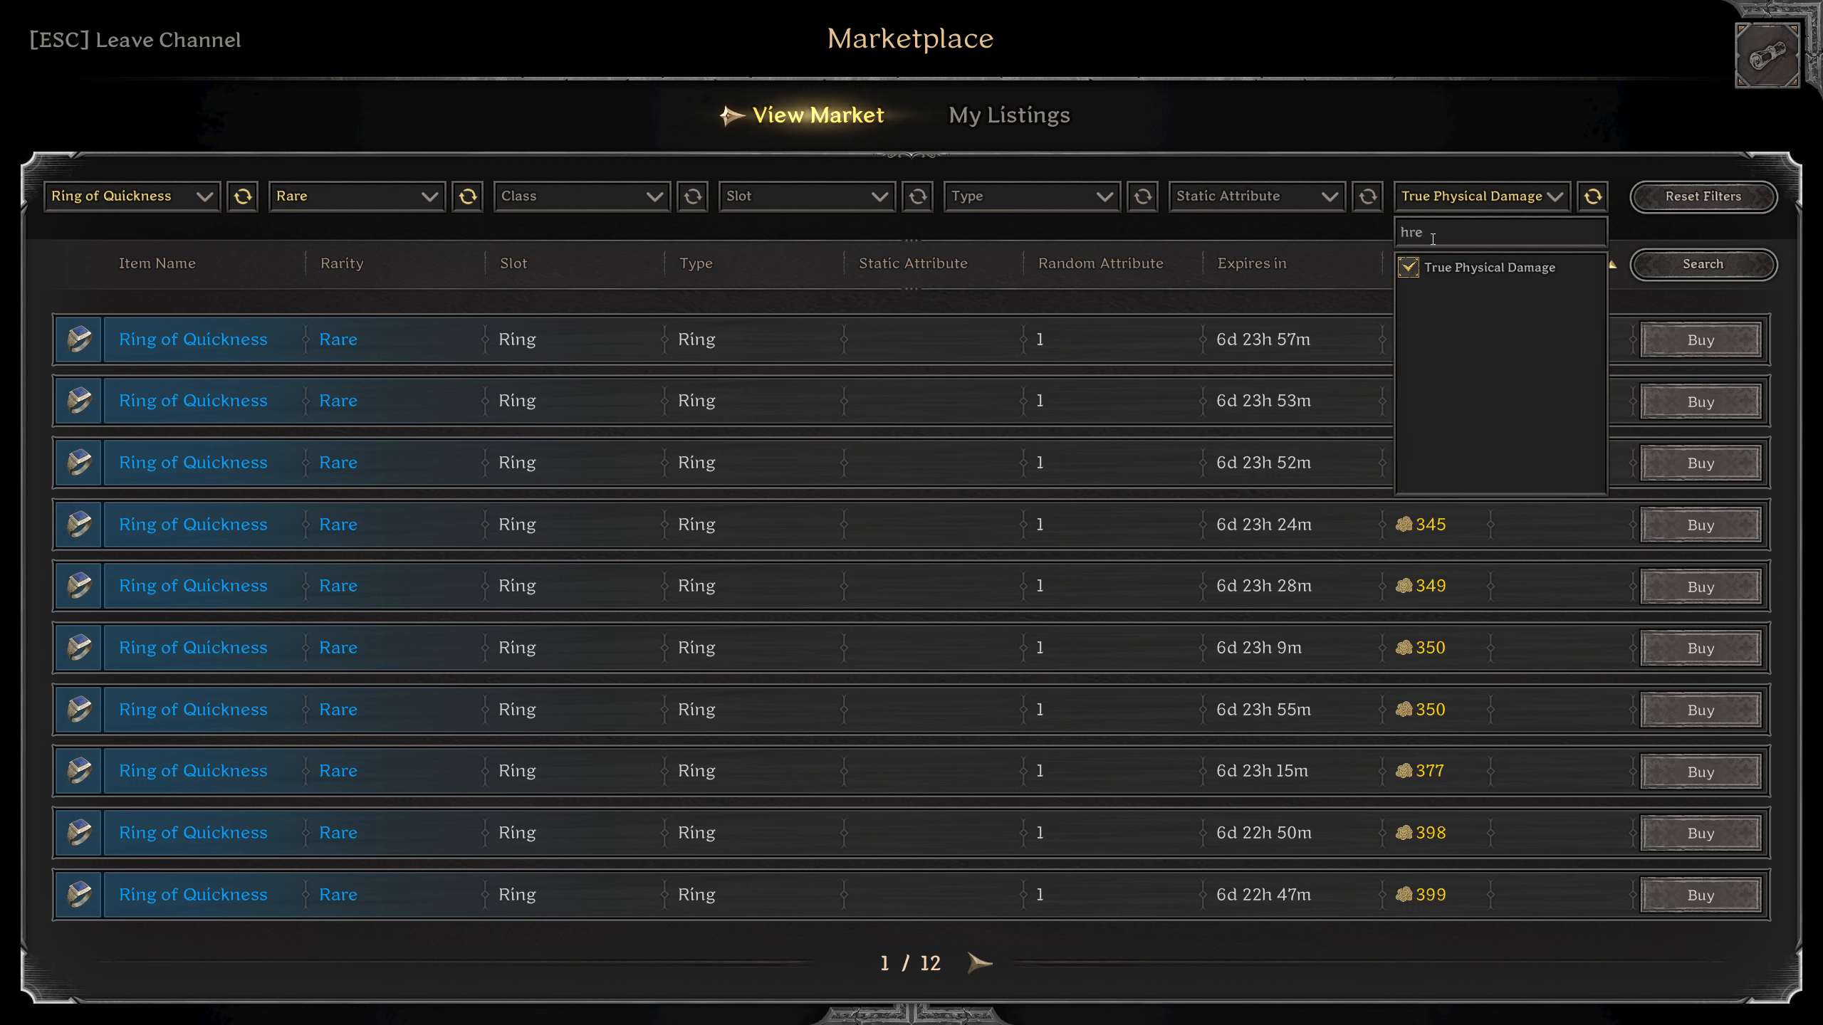
text(hea)
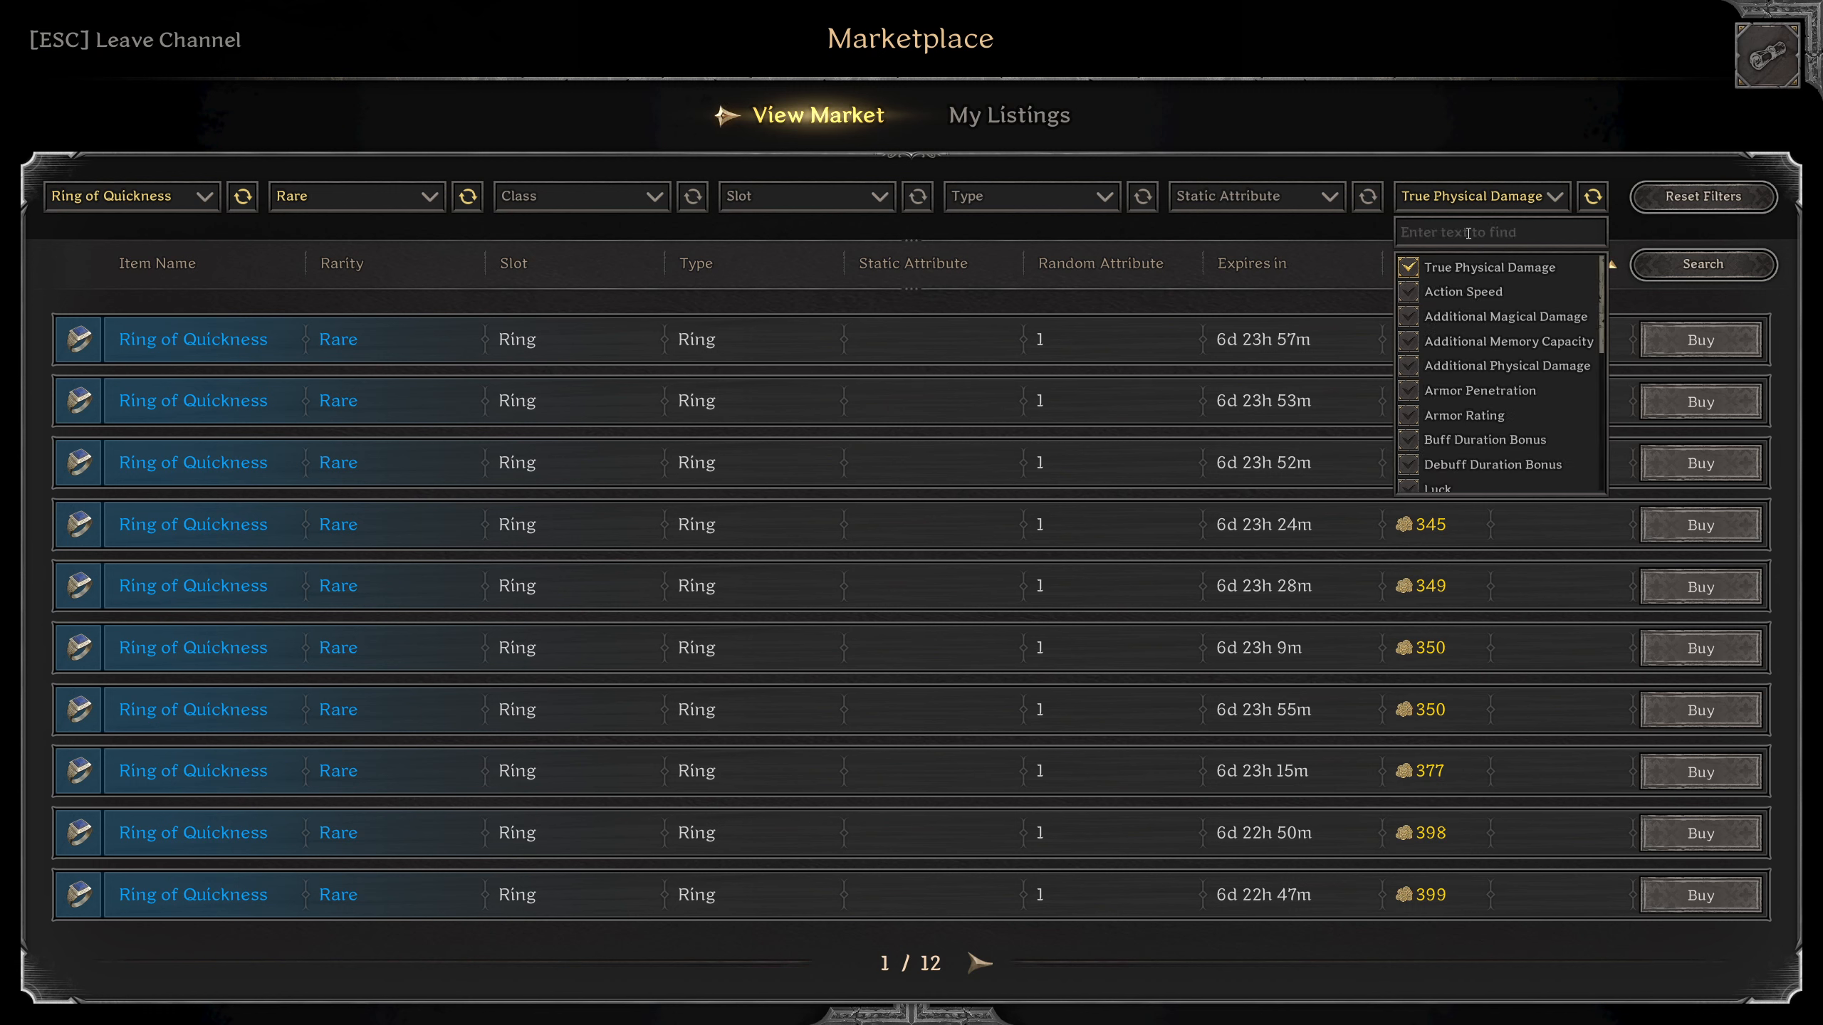
text(he)
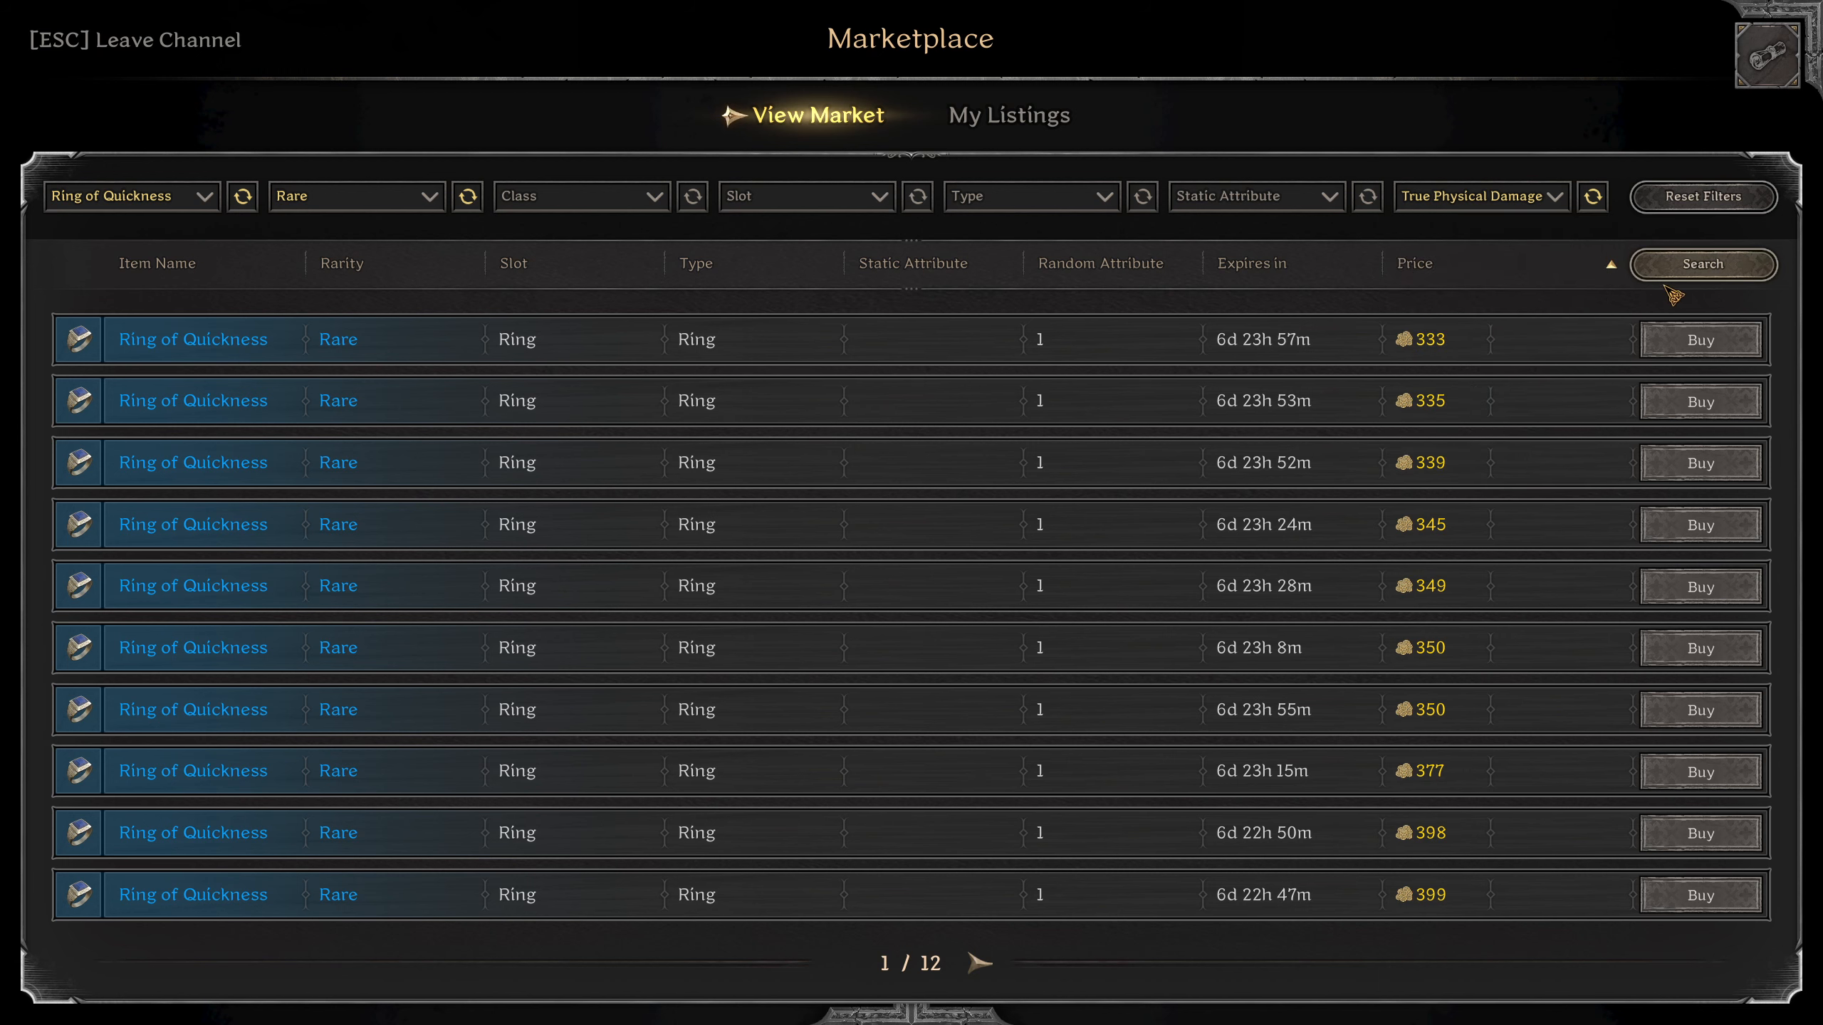
mouse_move(1461, 410)
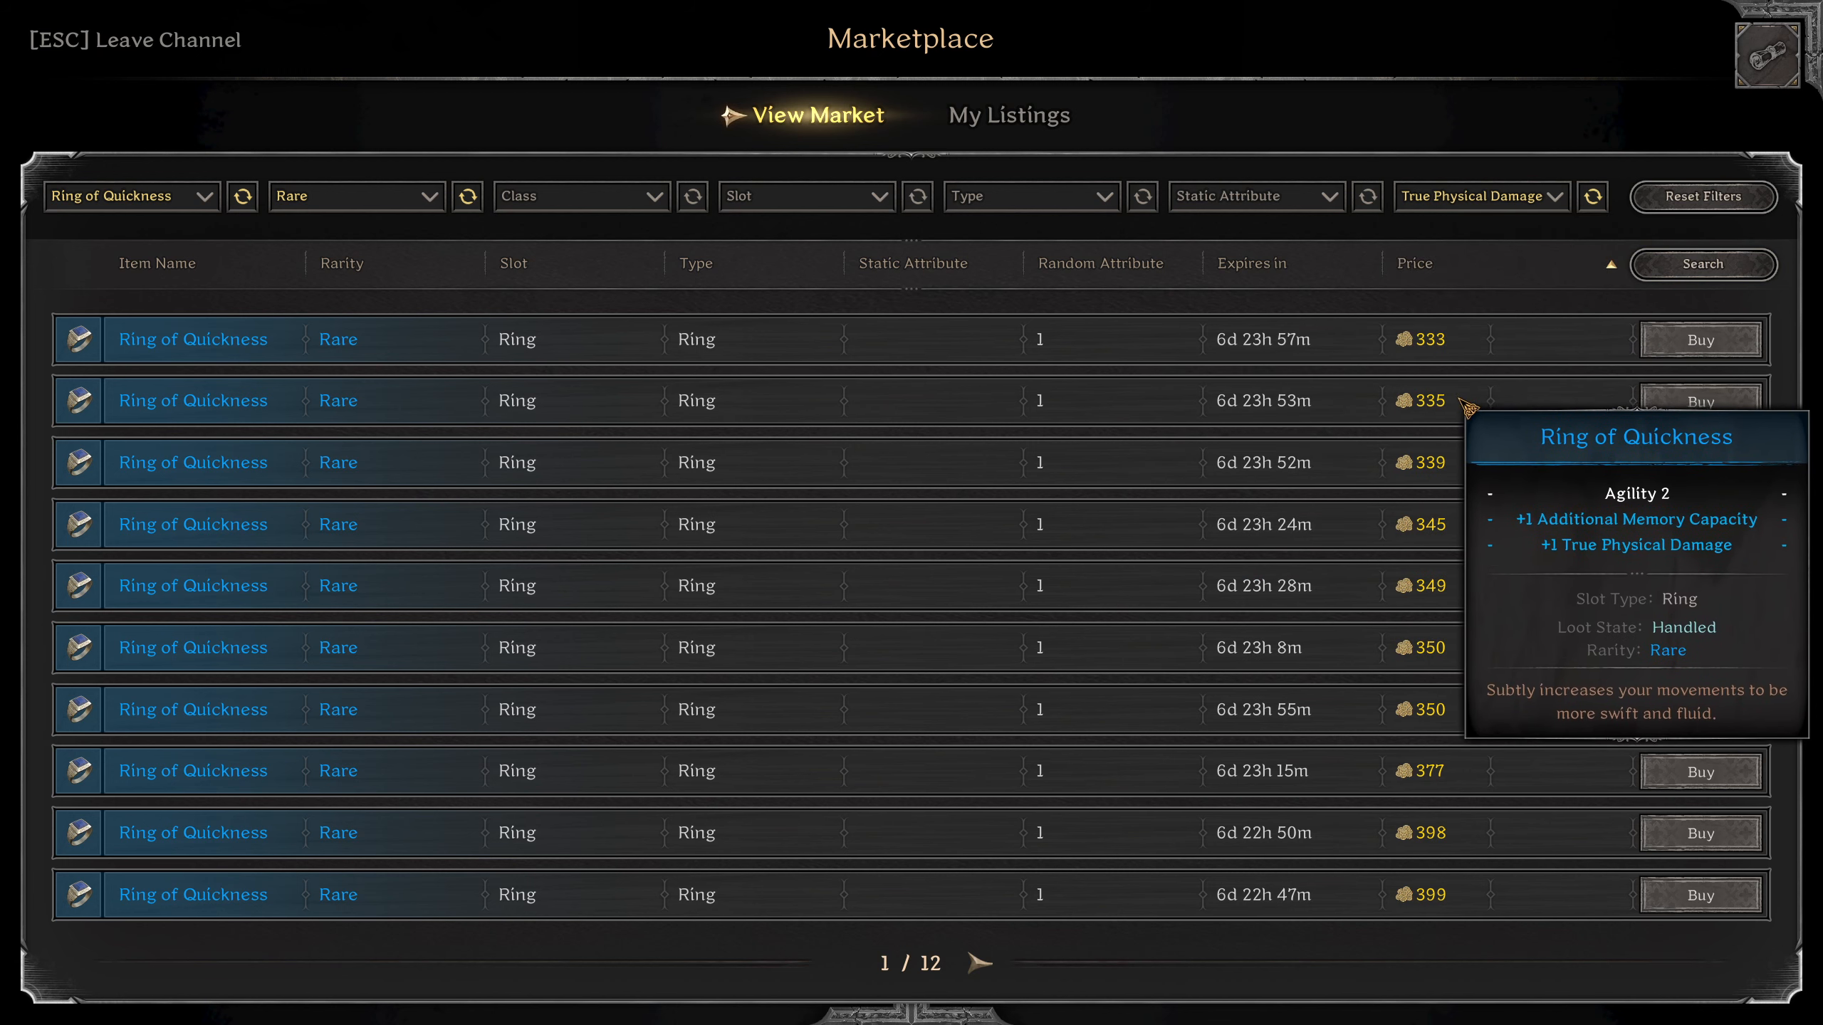
click(1481, 196)
text(re)
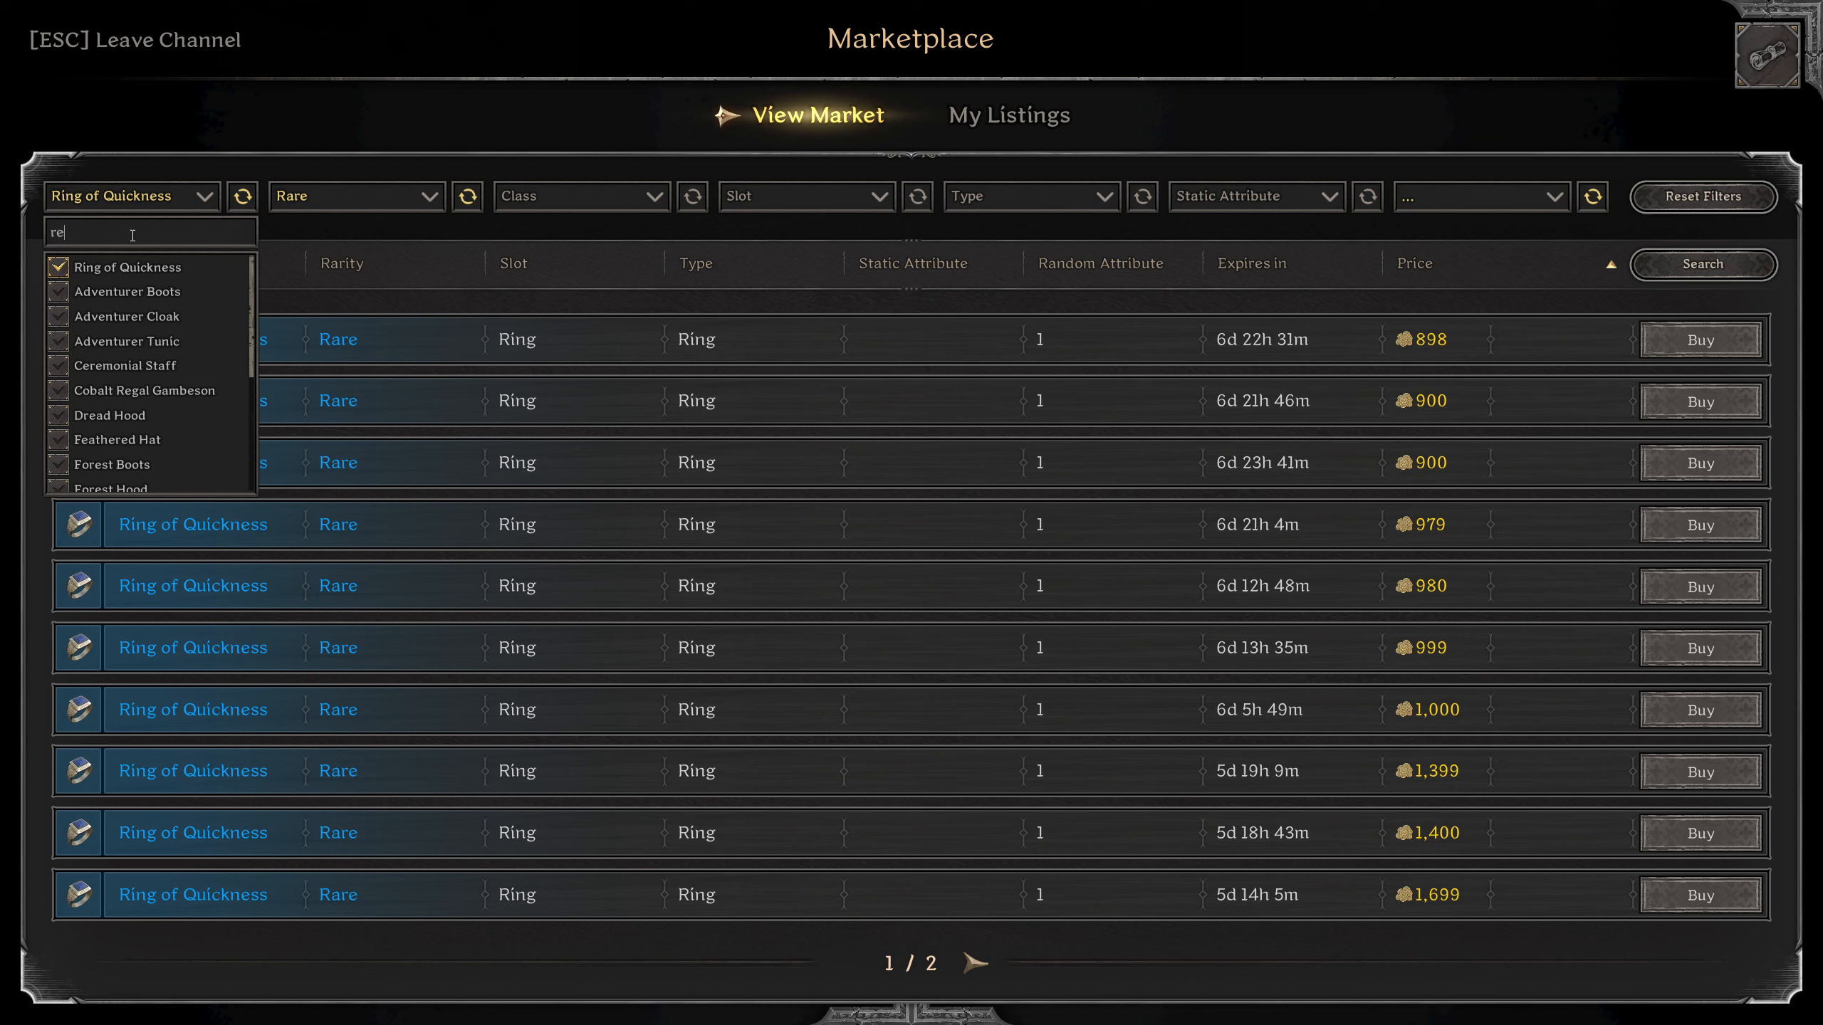
List rare Rings of Courage with True Physical Damage, then request to leave the Marketplace.
text(ru)
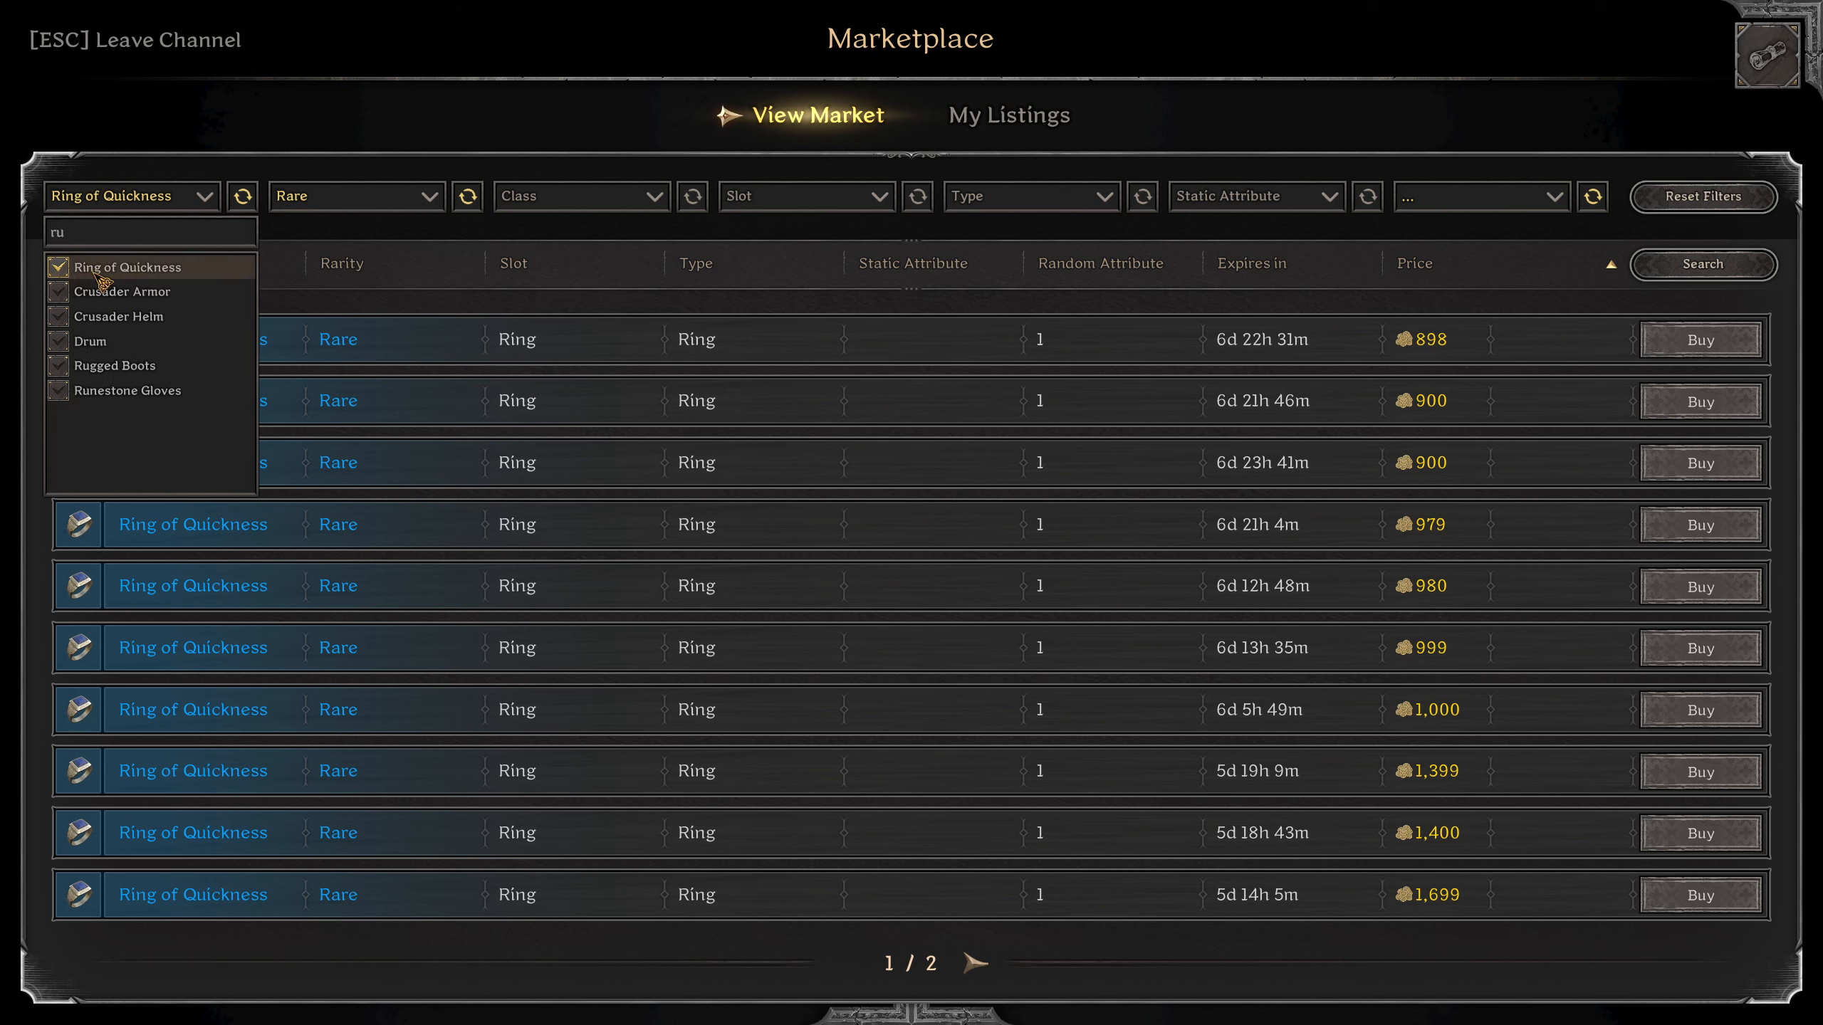
text(ri)
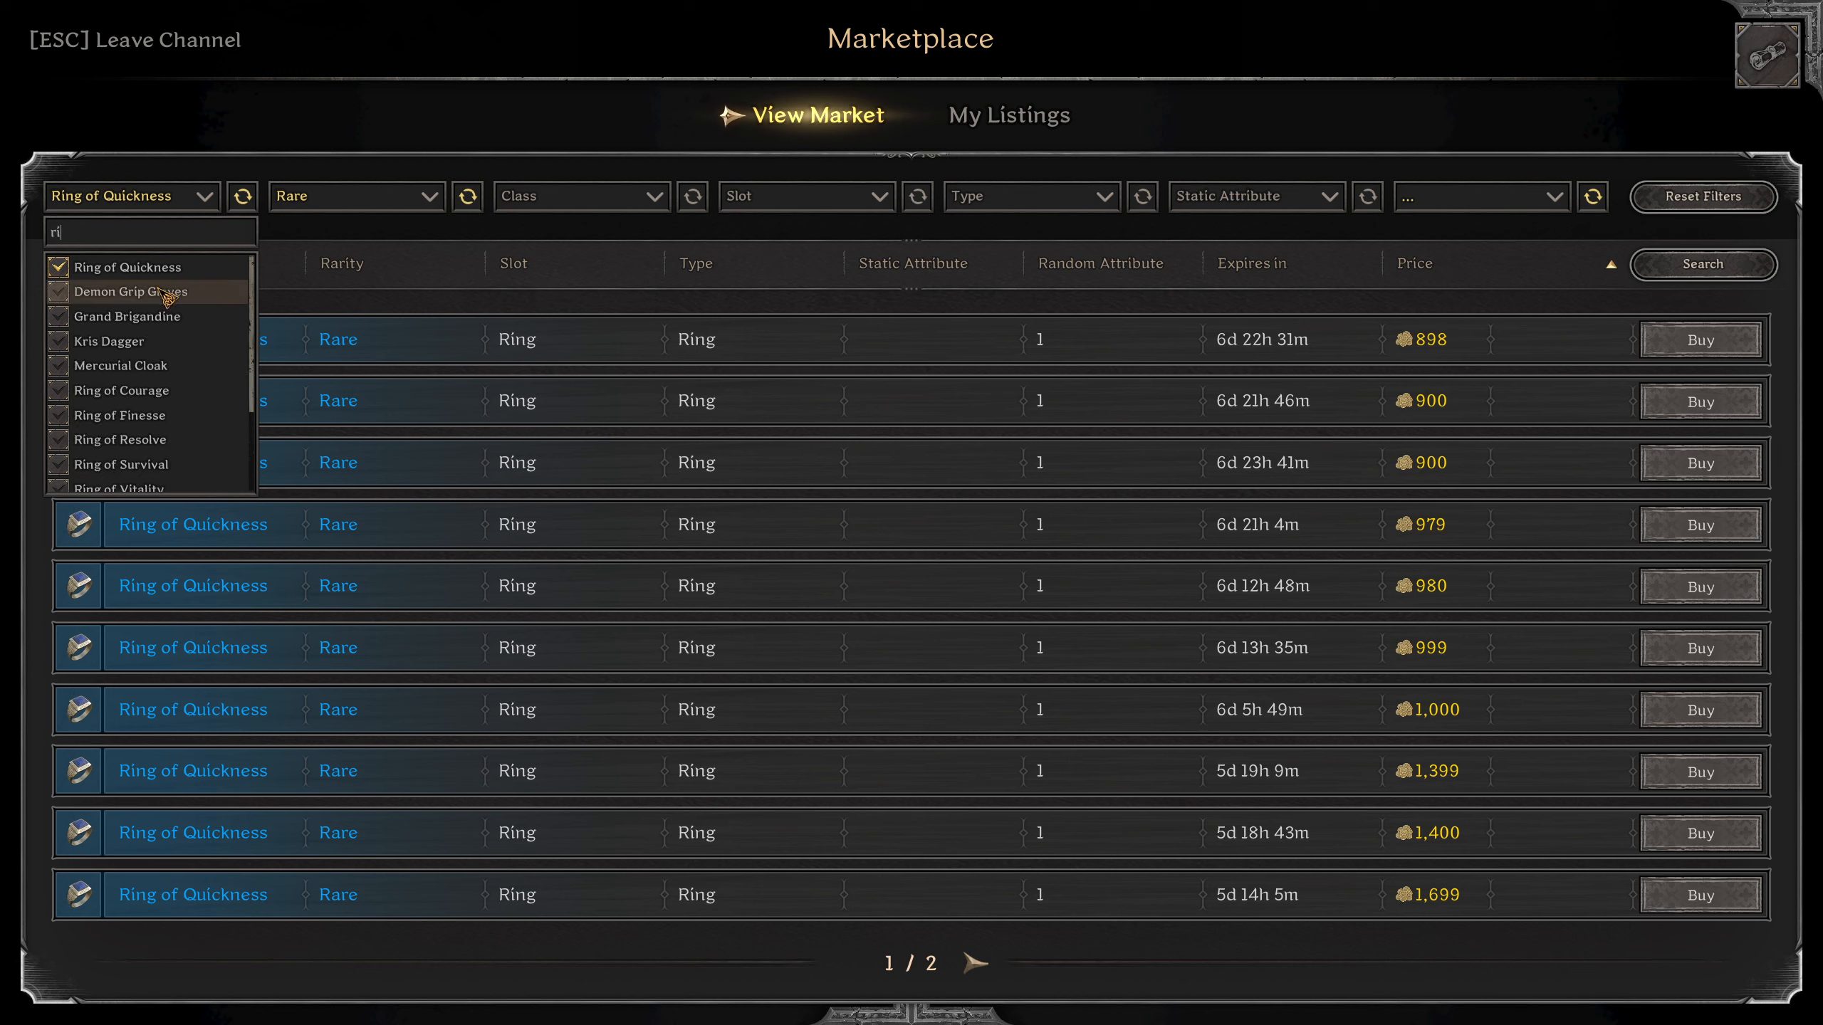
click(1483, 196)
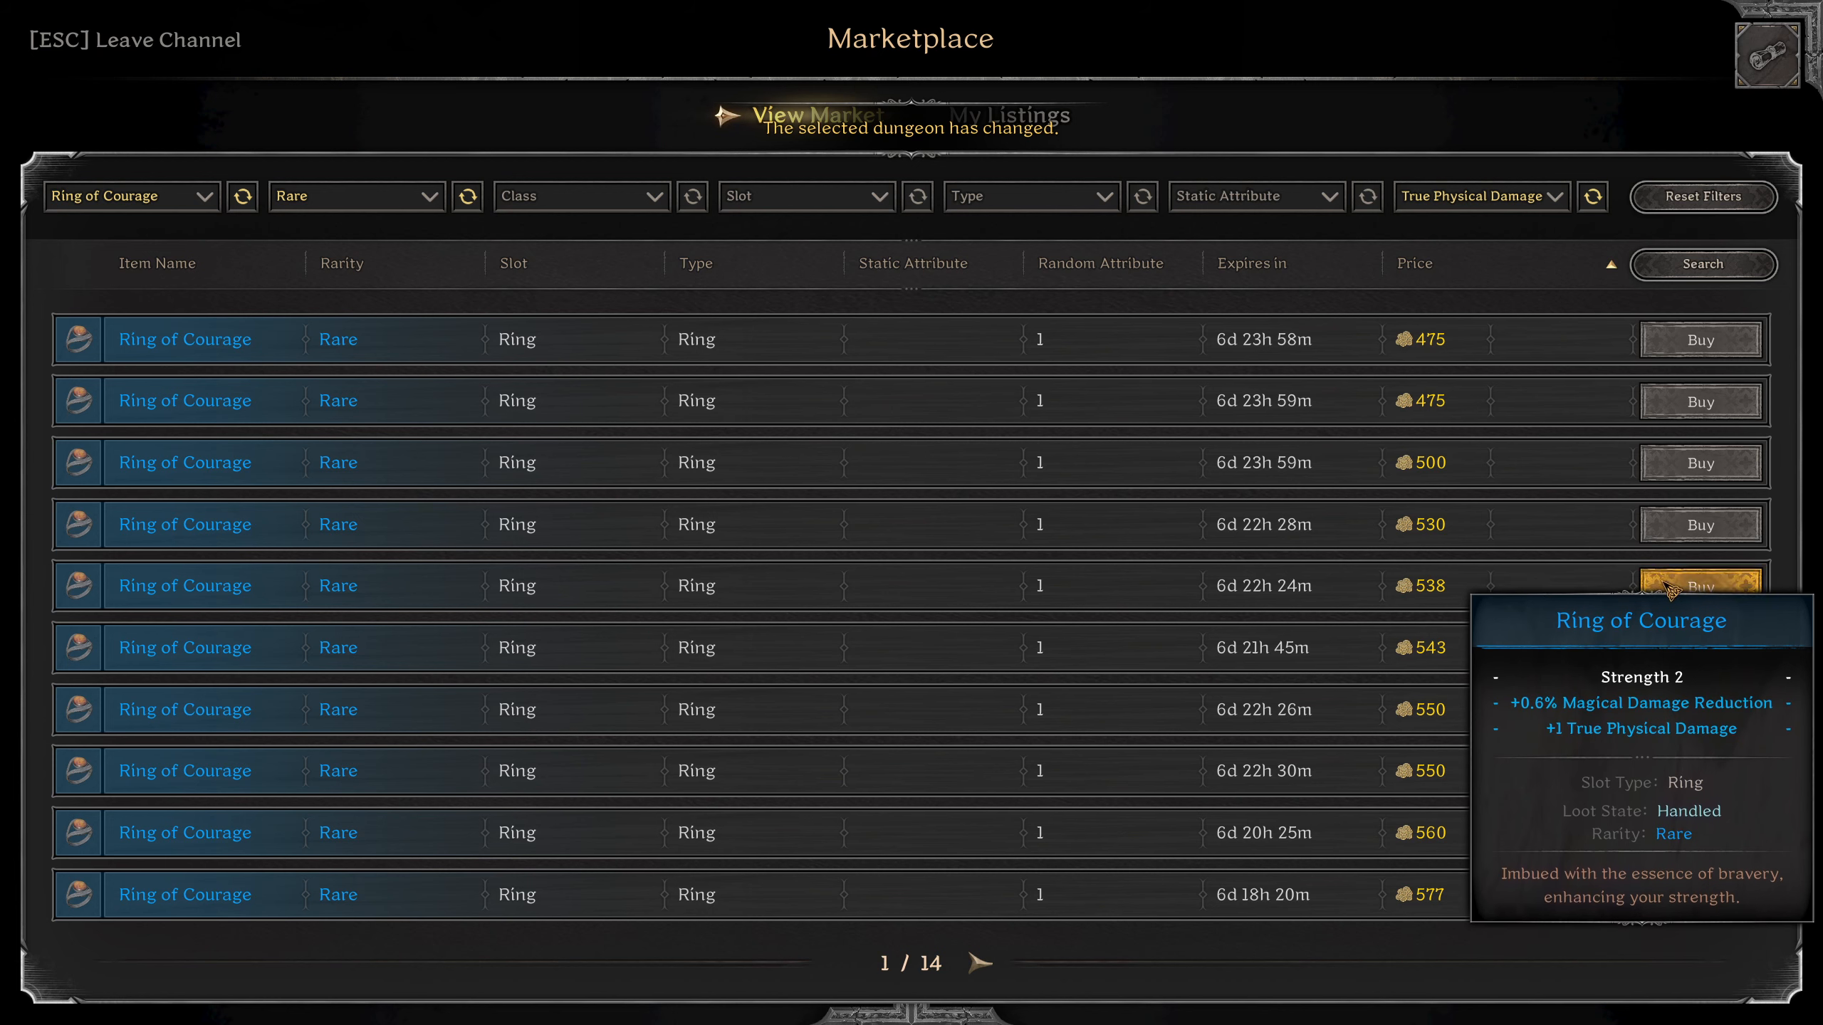
click(132, 197)
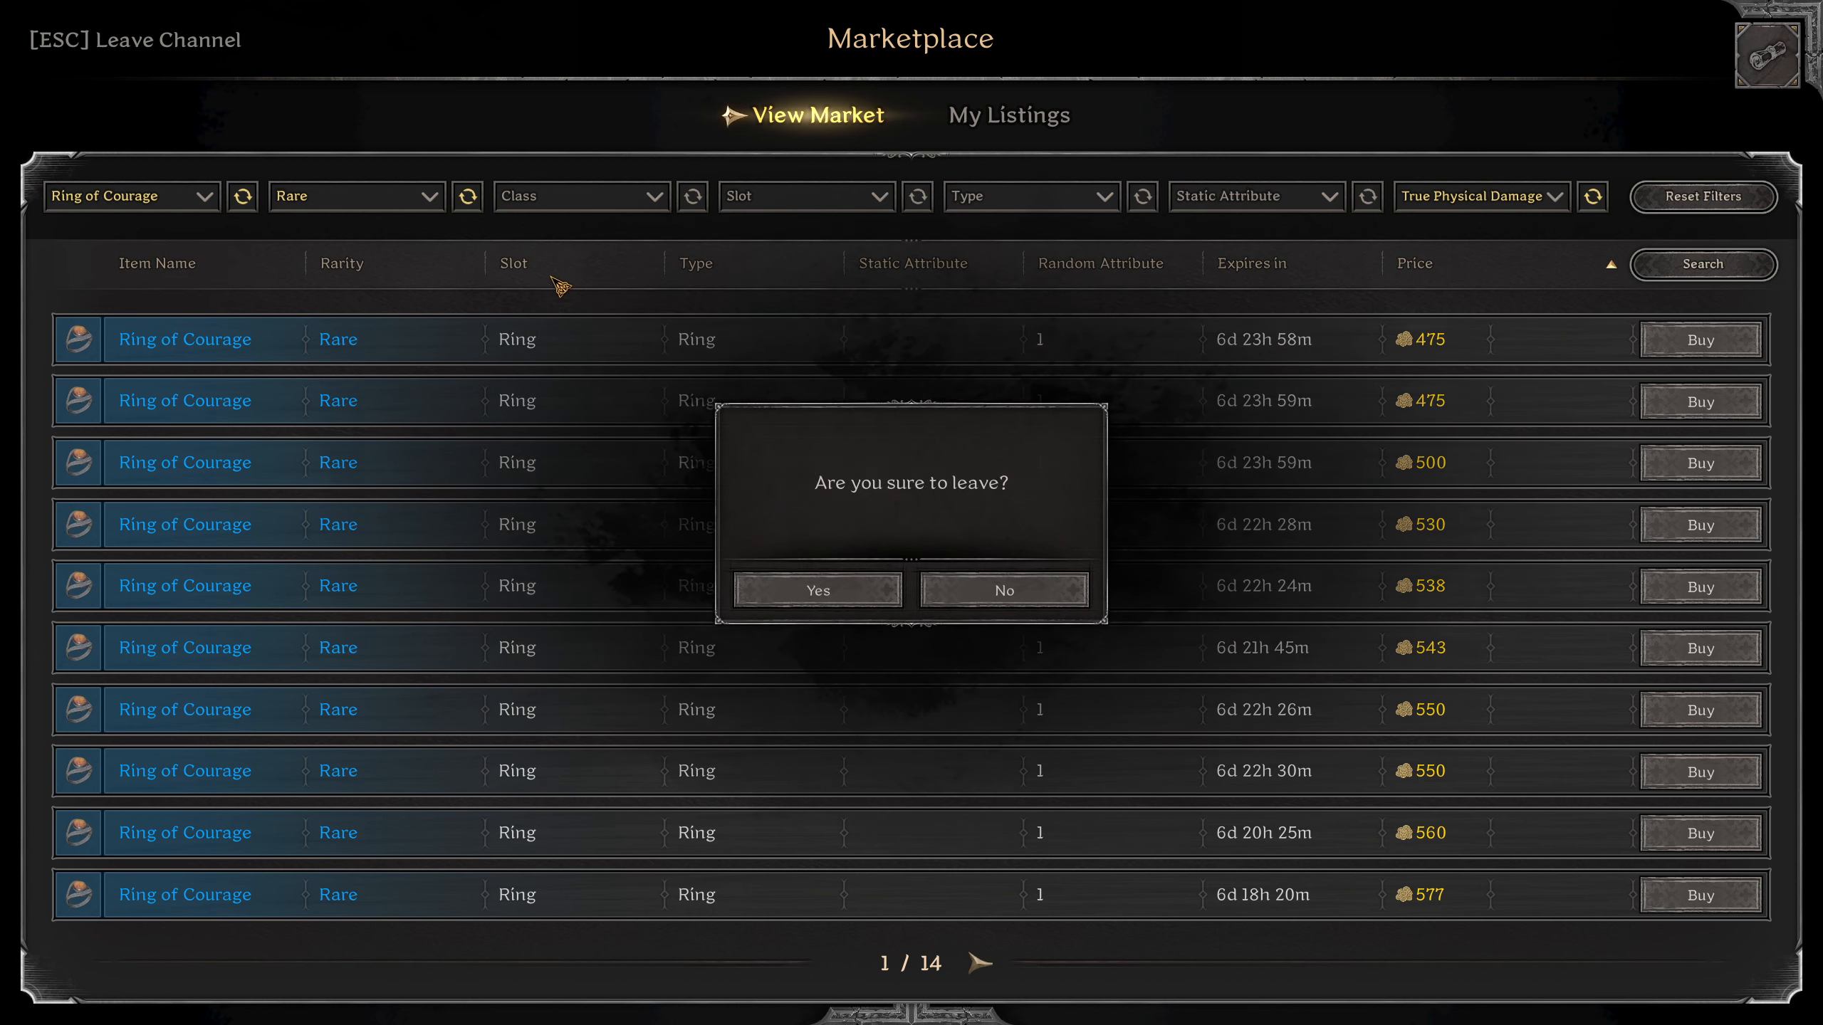
Confirm leaving the Marketplace and return to the Ranger's Stash with 14,139 gold.
click(817, 590)
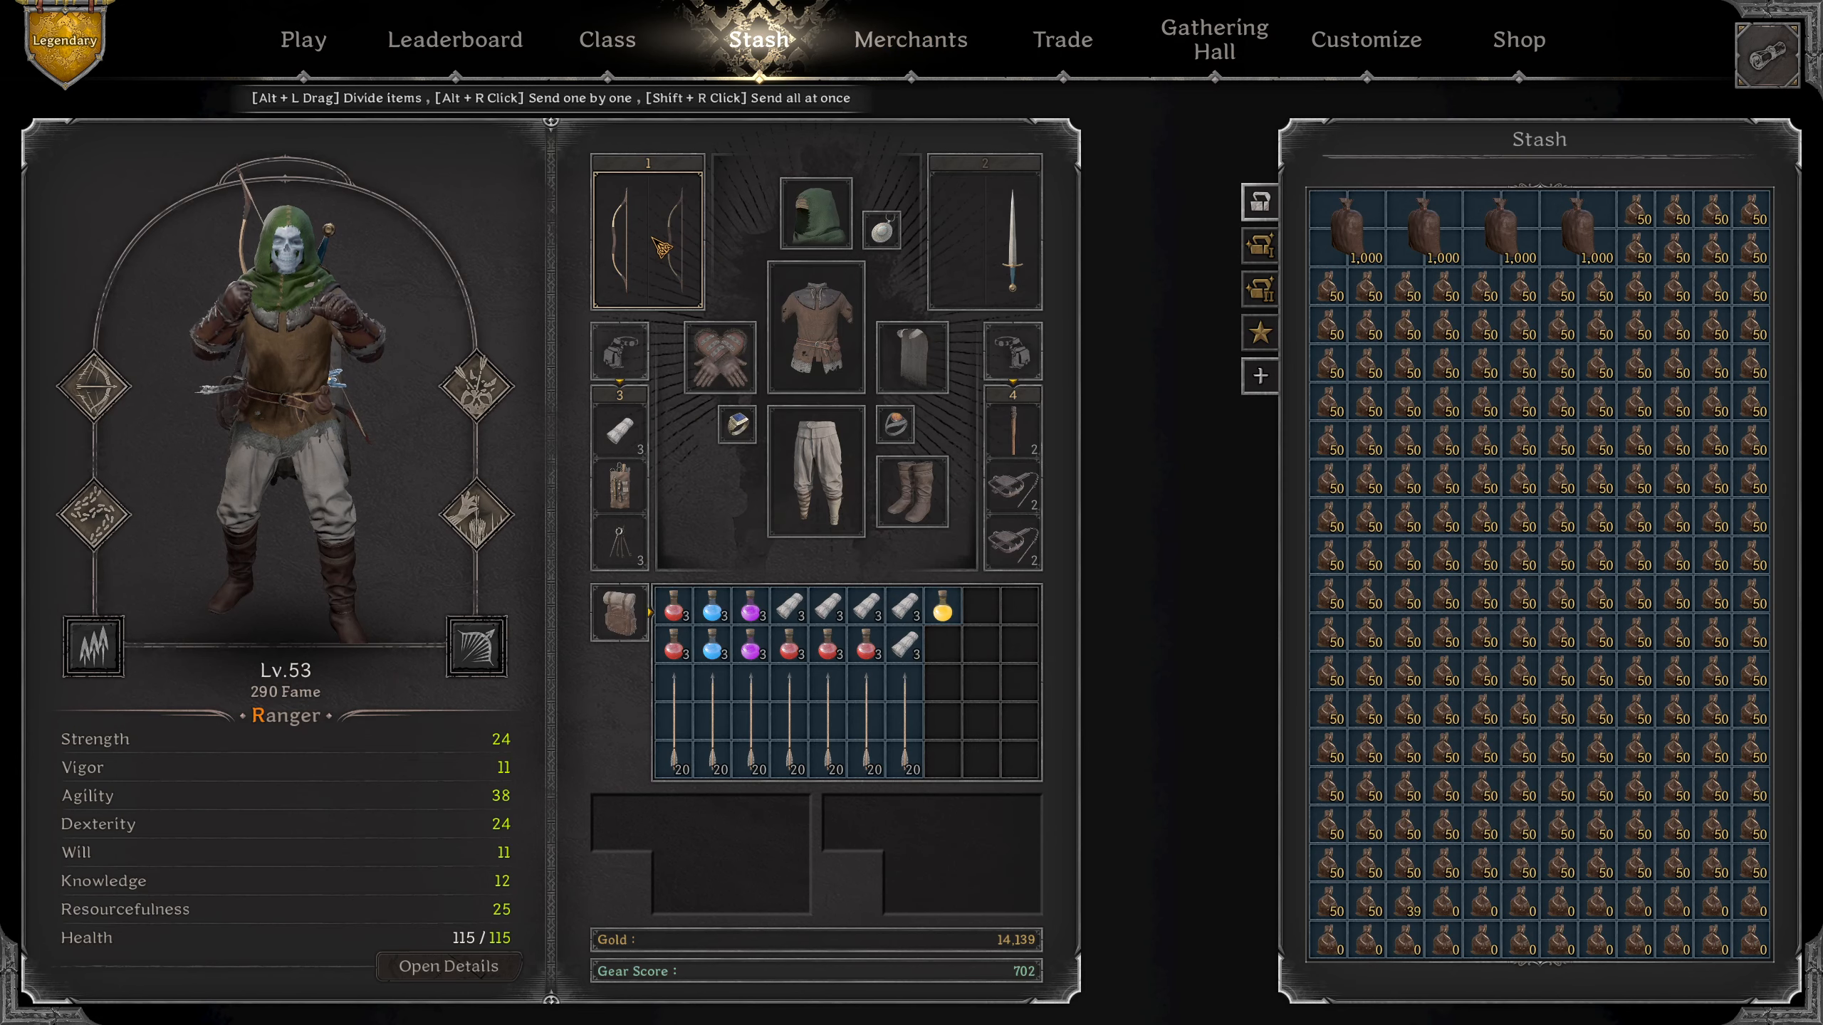
mouse_move(667, 239)
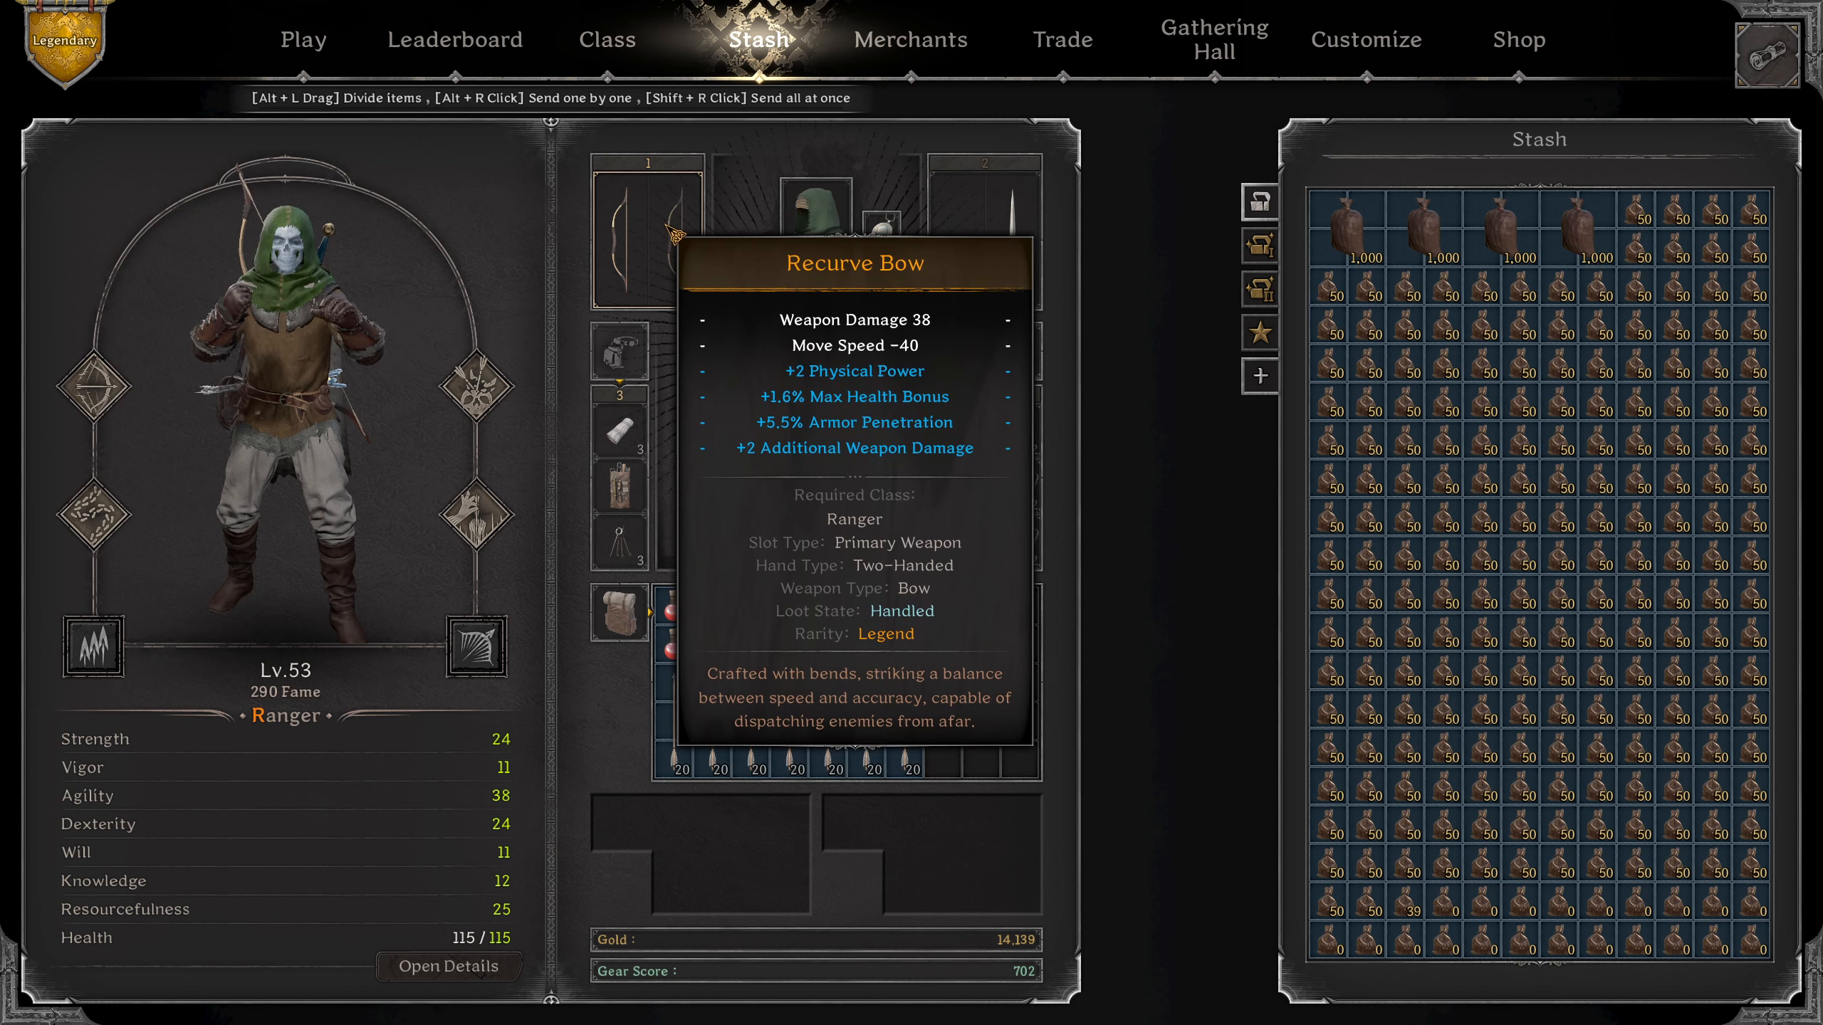
mouse_move(816, 225)
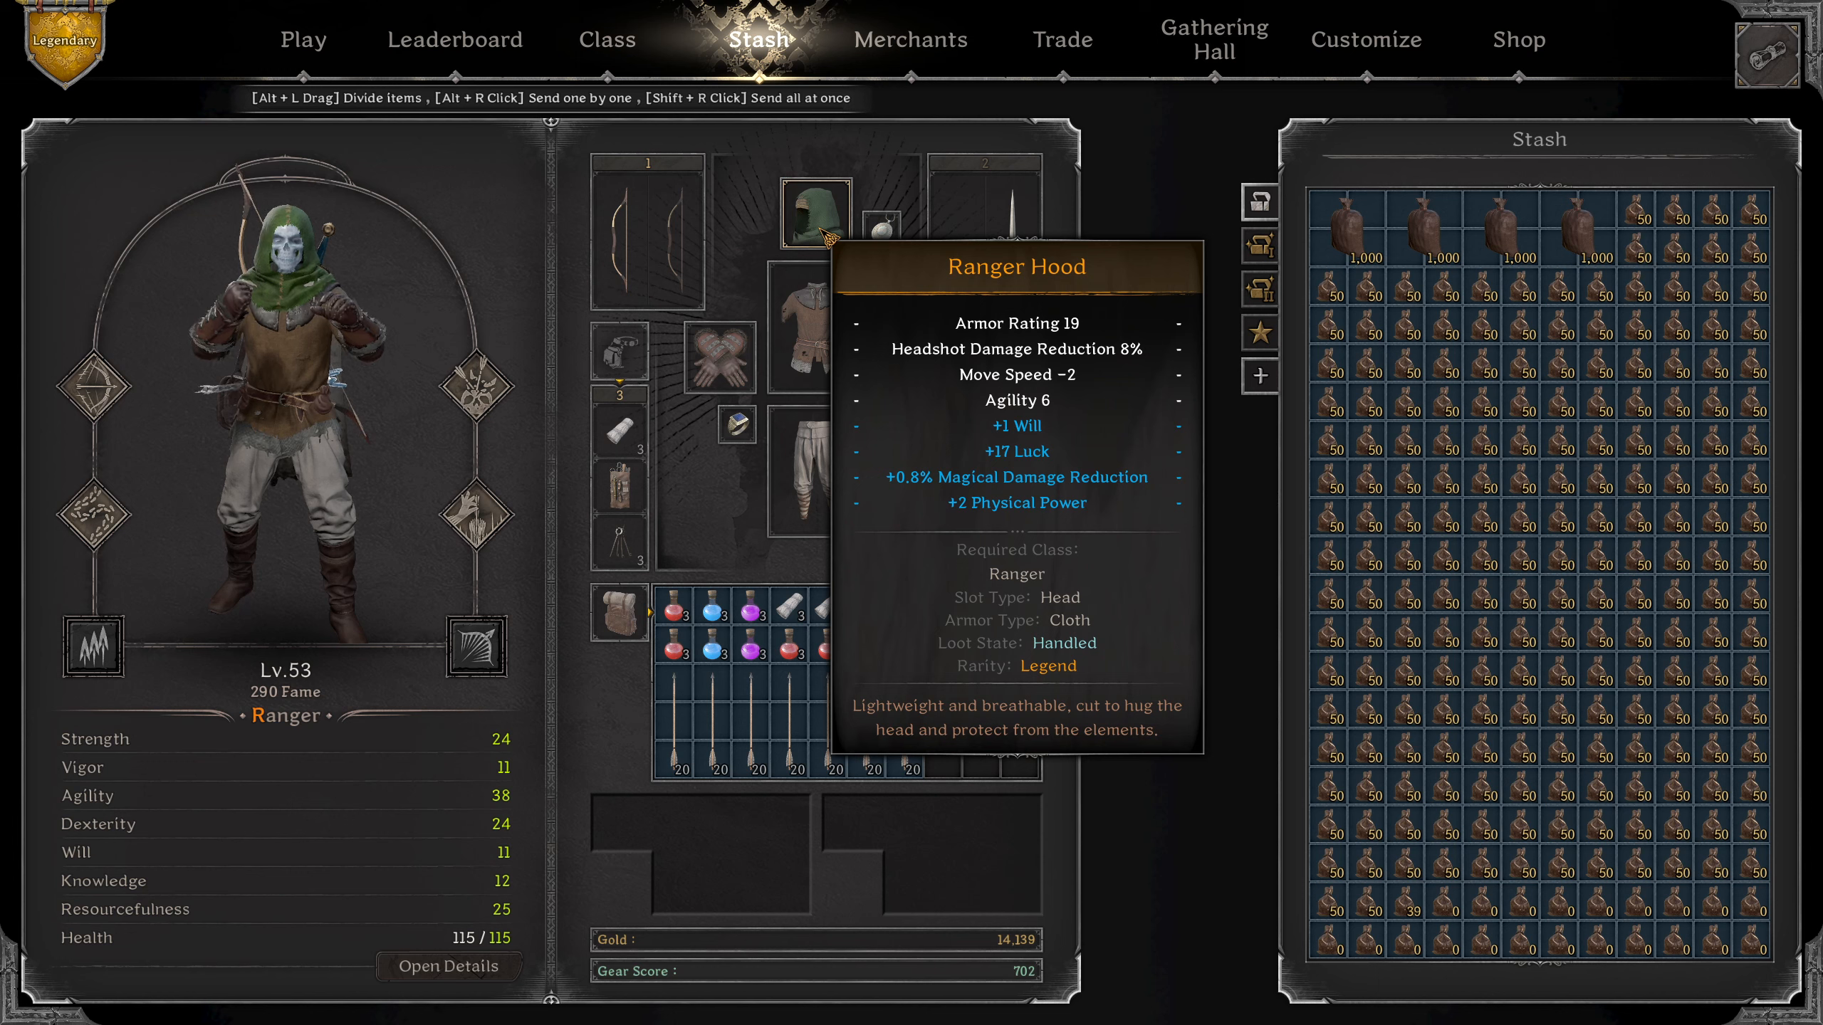
mouse_move(880, 228)
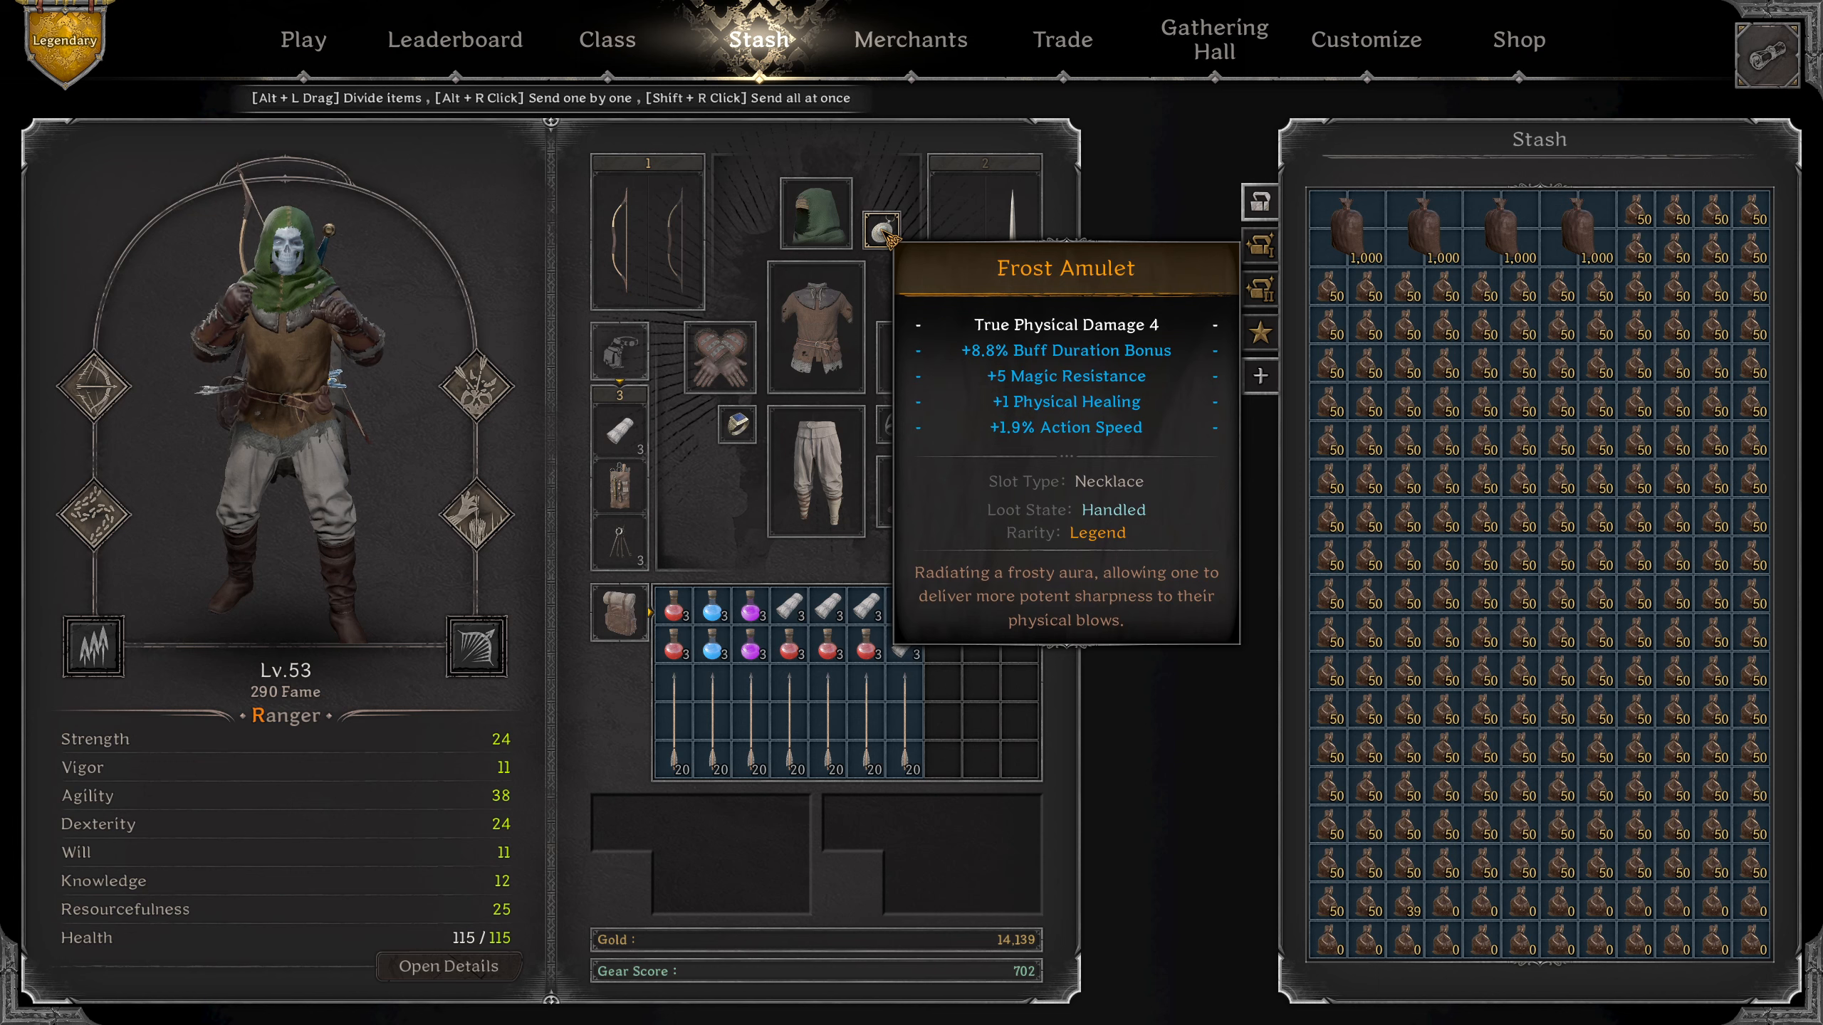
mouse_move(1024, 242)
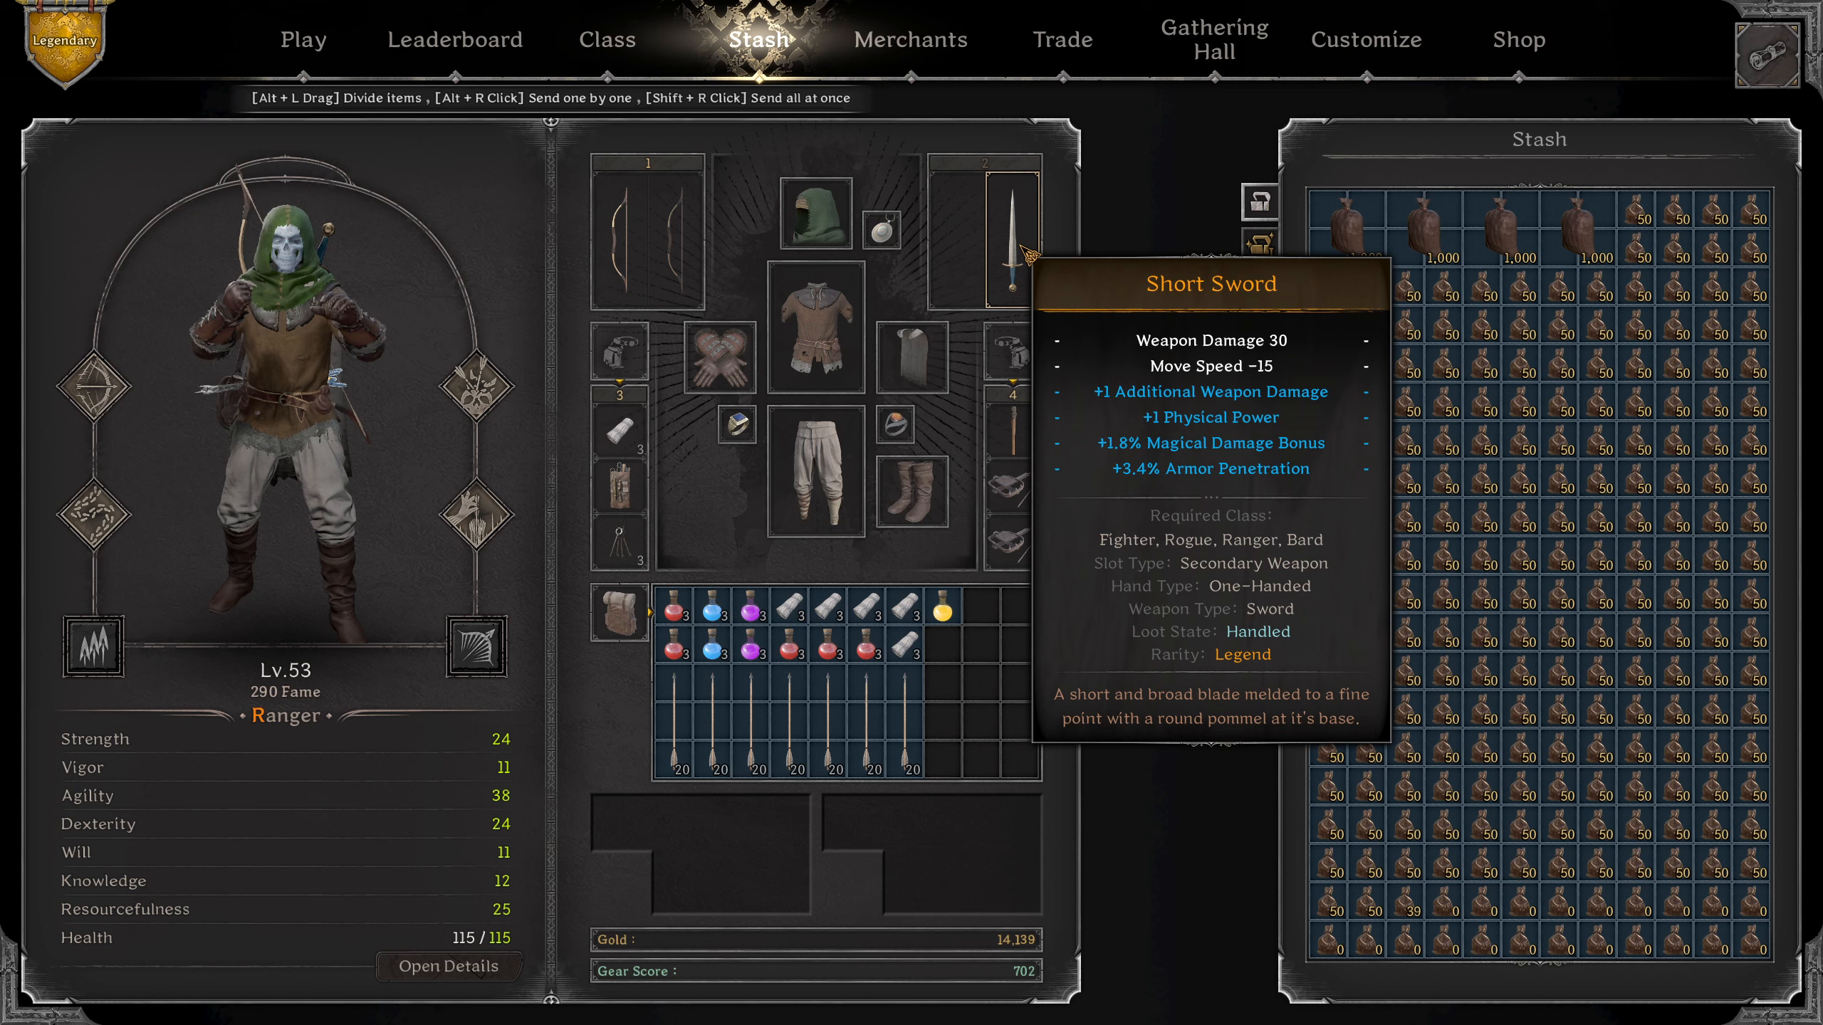
mouse_move(823, 307)
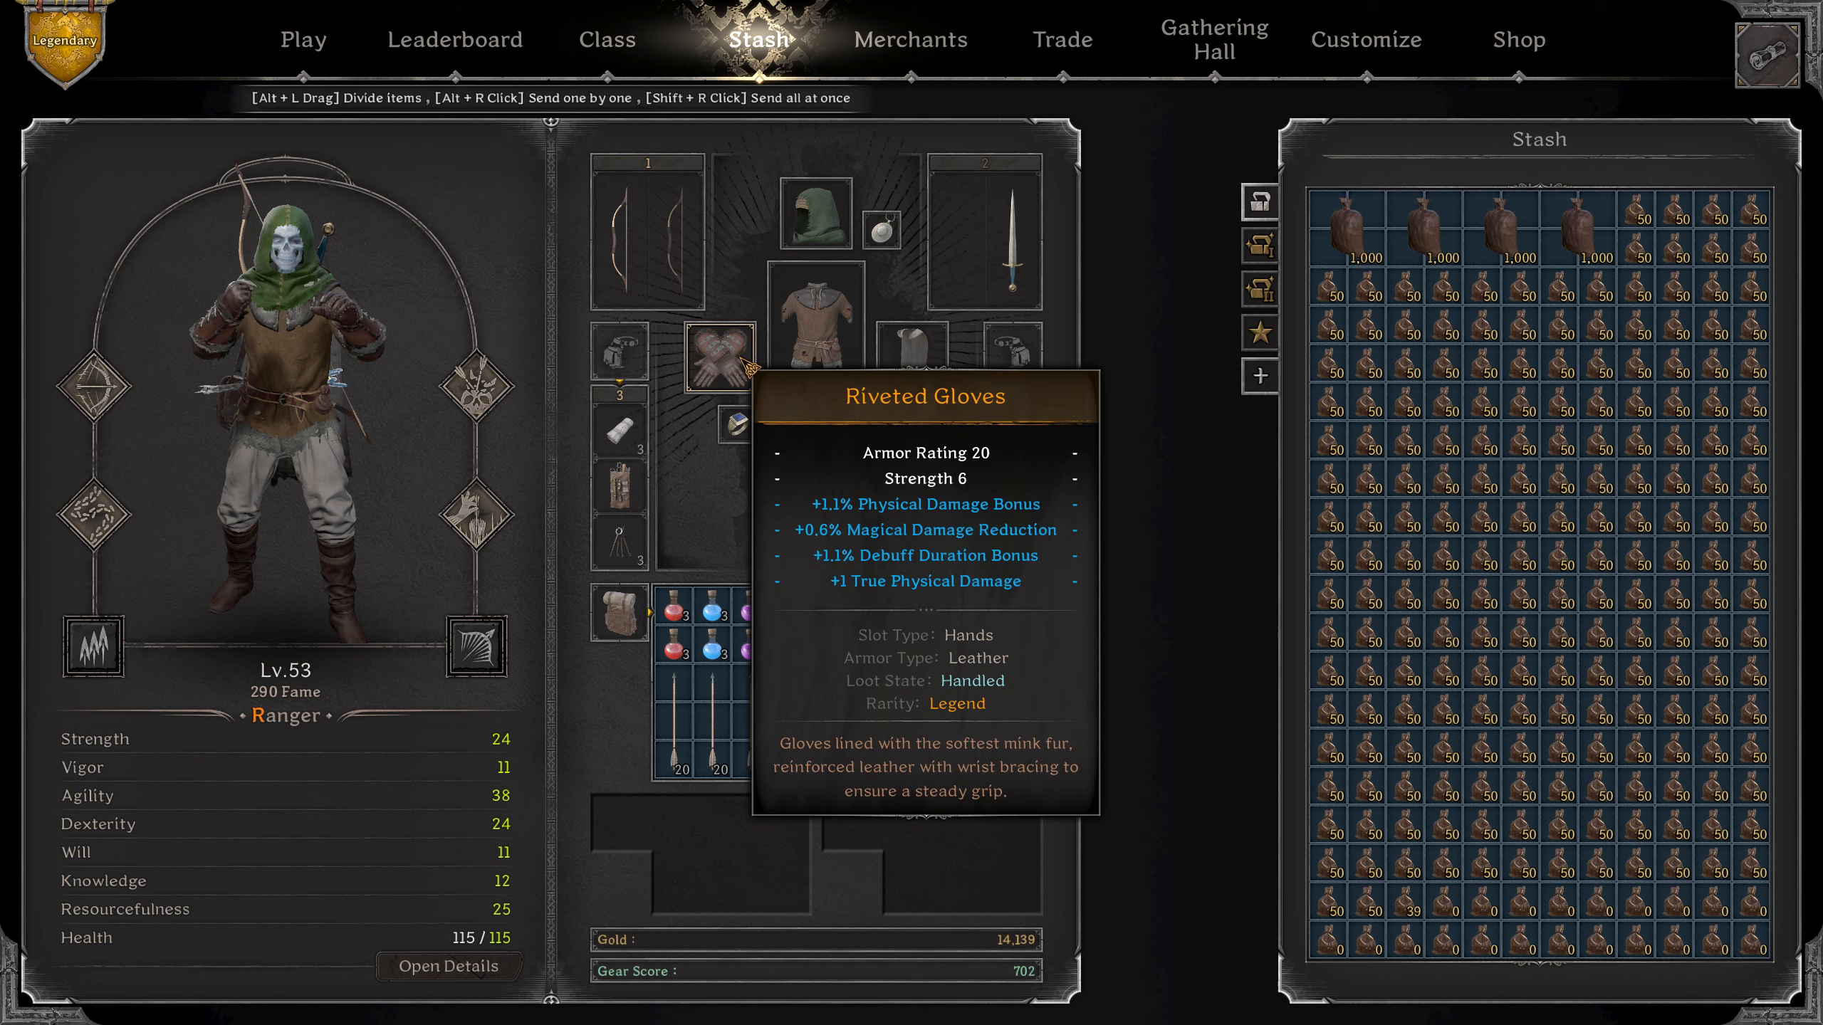
mouse_move(909, 365)
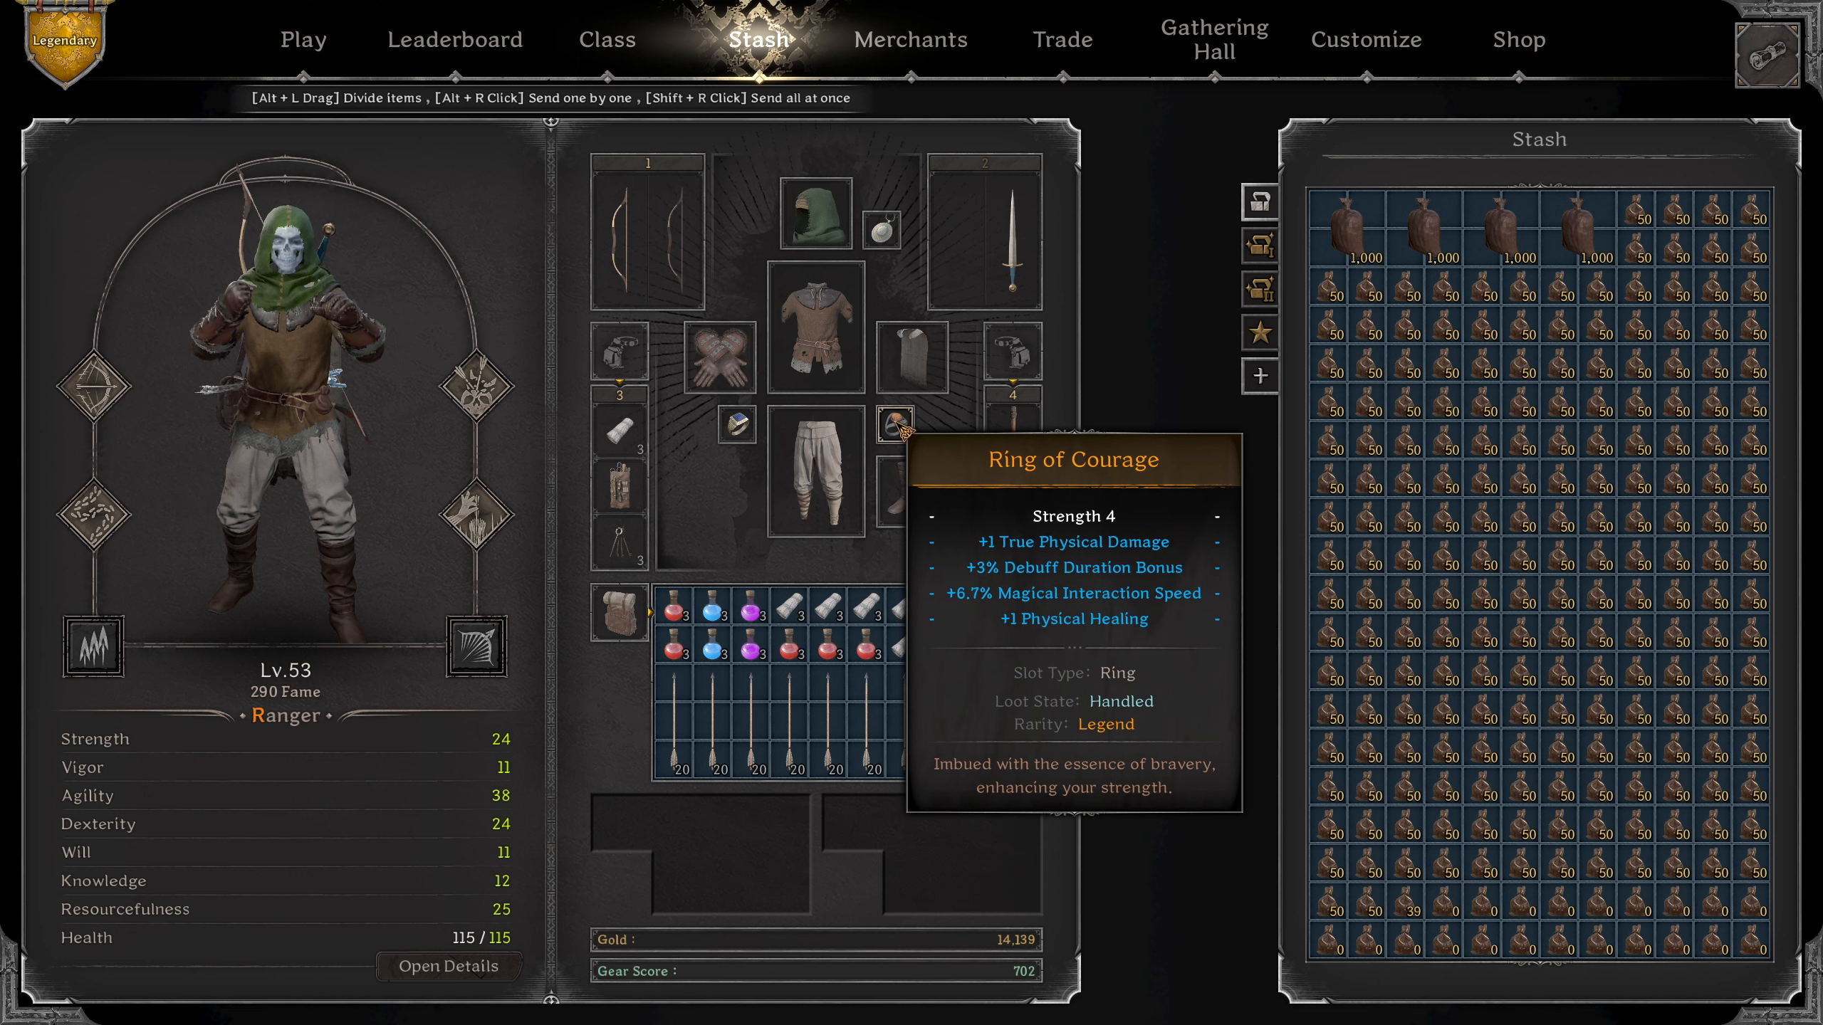
mouse_move(823, 456)
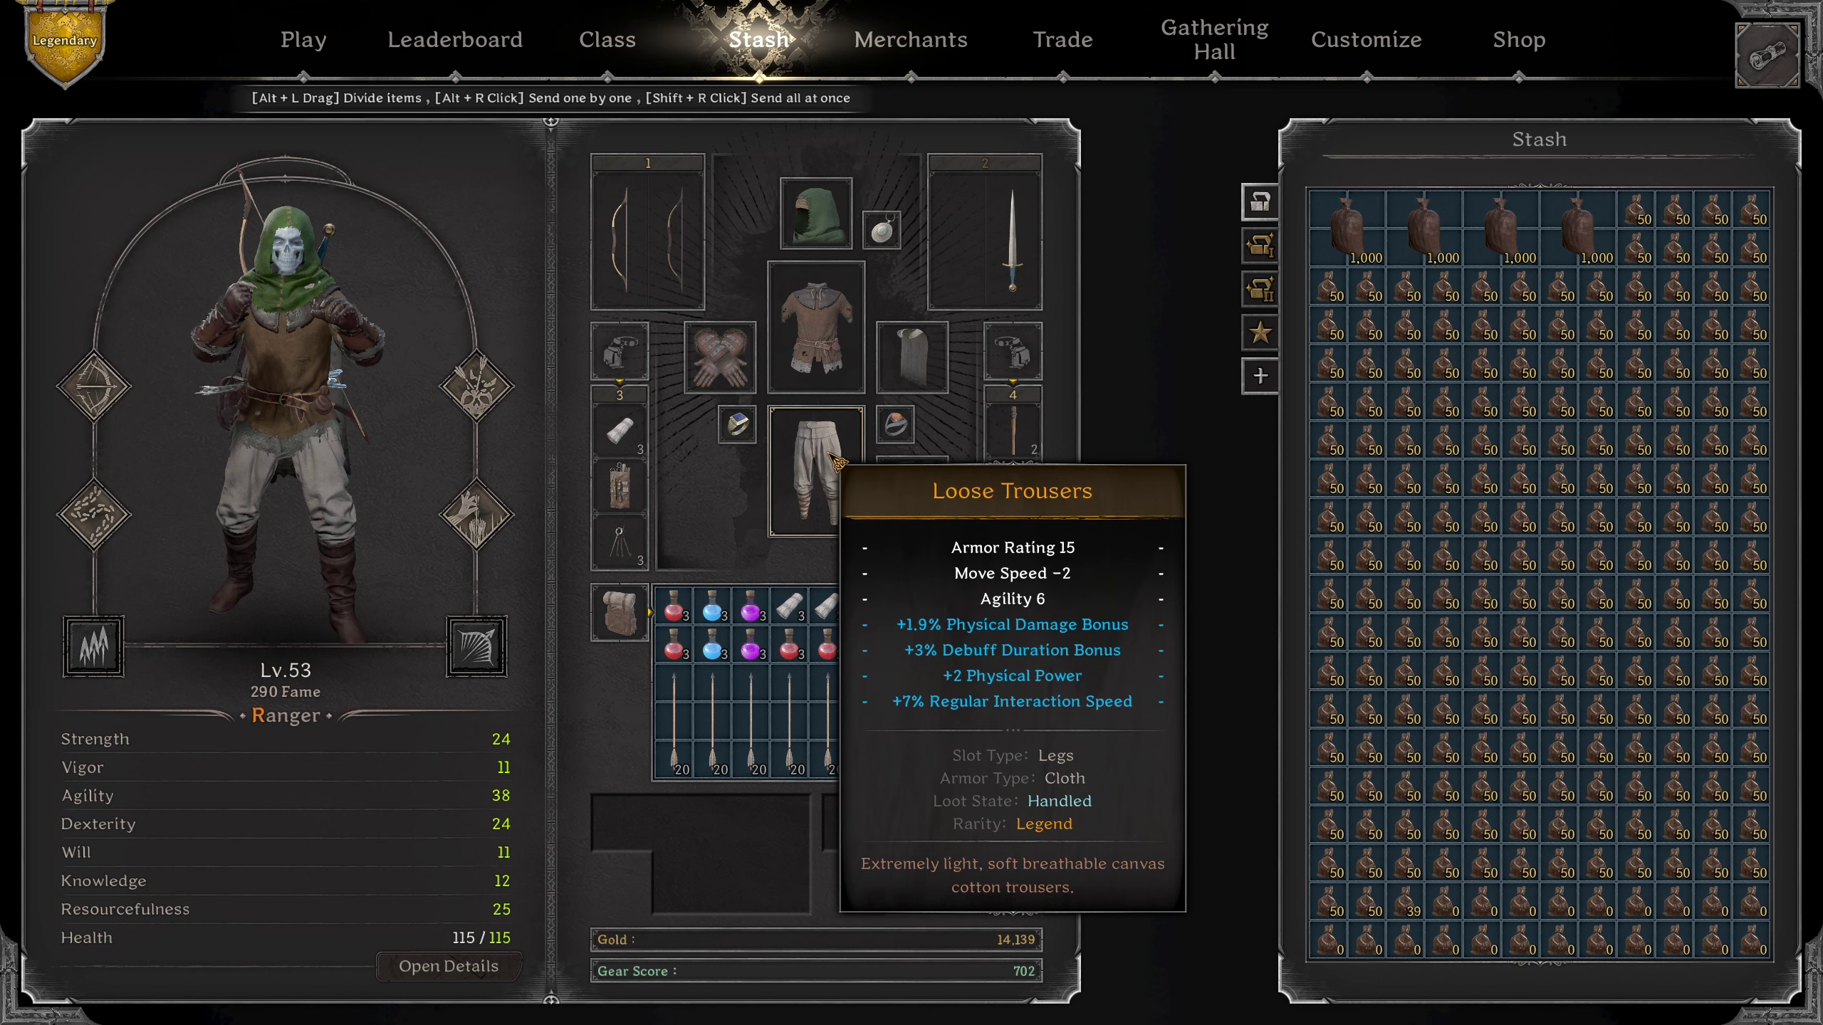
mouse_move(912, 505)
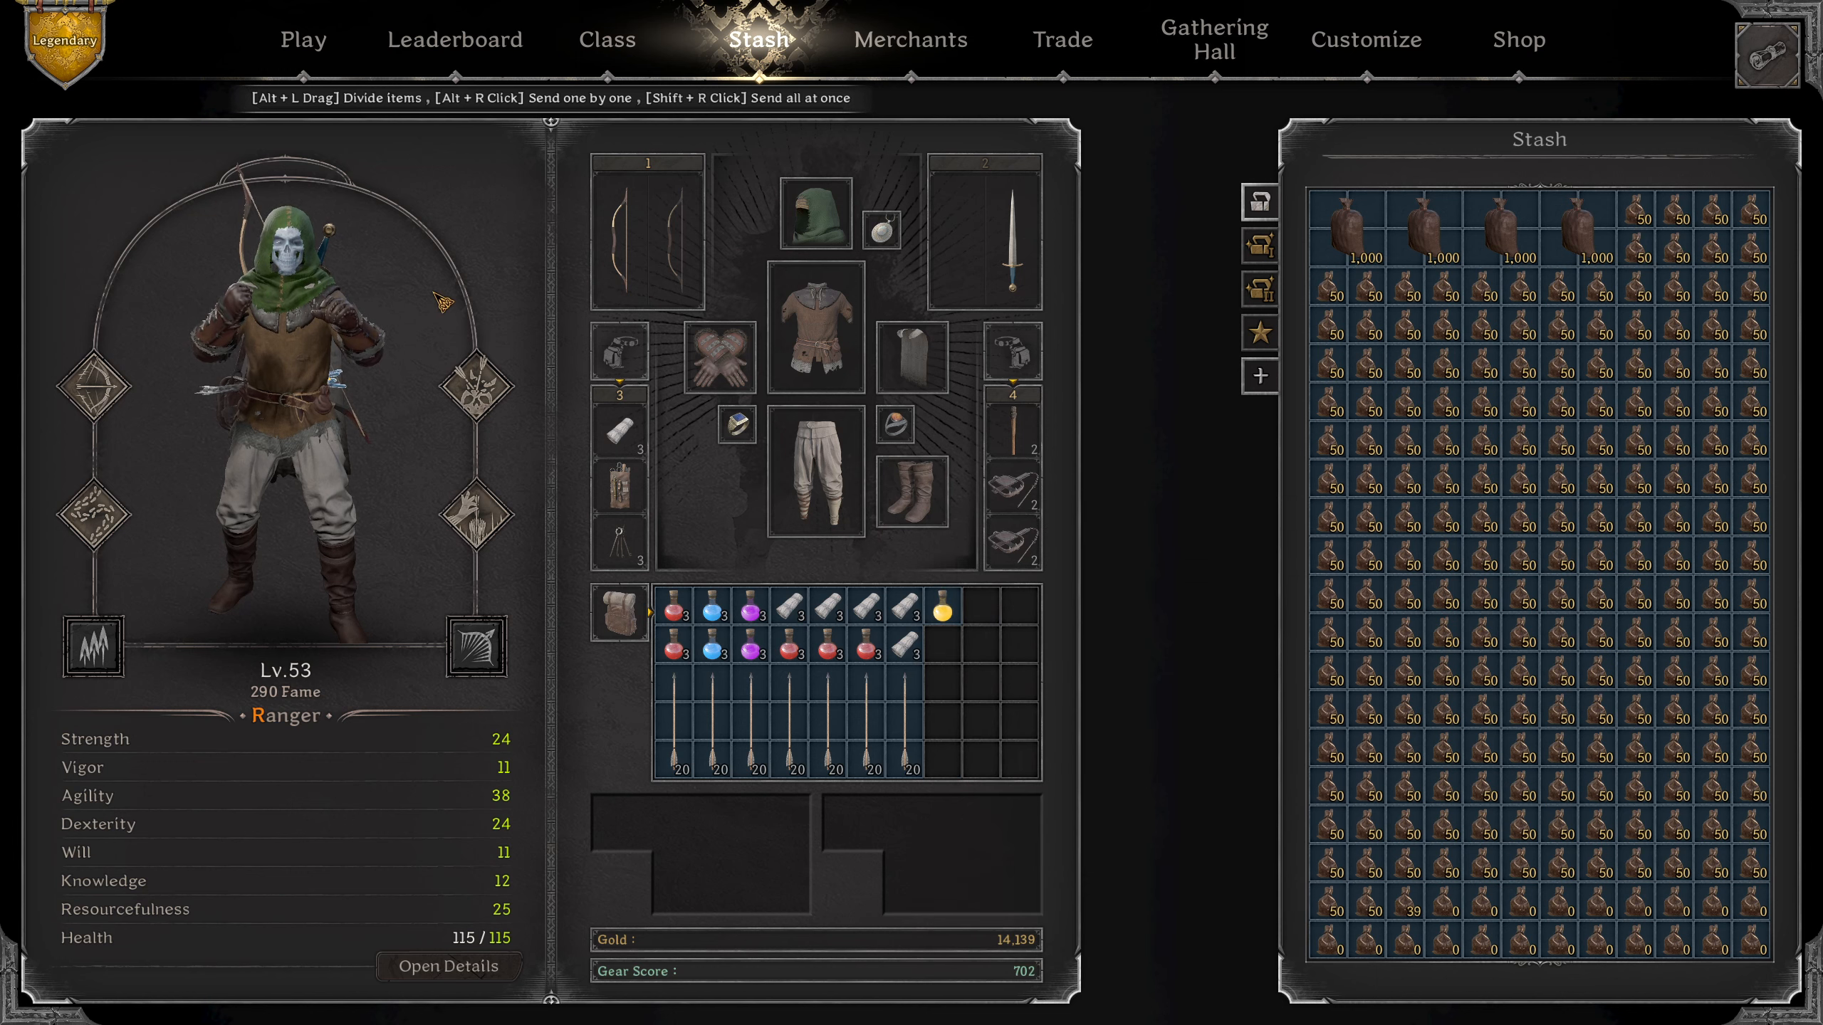
Expand the Ranger's detailed stats and review damage reduction, power bonuses and weapon attacks.
click(449, 965)
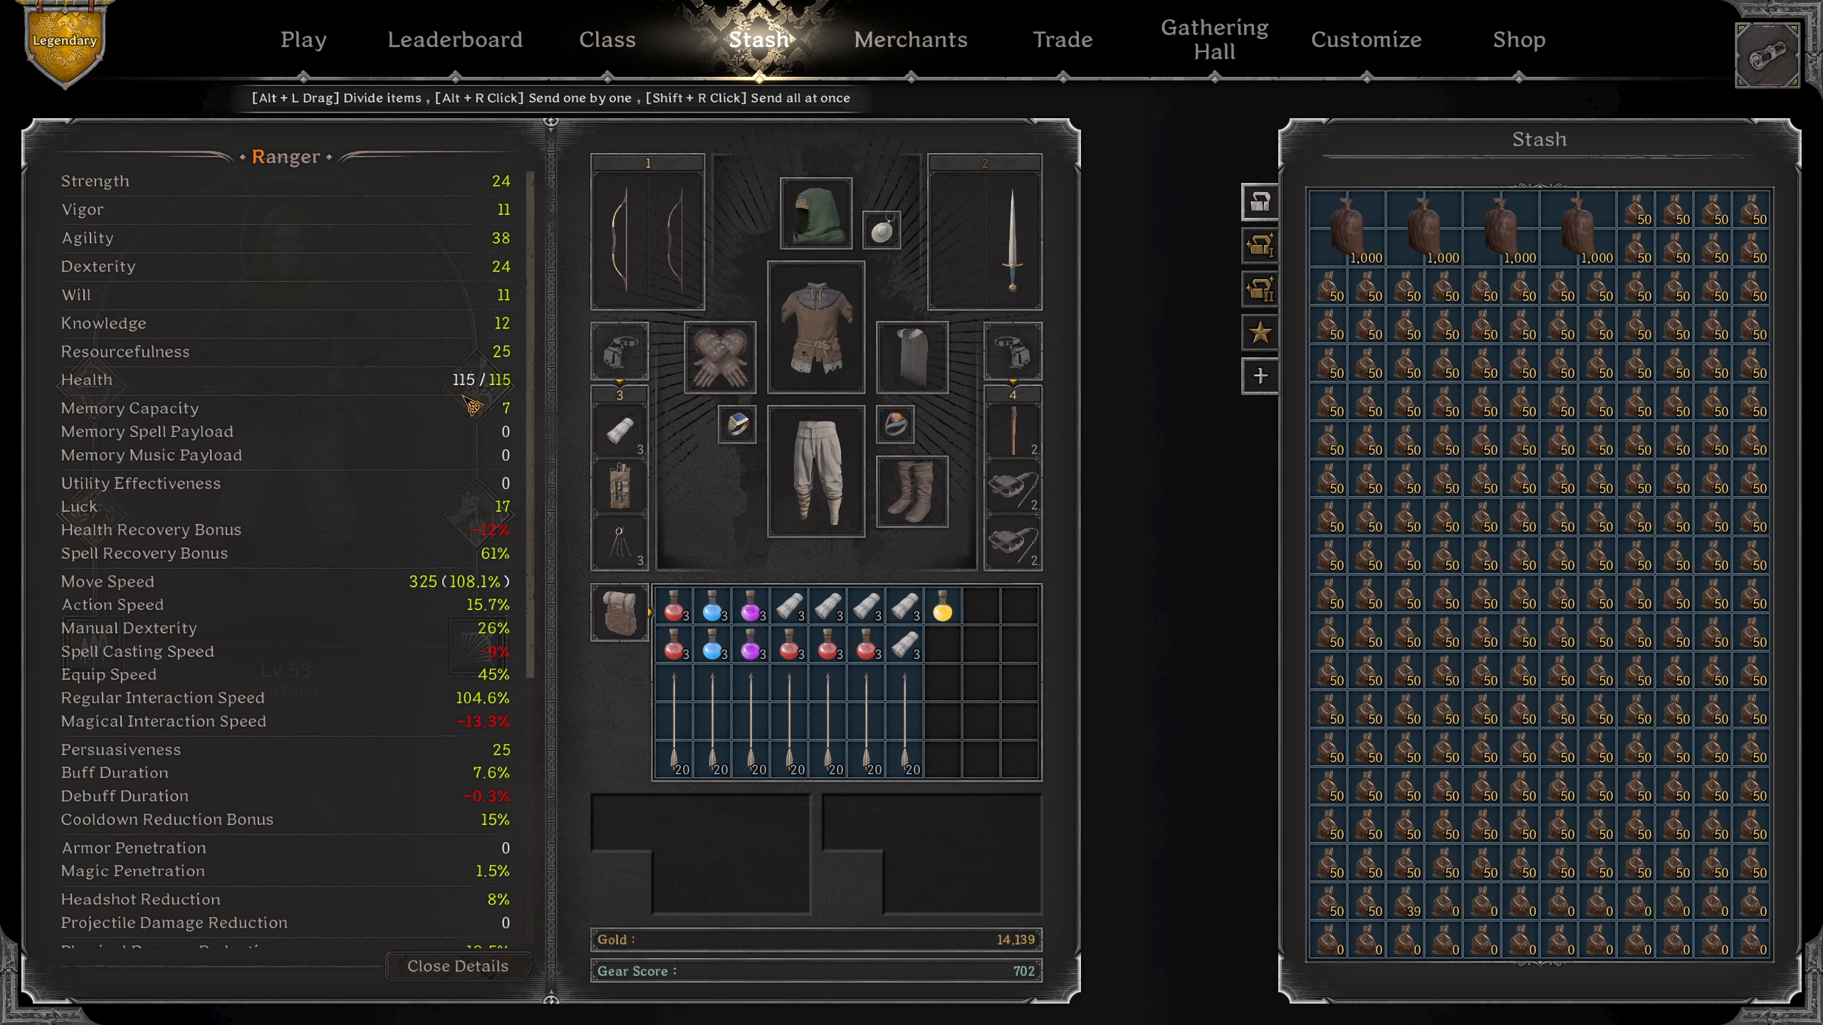
mouse_move(413, 592)
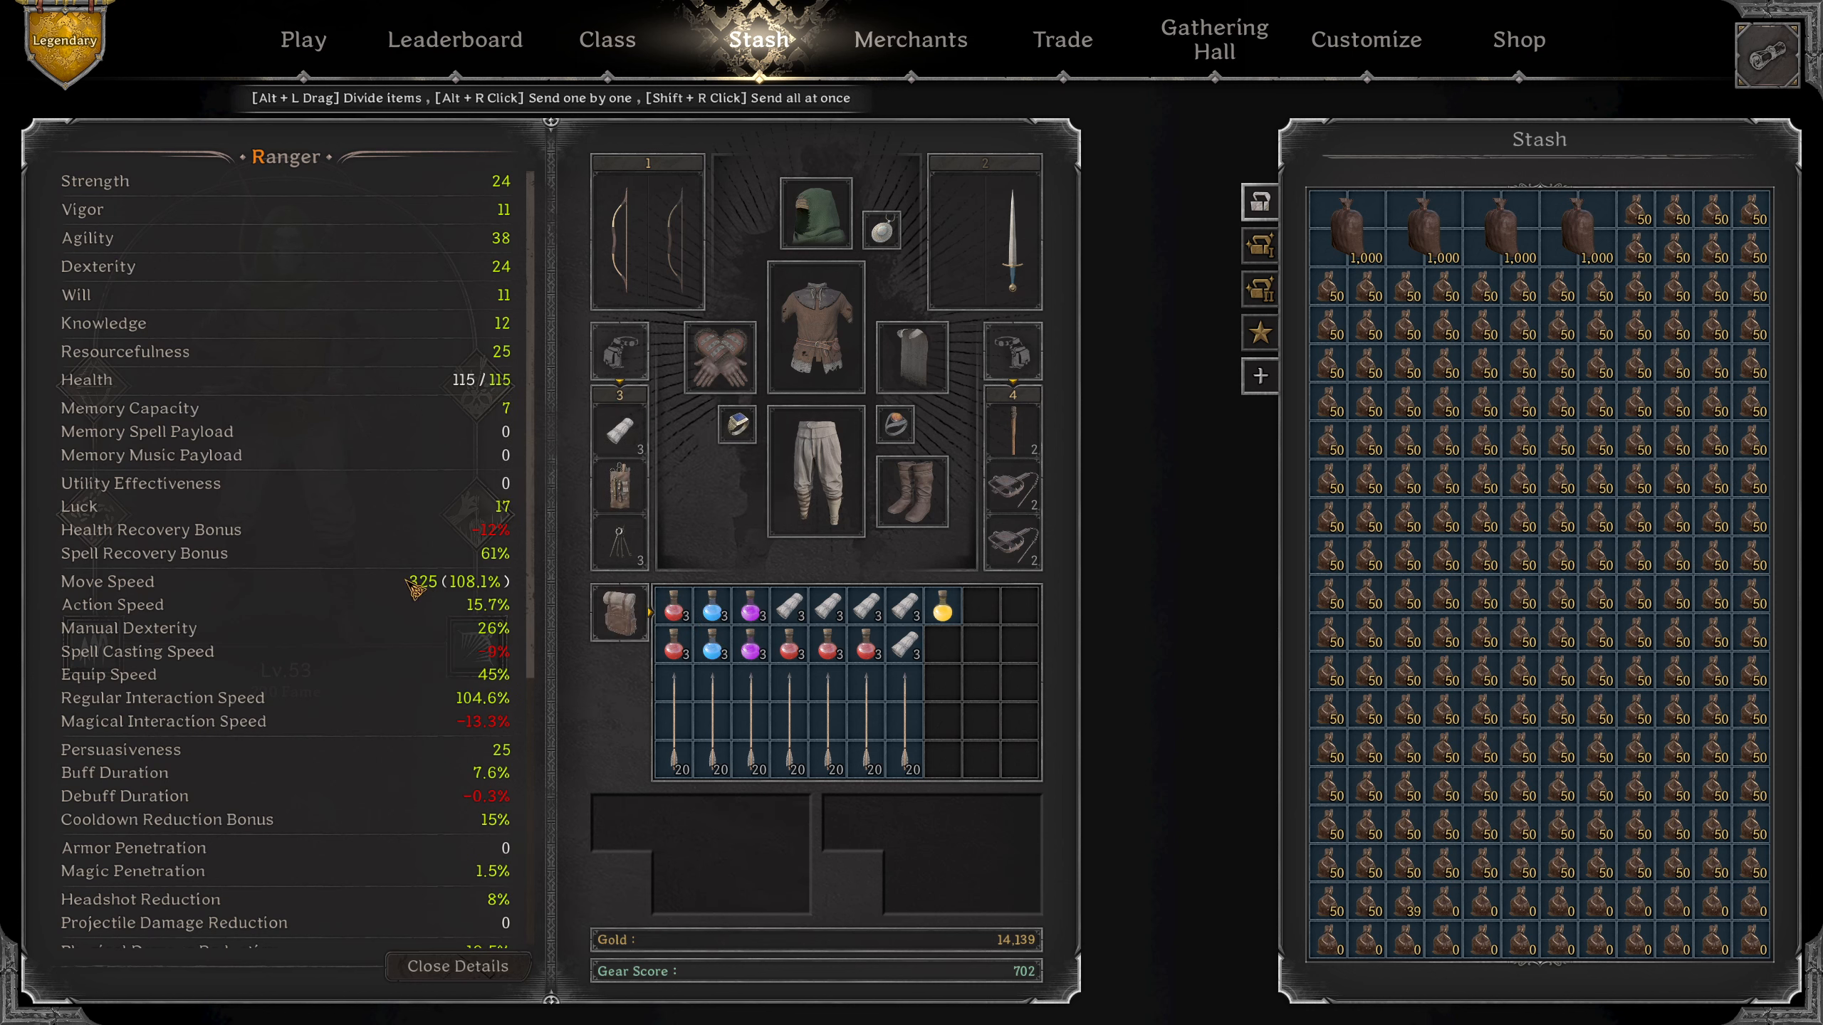
mouse_move(537, 663)
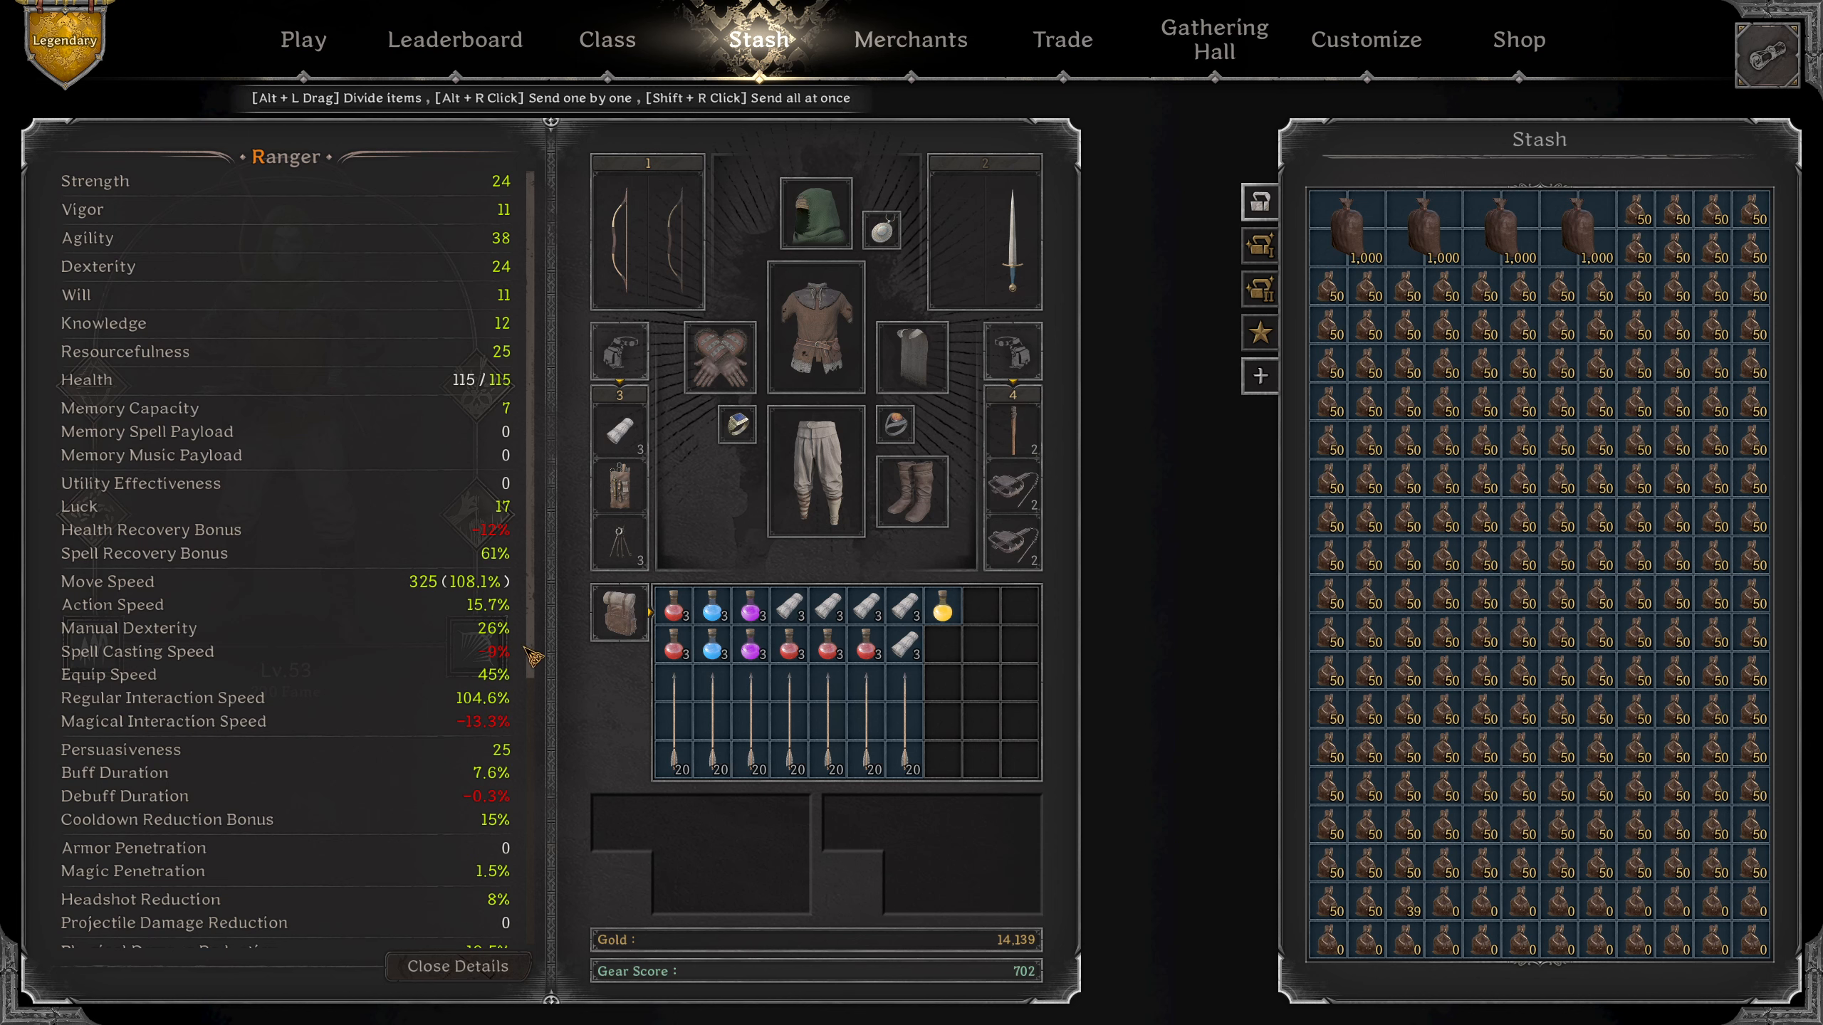
scroll(down, 3)
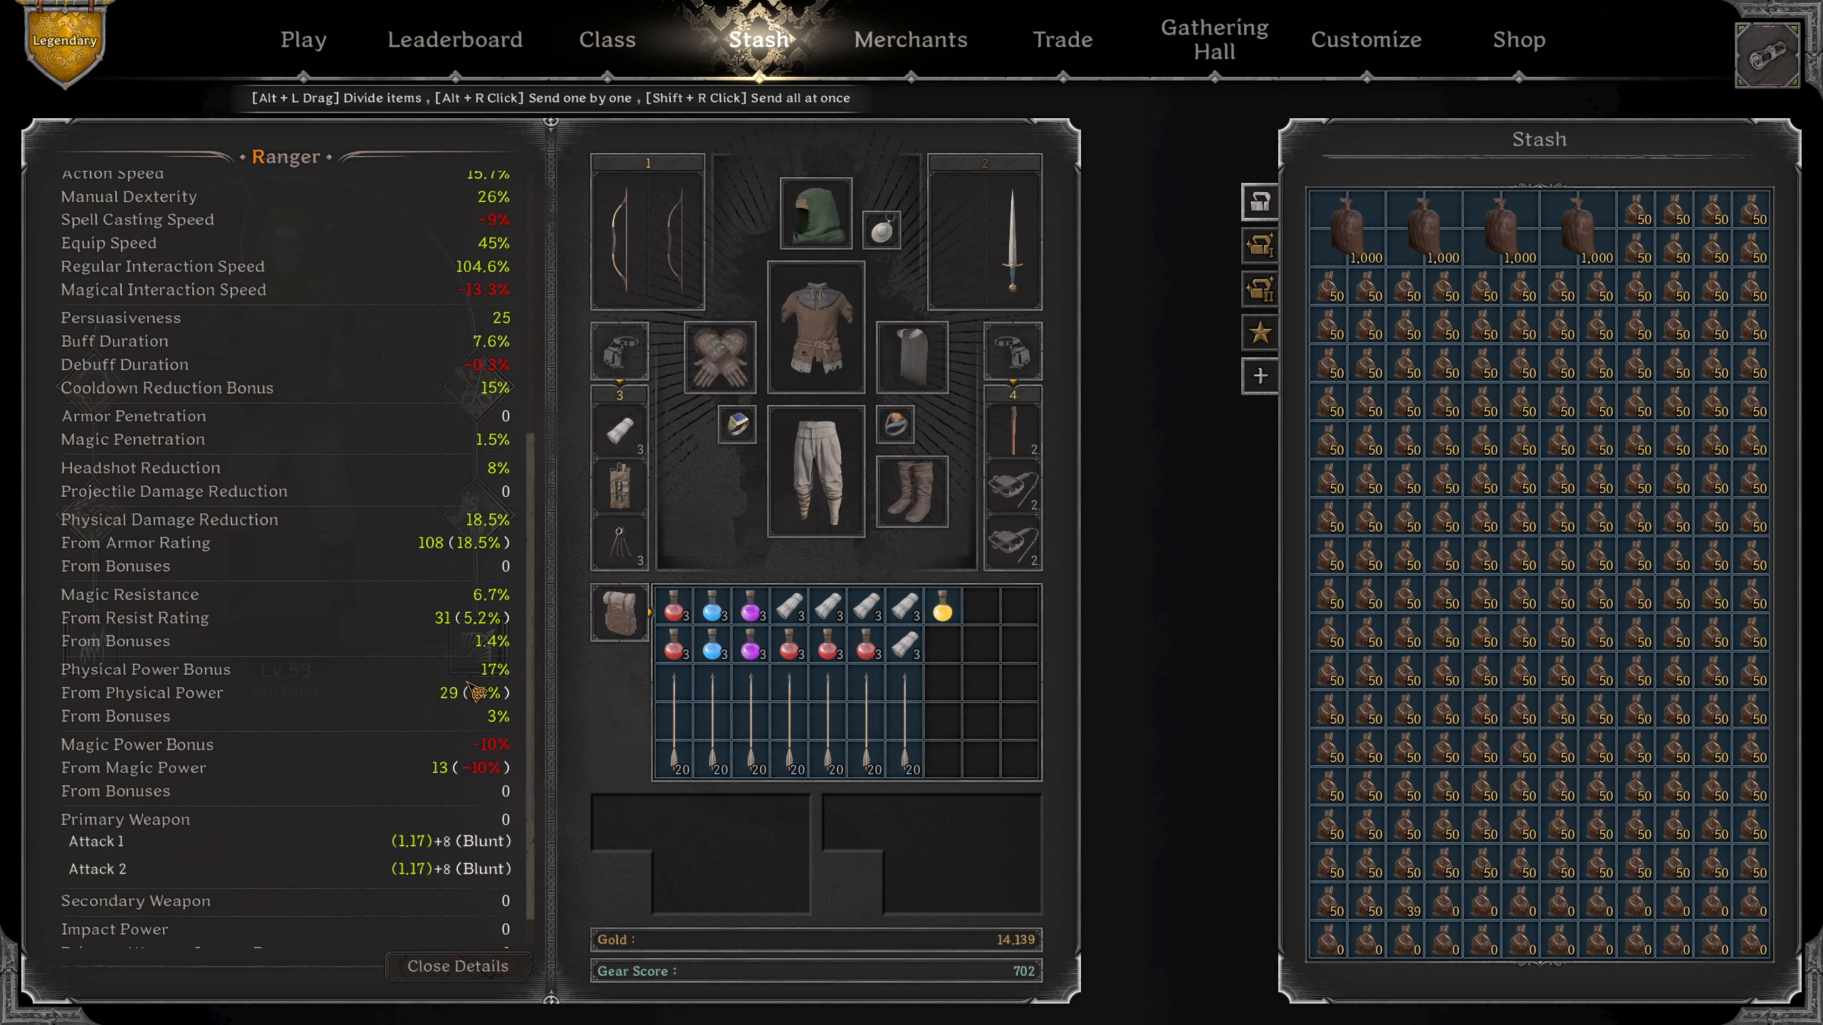